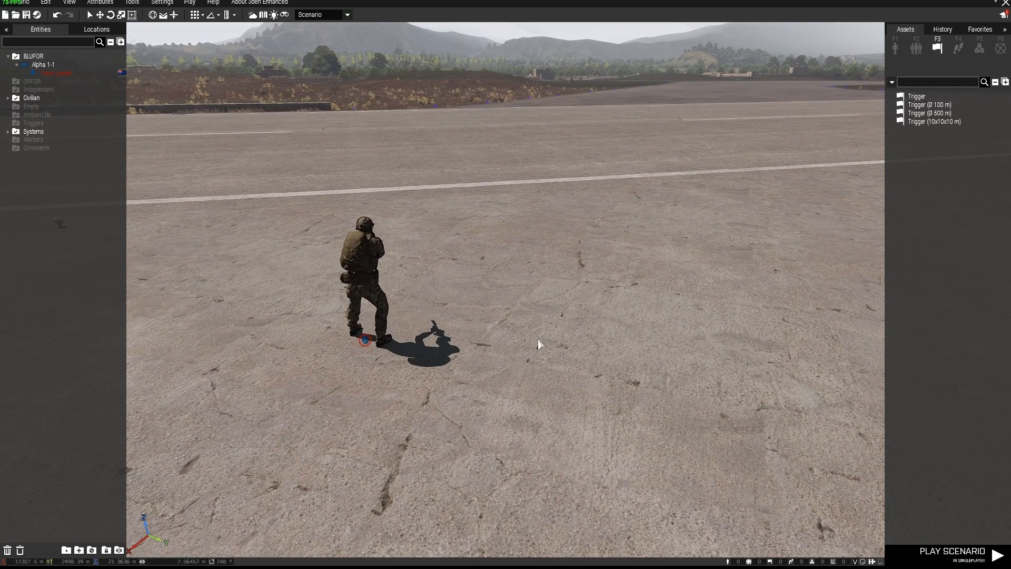
mouse_move(523, 272)
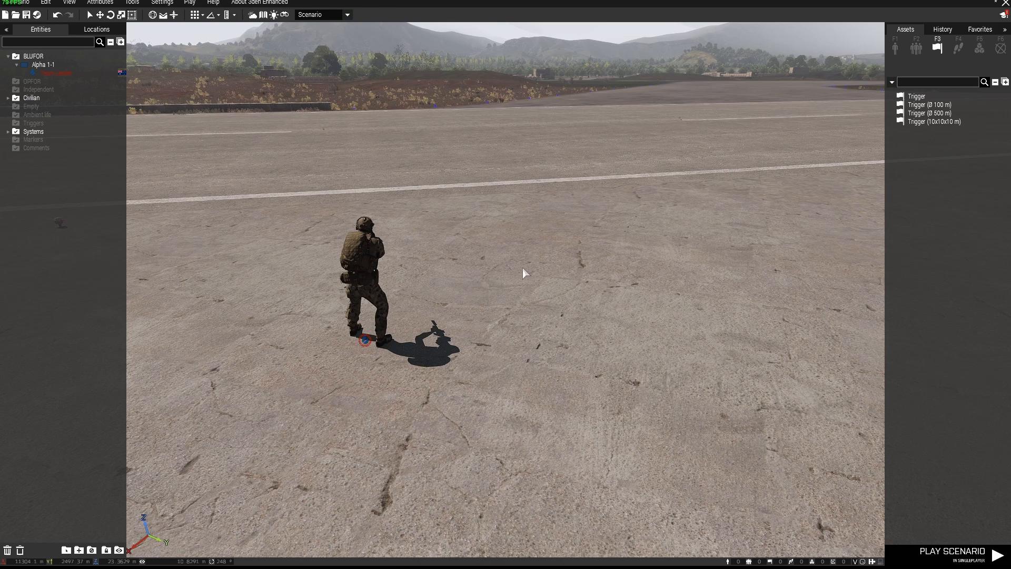
Select the area on the map and switch the asset browser to placeable groups.
left_click(364, 271)
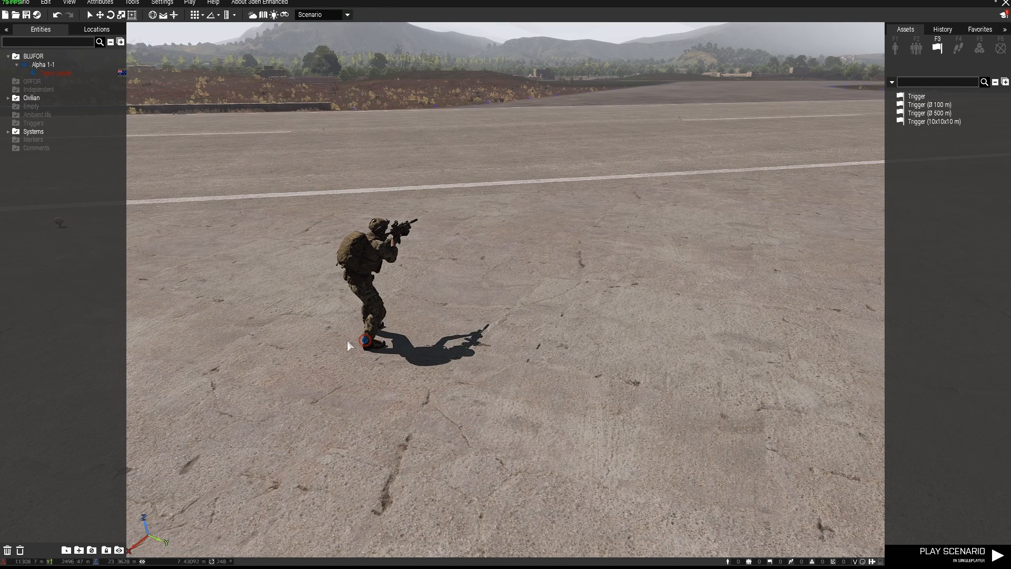
mouse_move(923, 52)
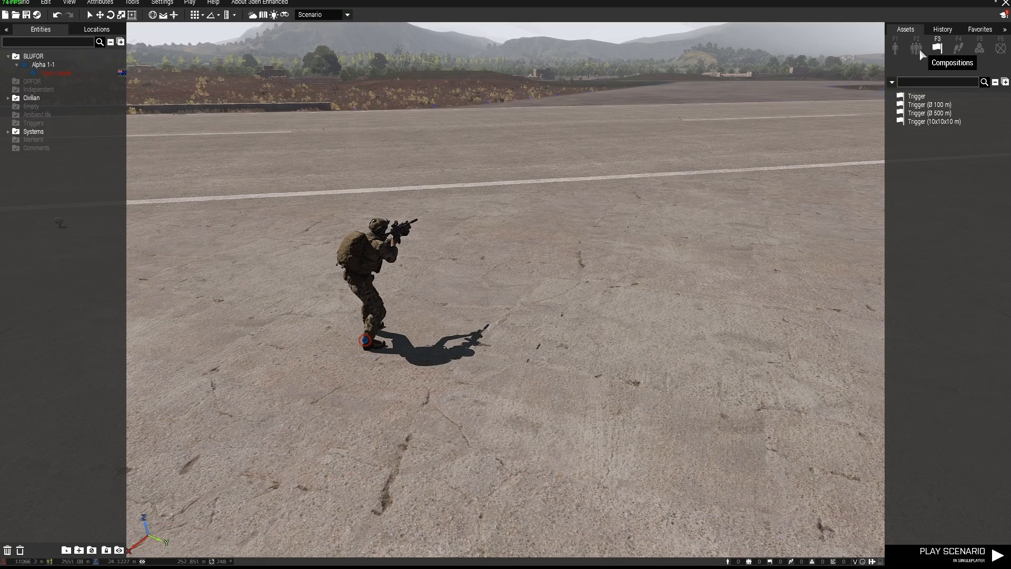
left_click(915, 48)
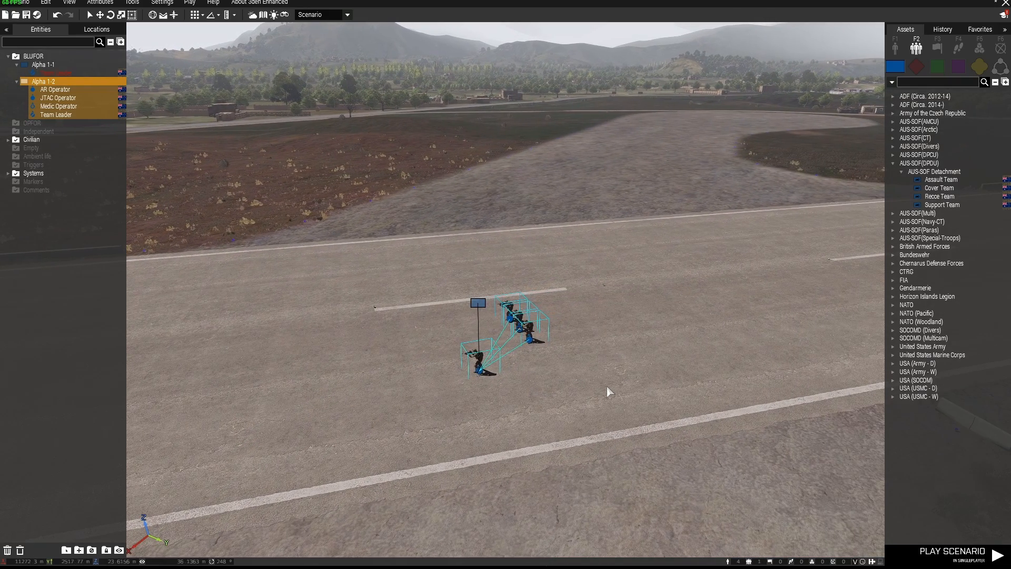
mouse_move(481, 373)
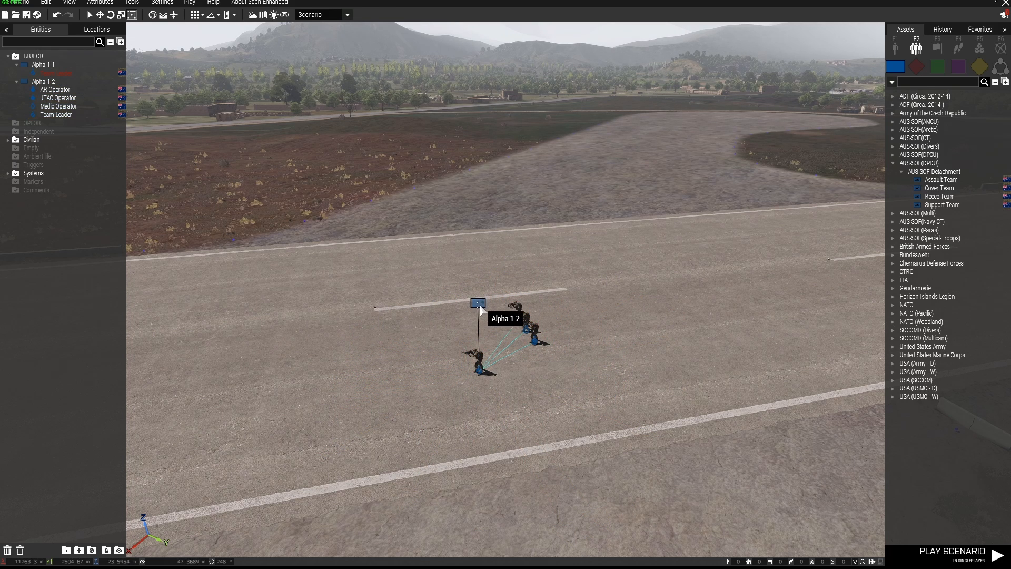
Give Alpha 1-2 Forced Hold Fire combat mode, Safe behaviour and Limited speed.
double_click(478, 304)
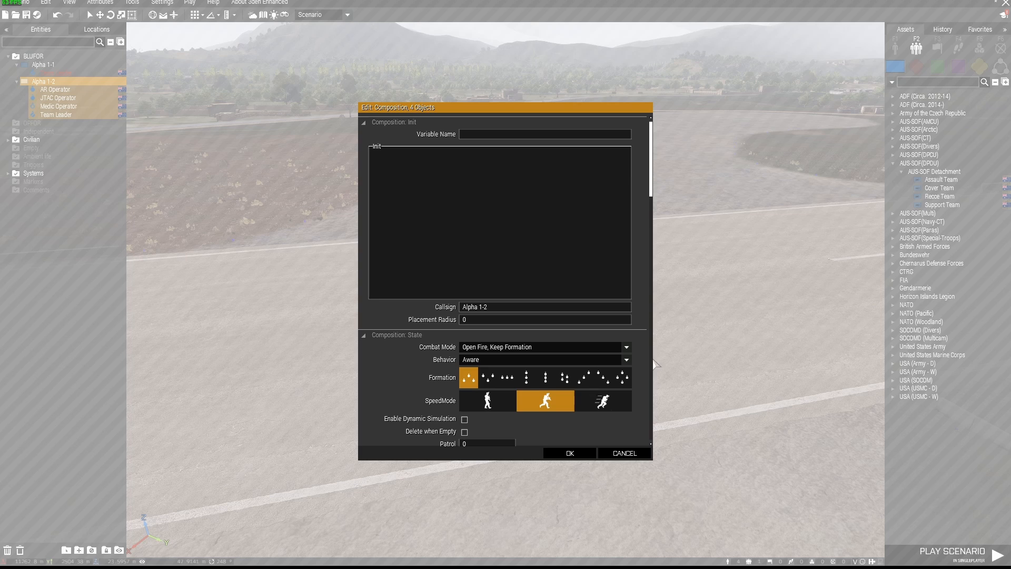
left_click(625, 347)
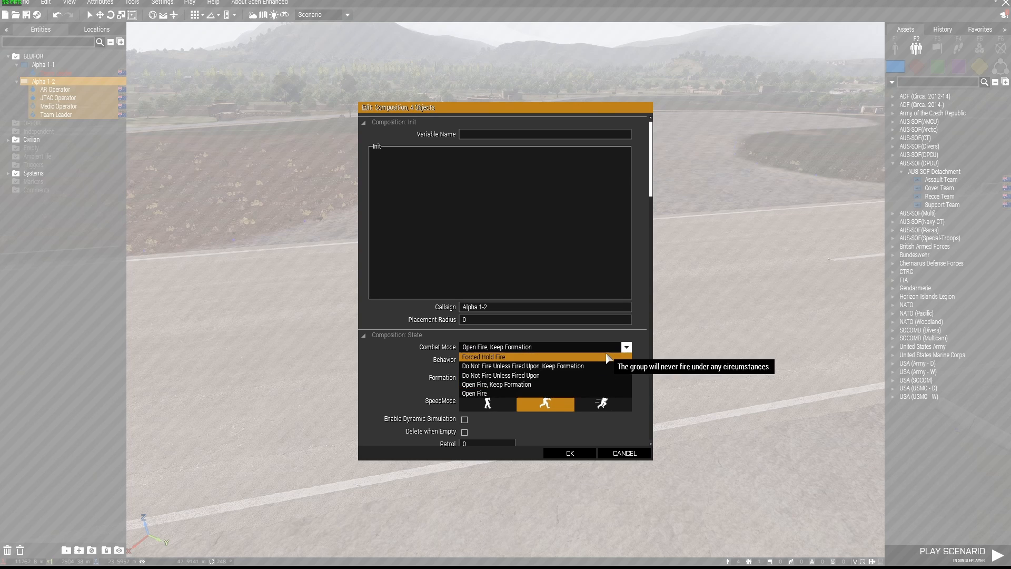
left_click(483, 357)
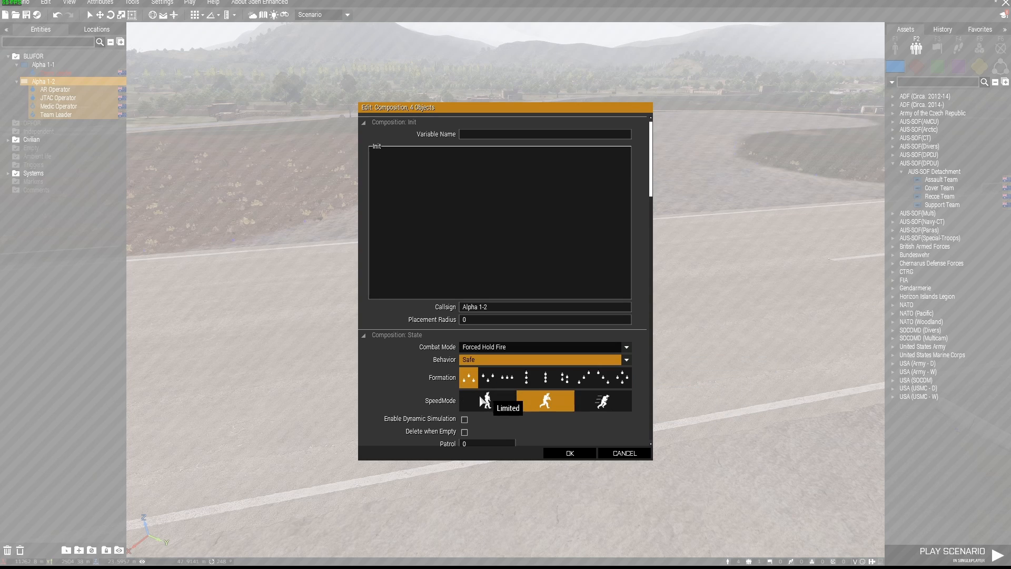
left_click(488, 400)
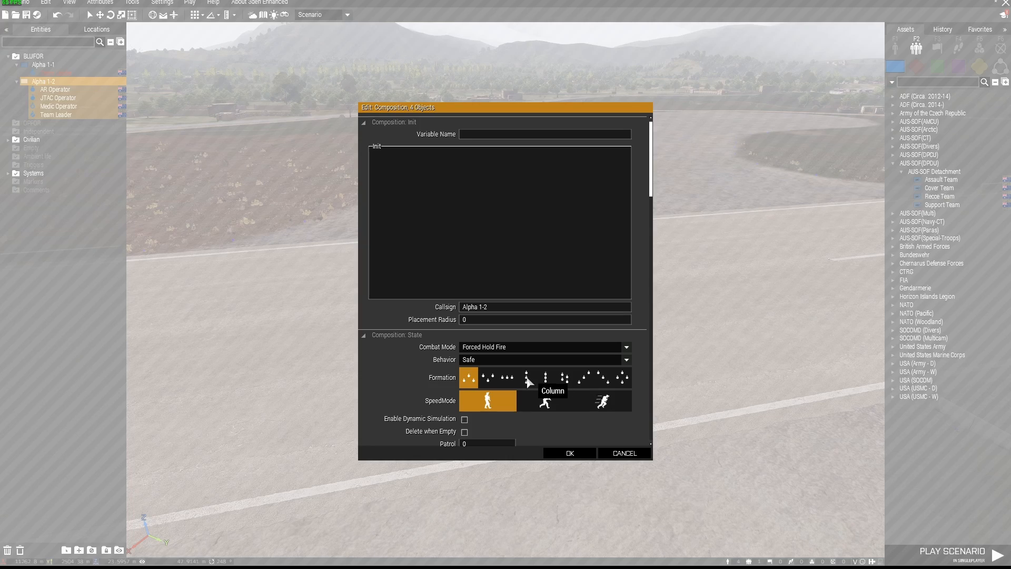
left_click(568, 453)
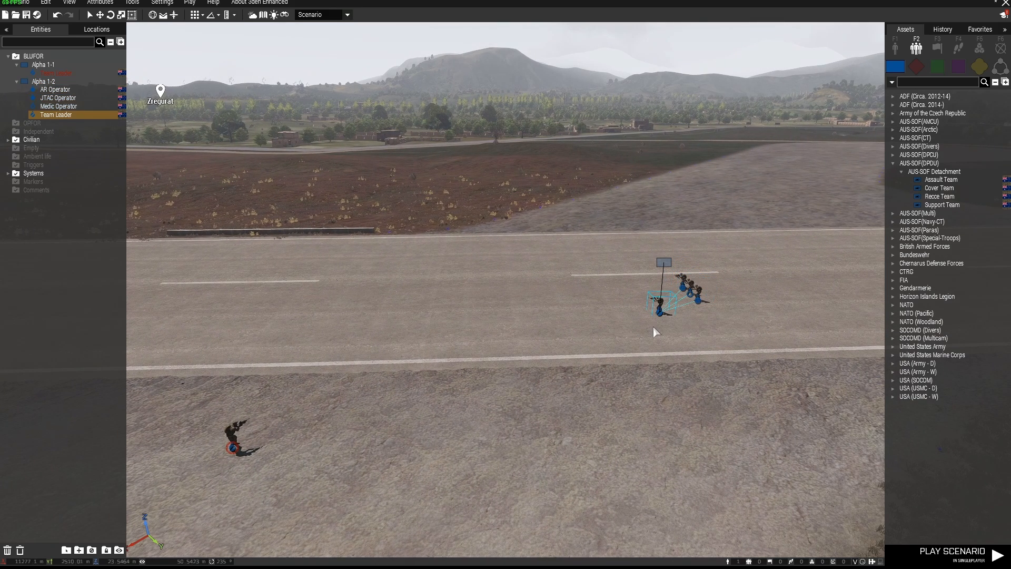
mouse_move(435, 257)
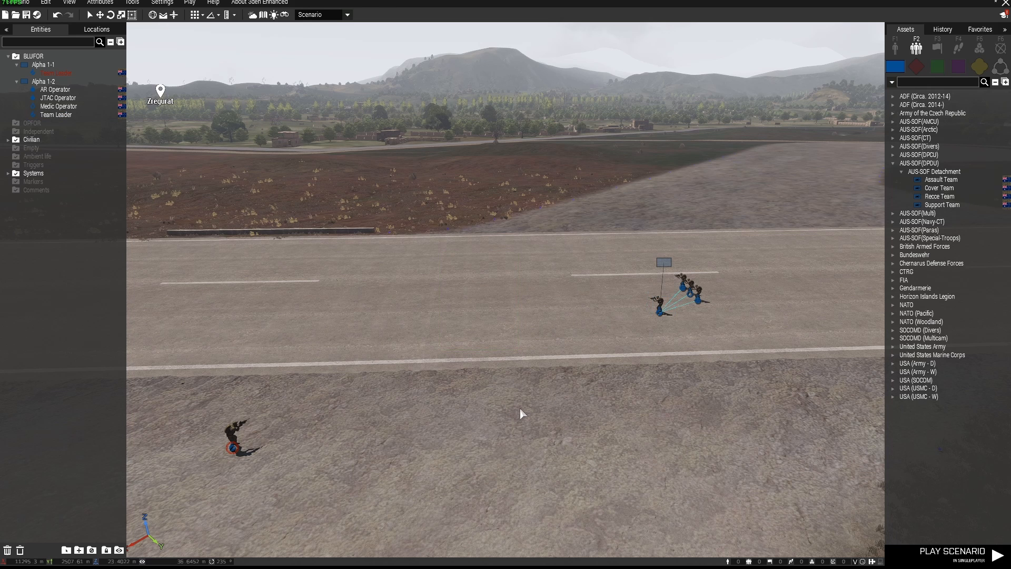
mouse_move(979, 48)
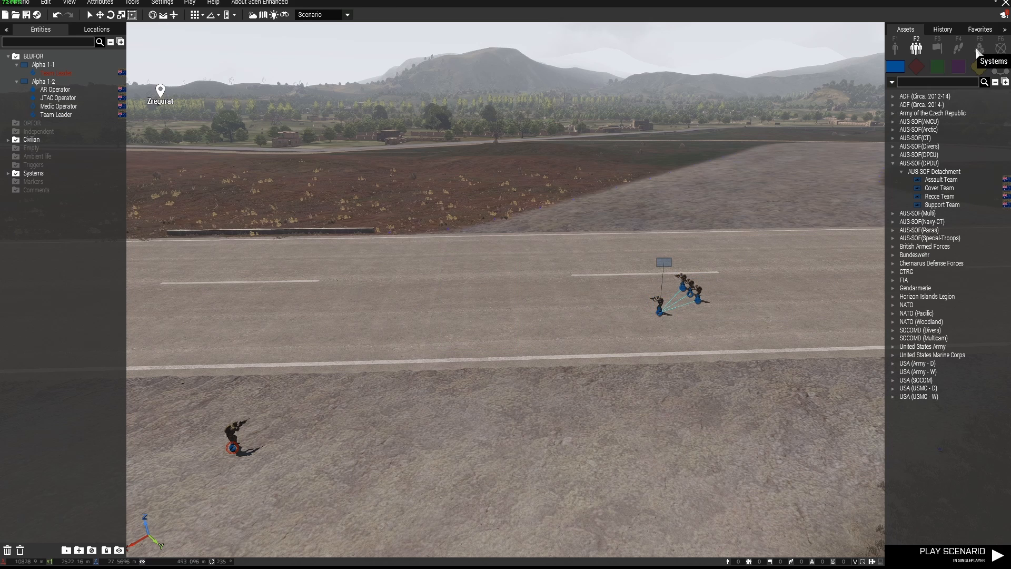
Place a Set Mode module from the Object Modifiers category on the ground below the team.
left_click(979, 47)
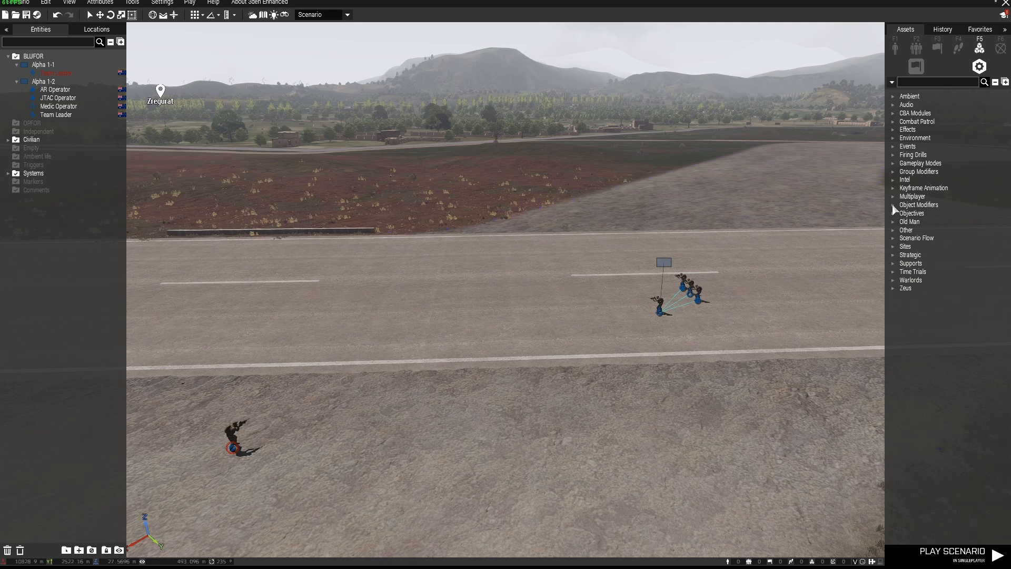
left_click(894, 210)
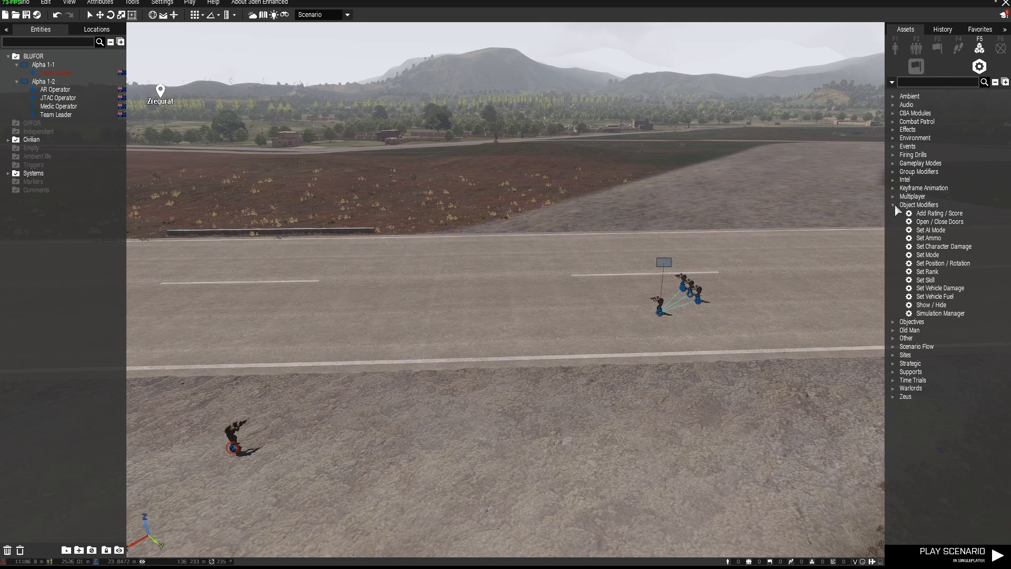
mouse_move(935, 296)
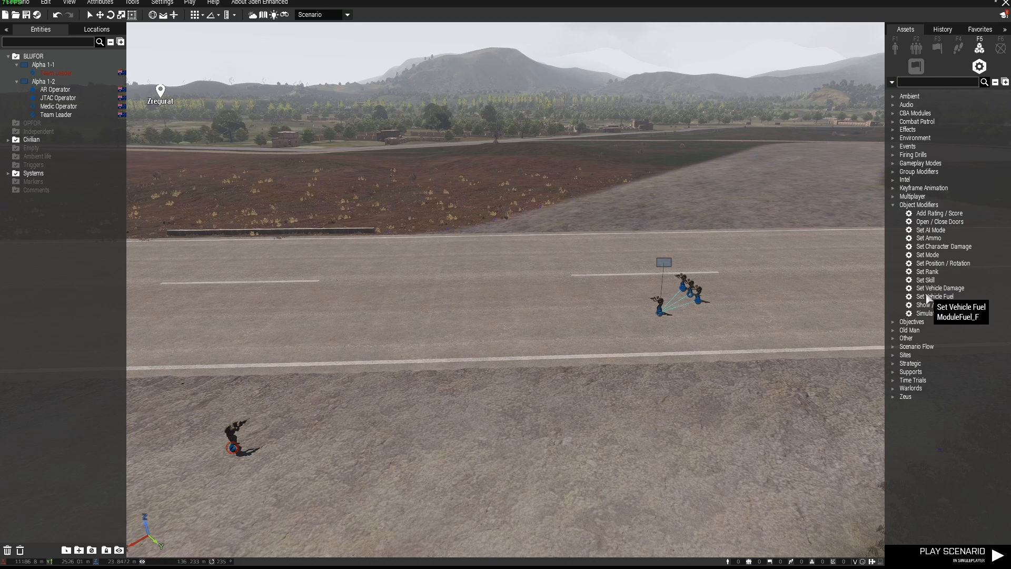
left_click(927, 255)
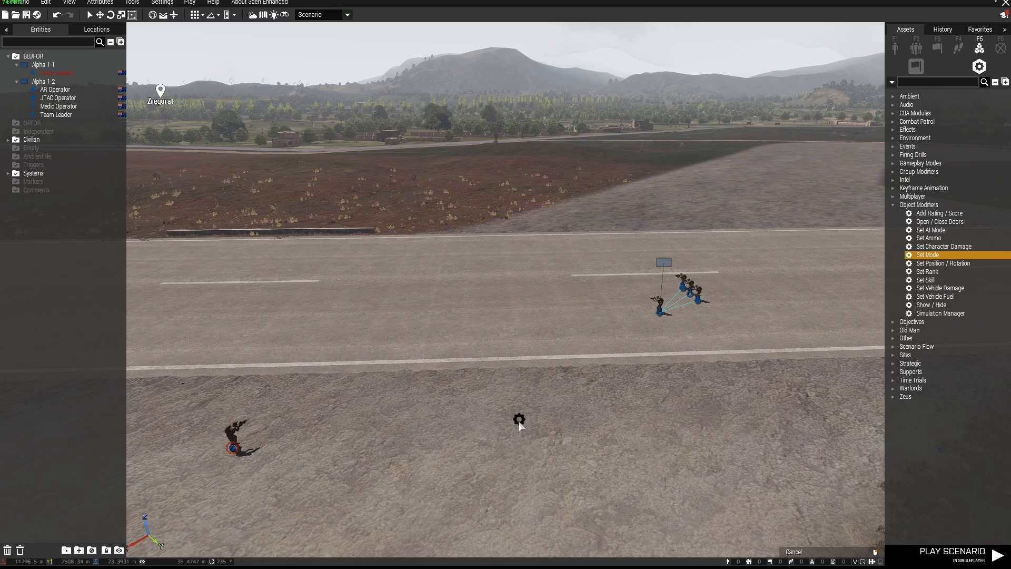
left_click(520, 419)
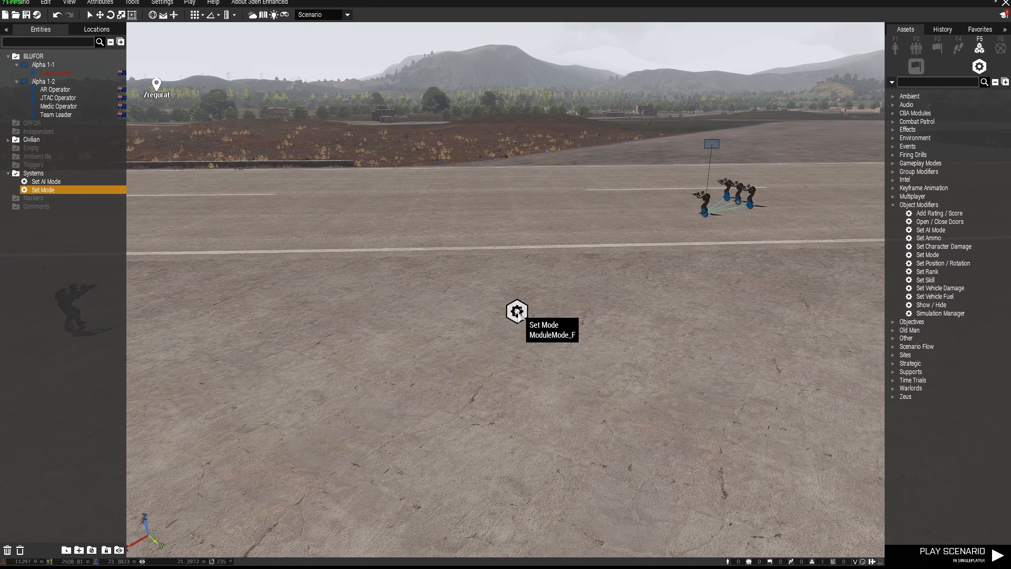
Set the Set Mode module's Stance to Go Prone.
double_click(516, 312)
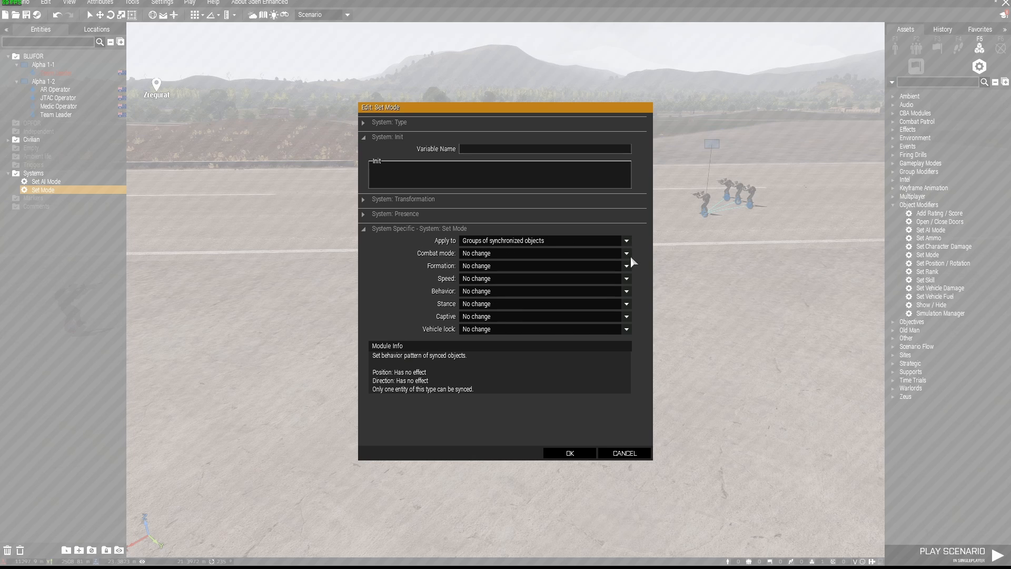
mouse_move(587, 233)
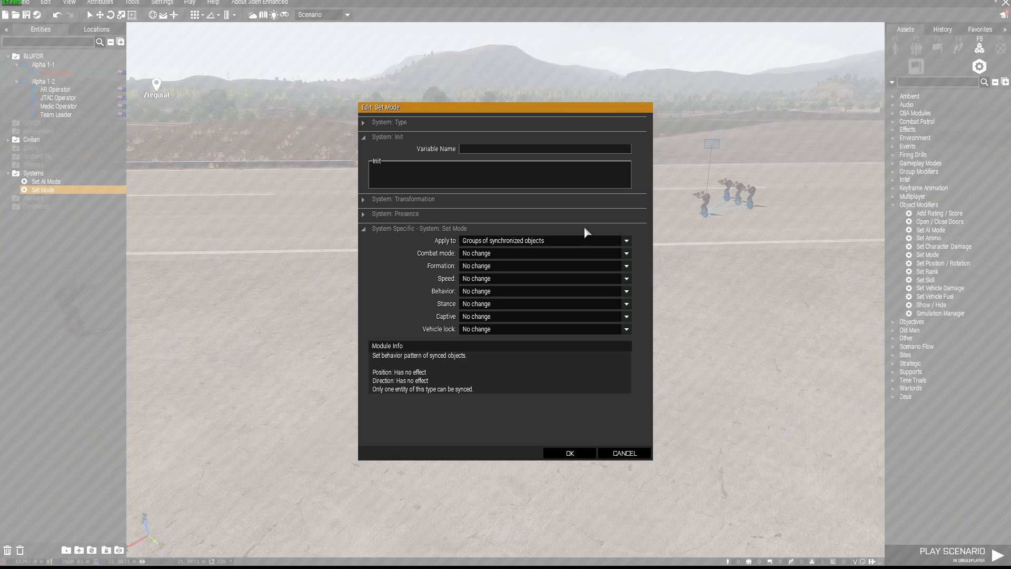
mouse_move(453, 237)
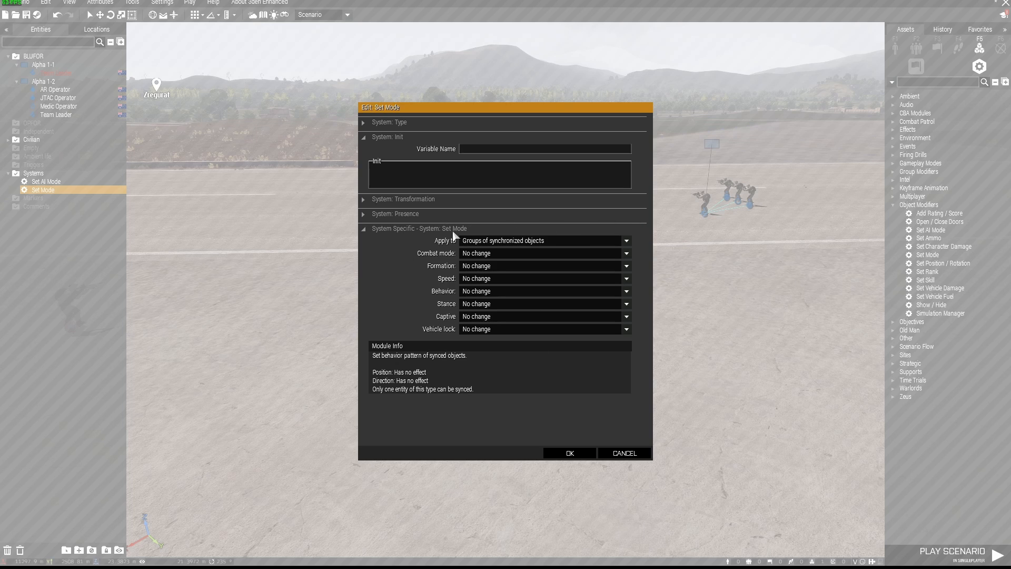
mouse_move(458, 310)
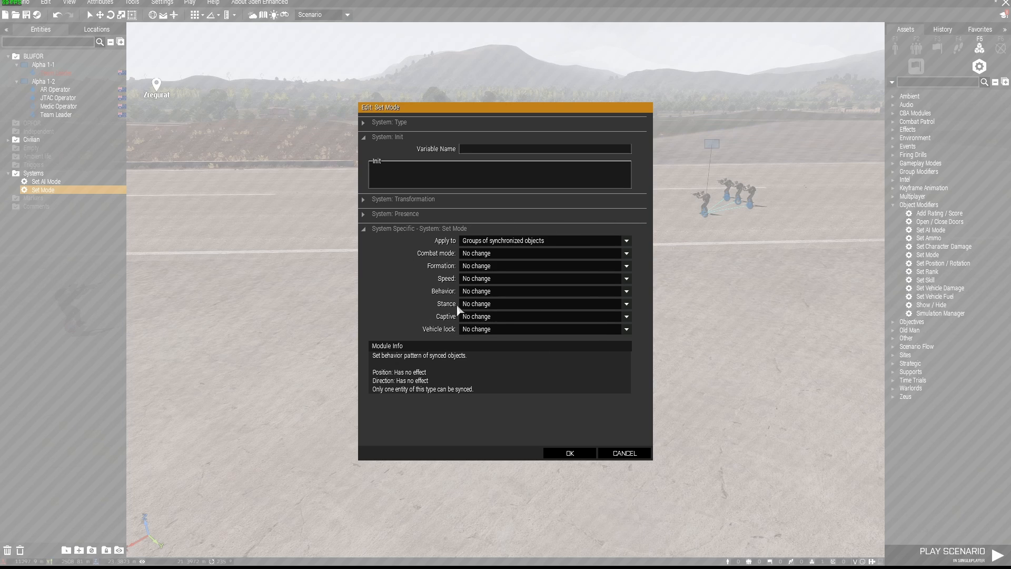
mouse_move(613, 312)
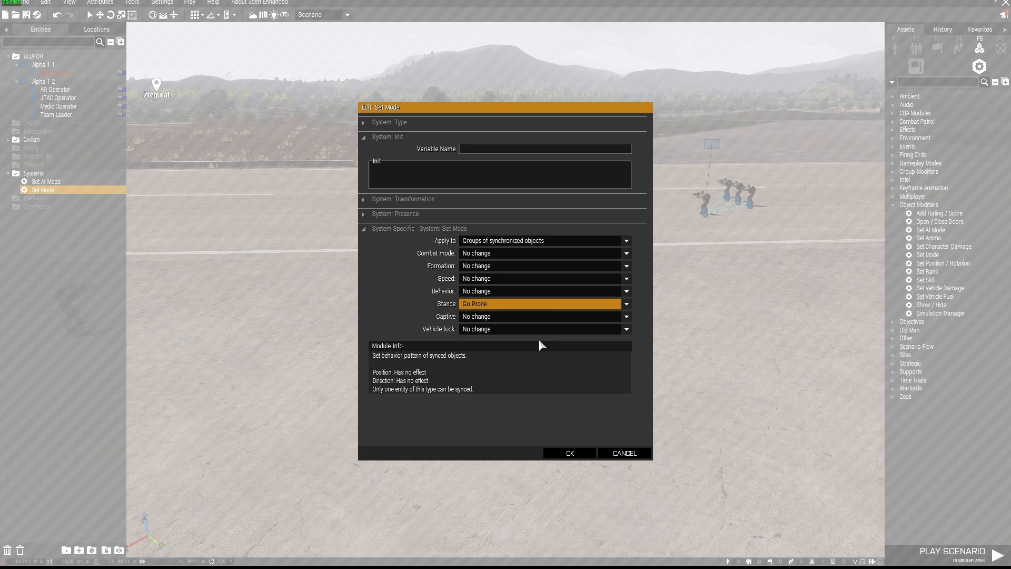
left_click(568, 453)
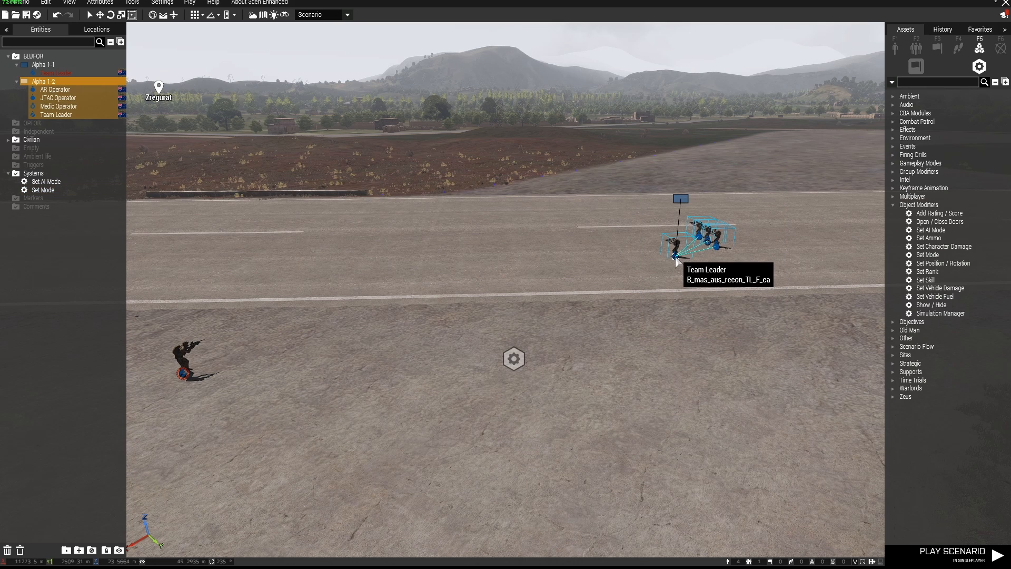
Sync the Alpha 1-2 team to the Set Mode module.
right_click(677, 262)
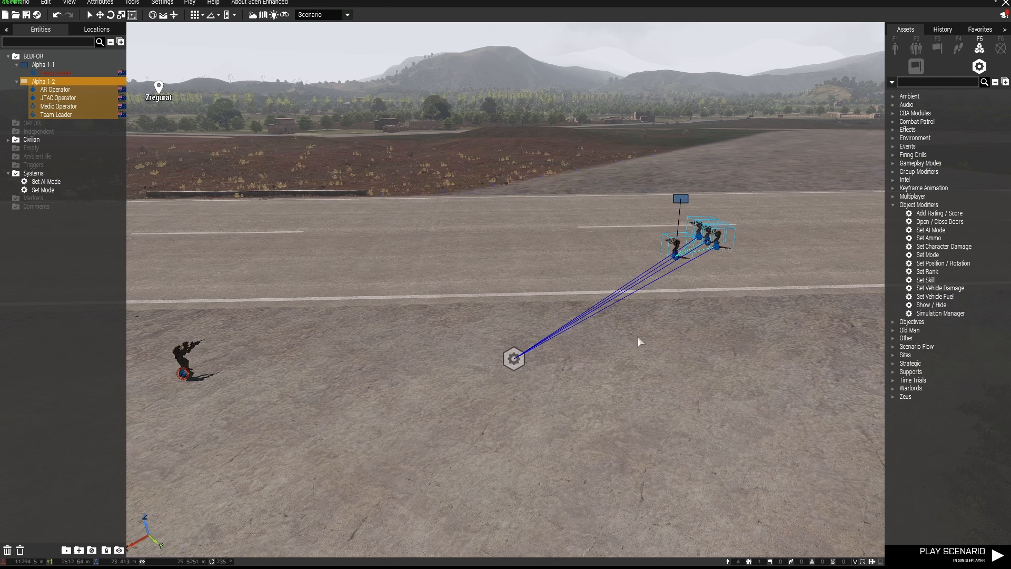
mouse_move(675, 262)
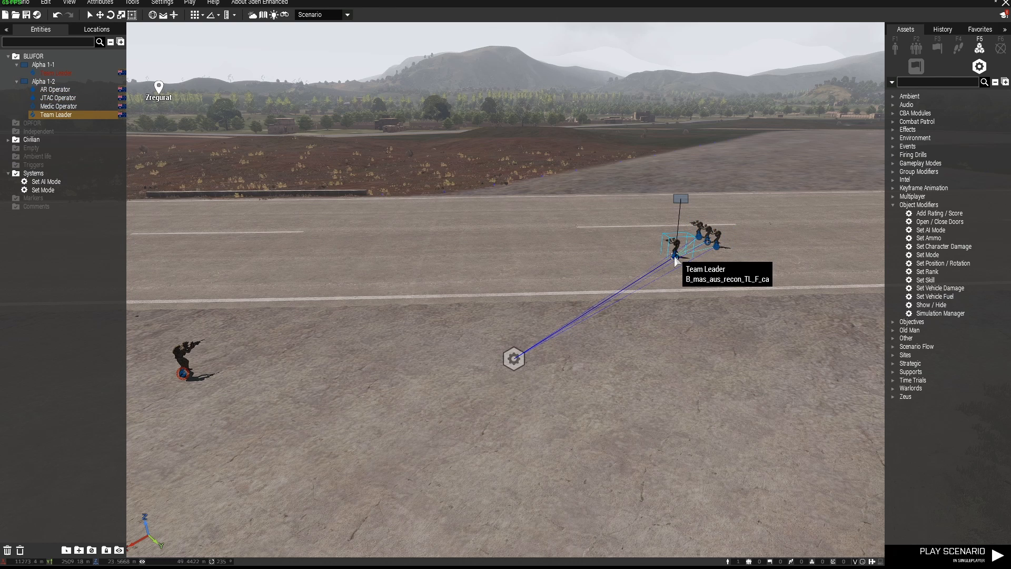
mouse_move(329, 244)
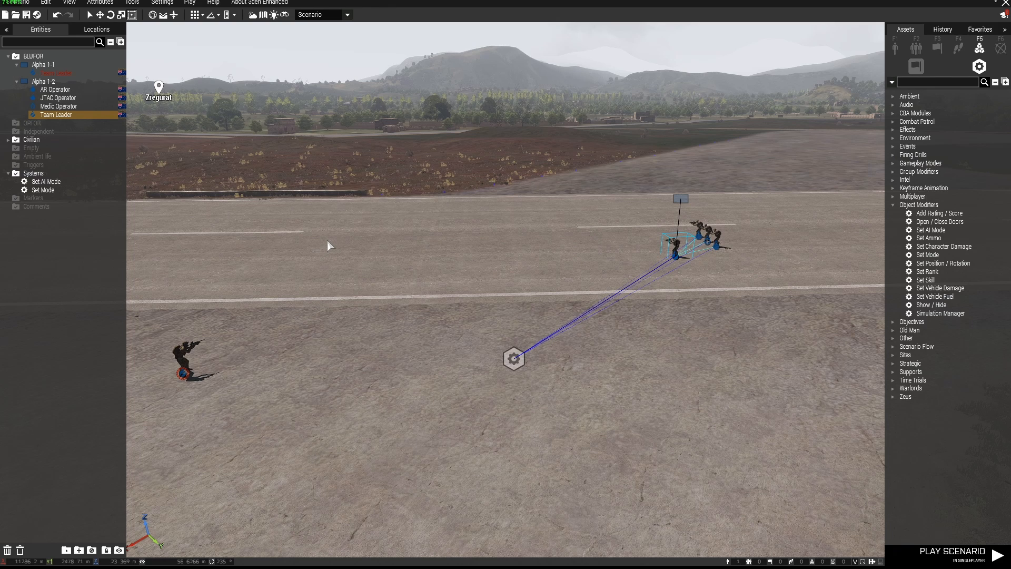
left_click(328, 239)
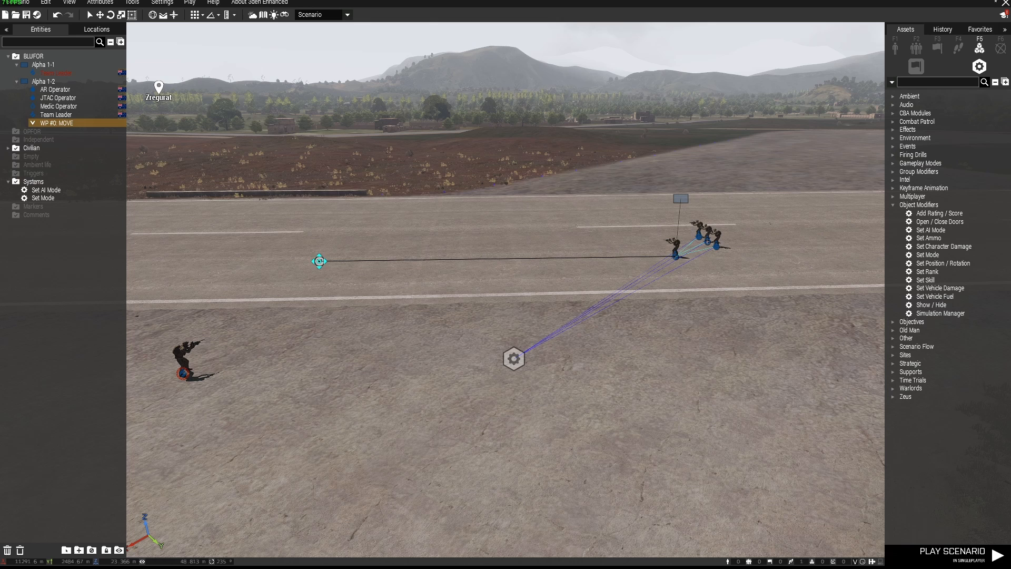
mouse_move(309, 262)
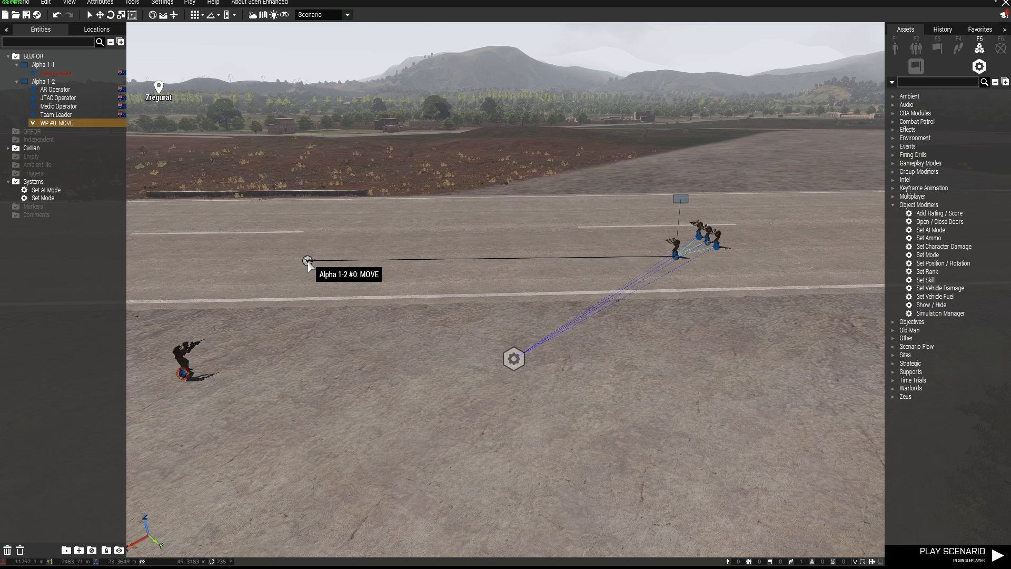
left_click(42, 198)
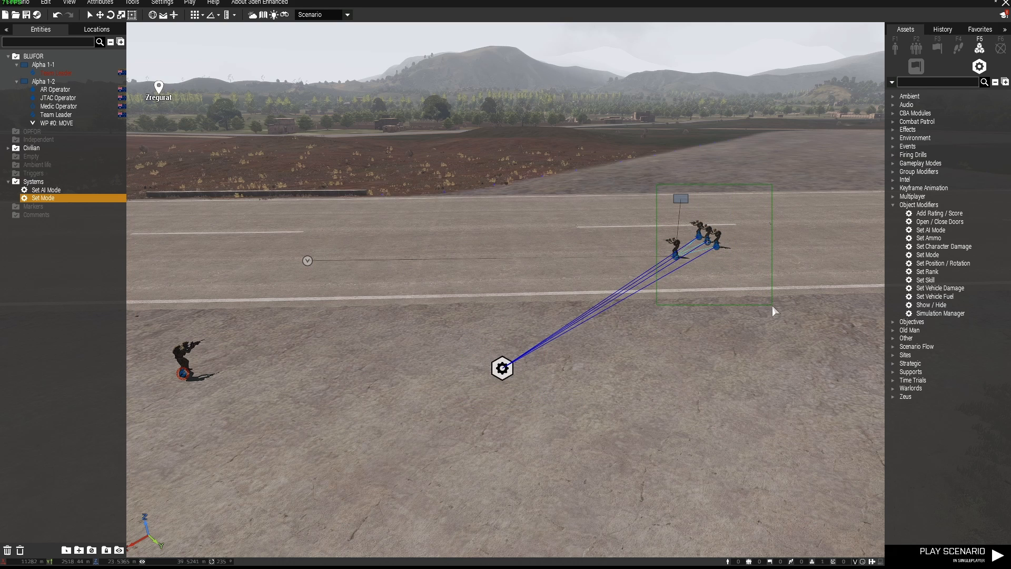
mouse_move(502, 369)
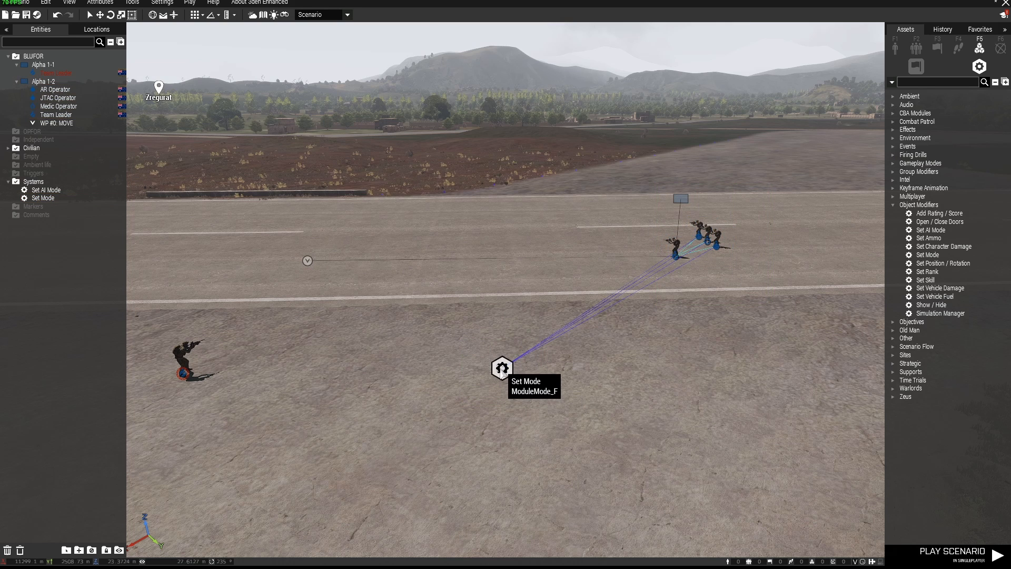
Confirm the Set Mode module's Go Prone stance setting.
double_click(503, 369)
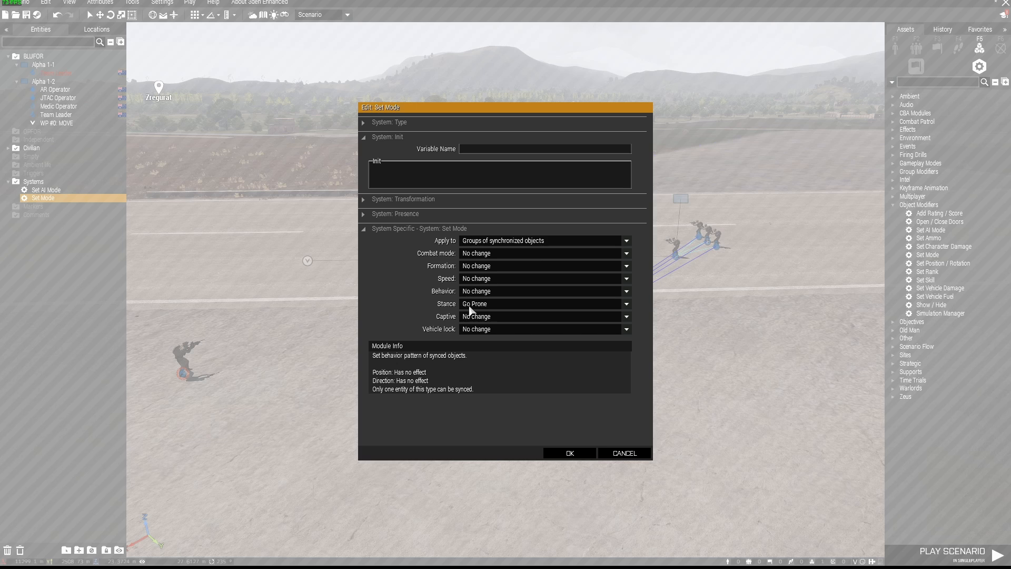
left_click(568, 452)
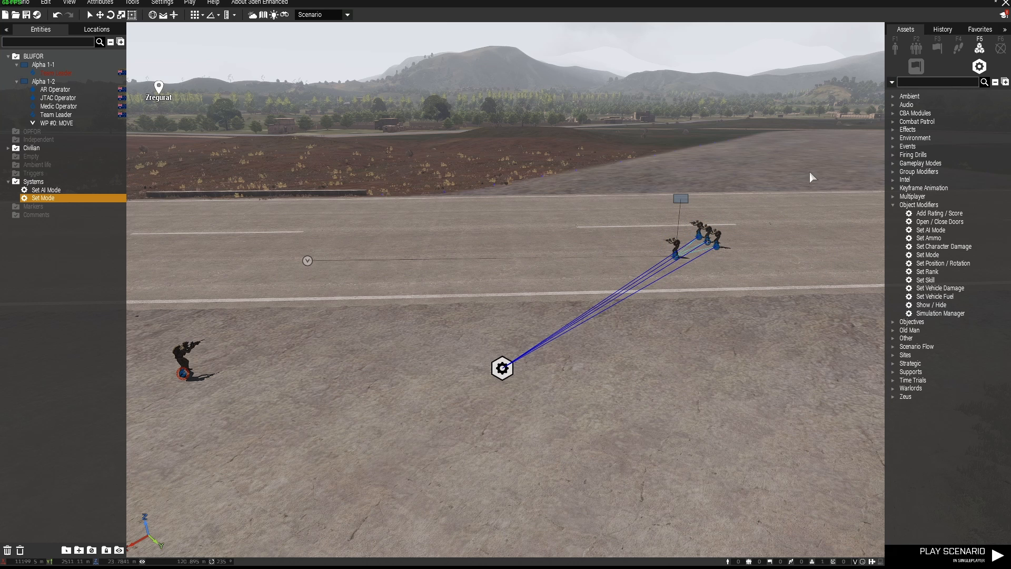
left_click(938, 46)
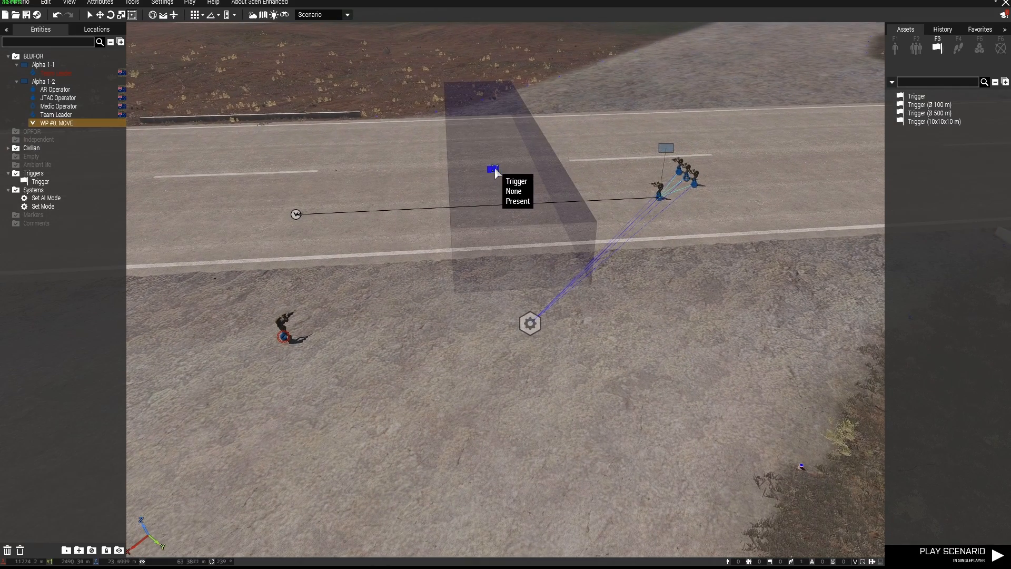
Make the road trigger activate on BLUFOR present and select it.
double_click(492, 169)
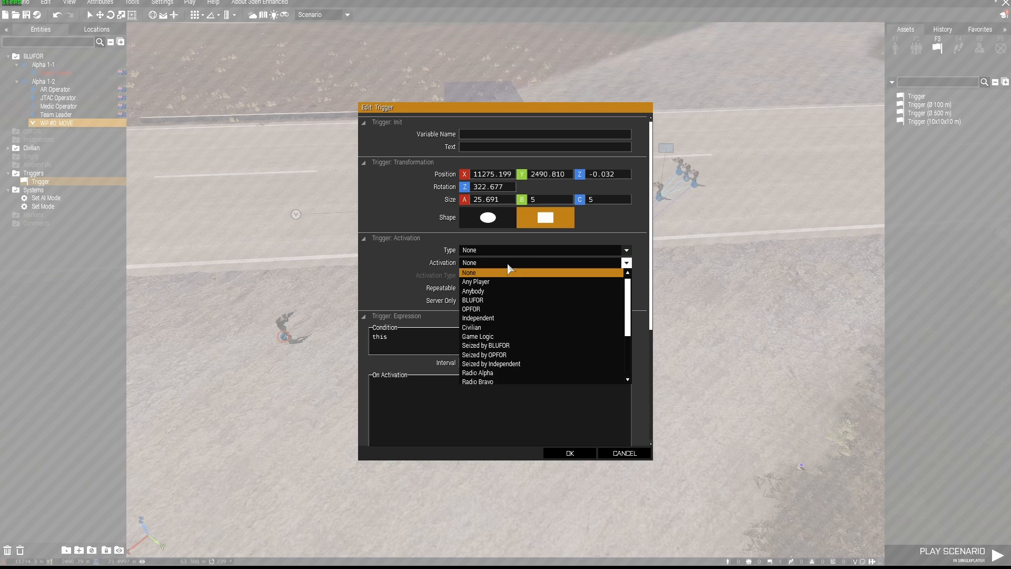
left_click(473, 300)
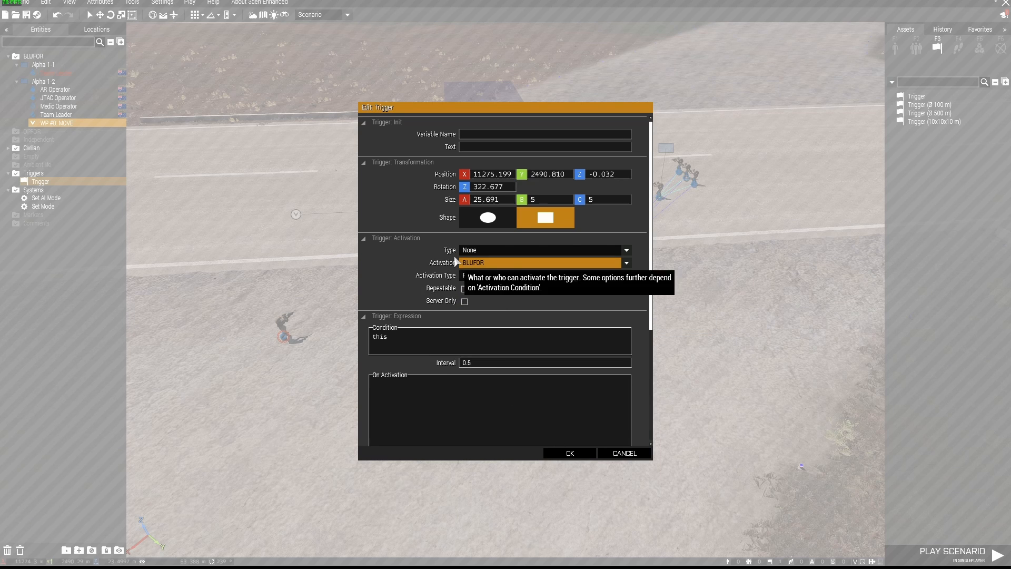
left_click(567, 453)
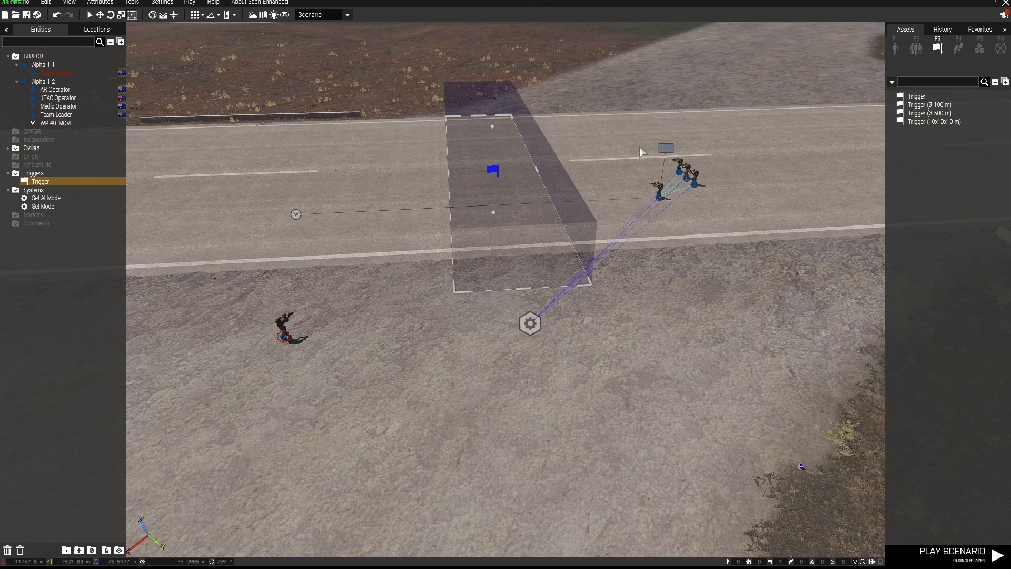
mouse_move(493, 170)
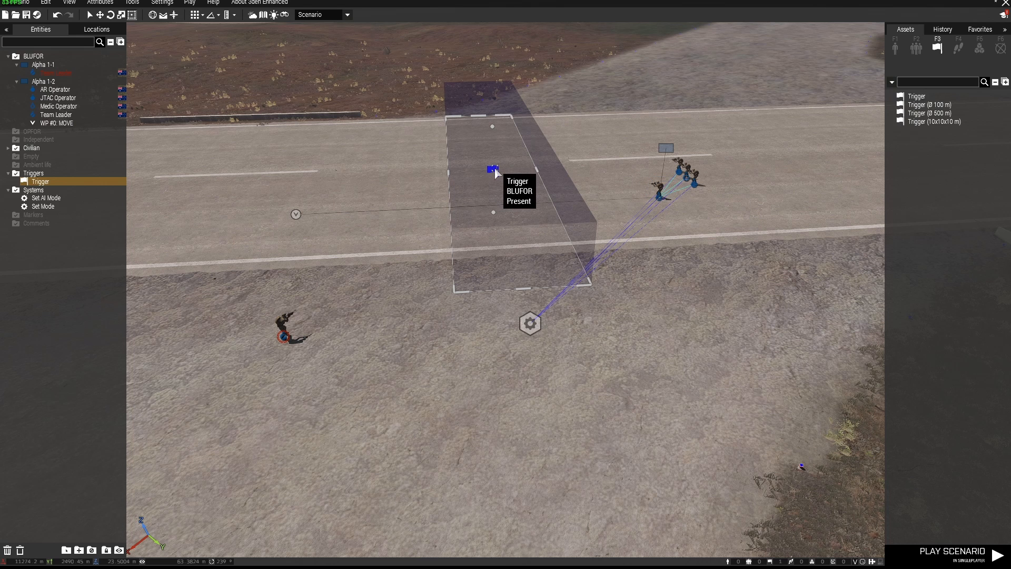
left_click(42, 206)
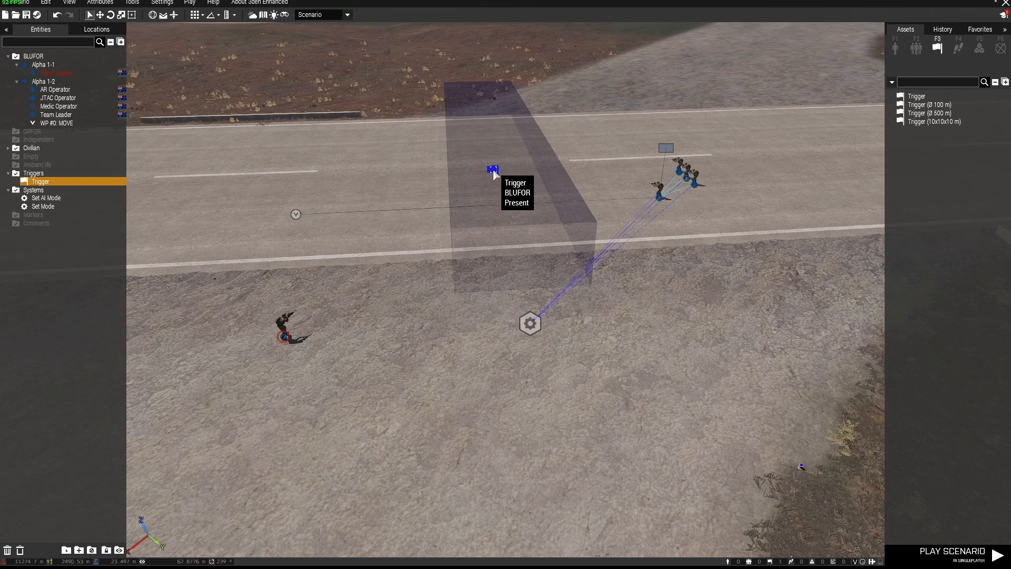
Sync the BLUFOR trigger to the Set Mode module via Connect > Sync to.
right_click(493, 170)
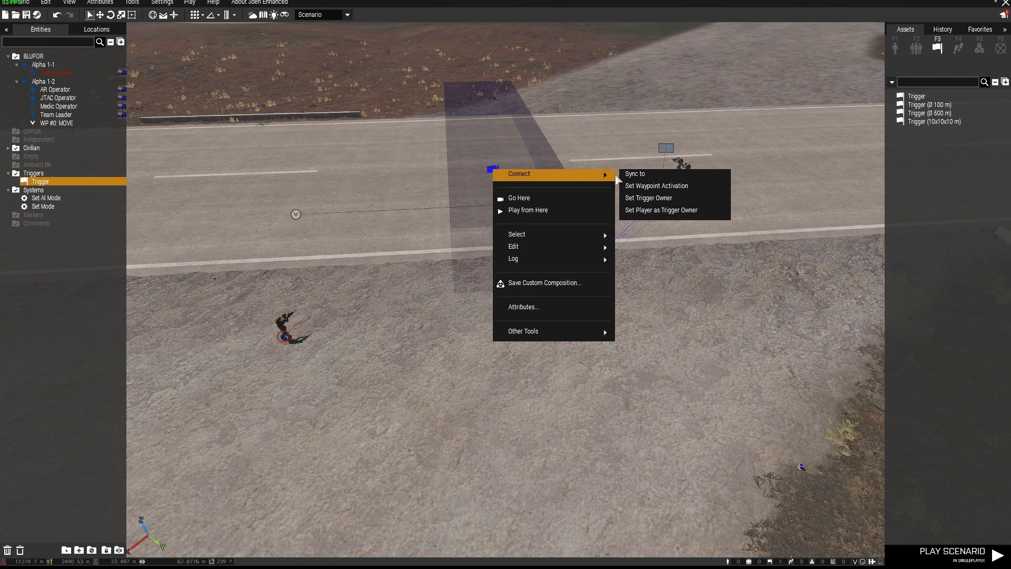
left_click(634, 173)
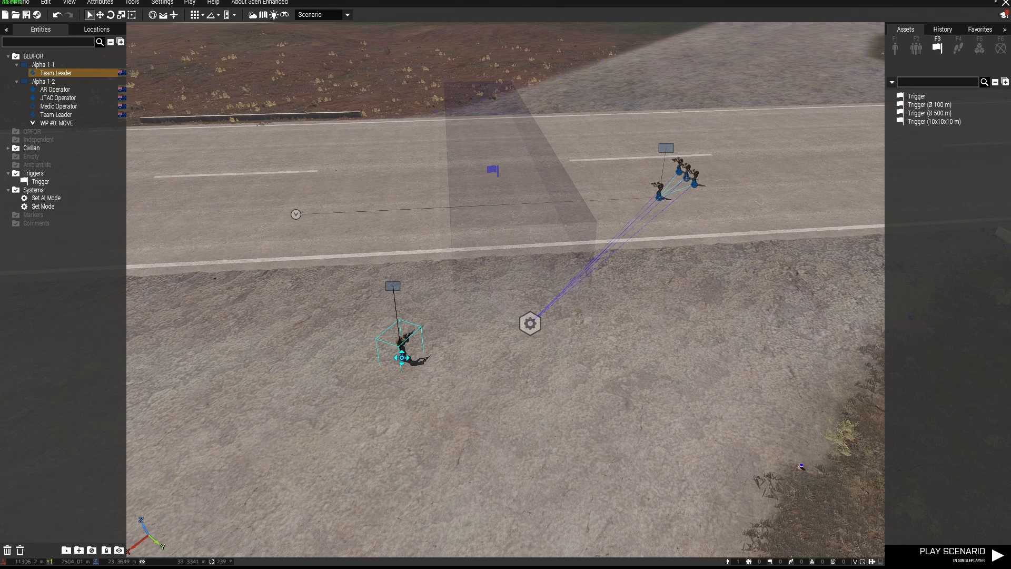
mouse_move(494, 170)
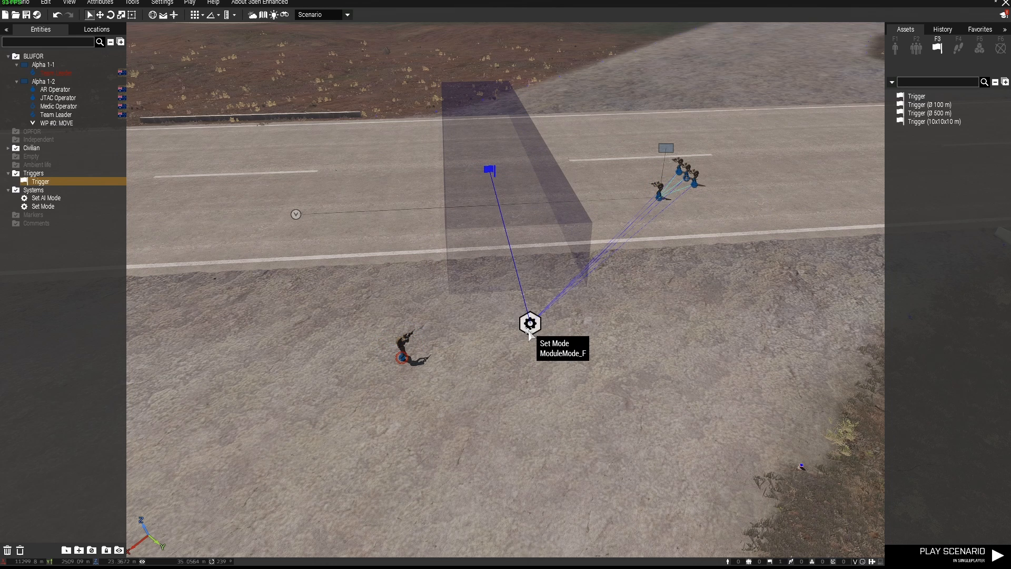
left_click(42, 205)
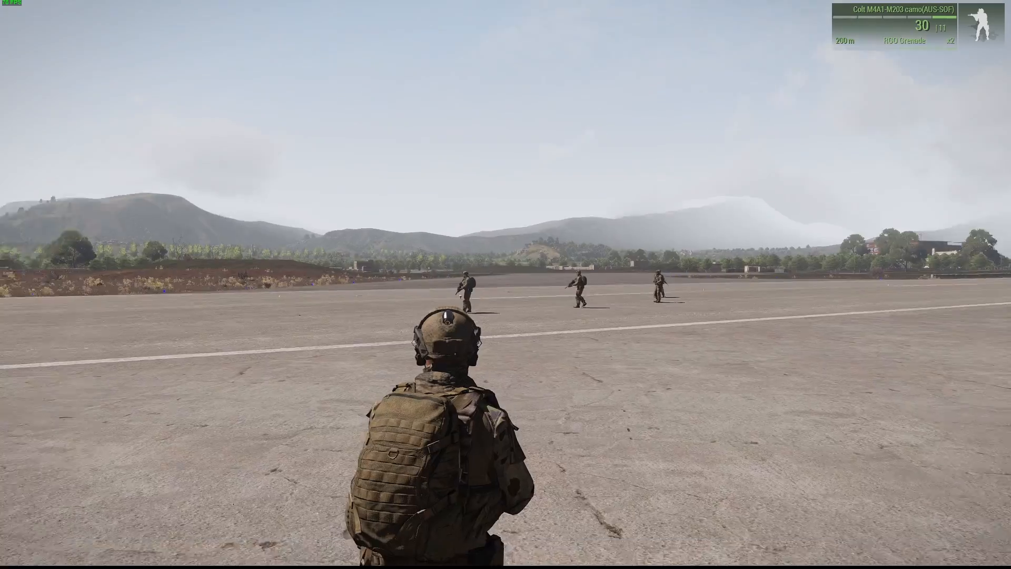
mouse_move(505, 284)
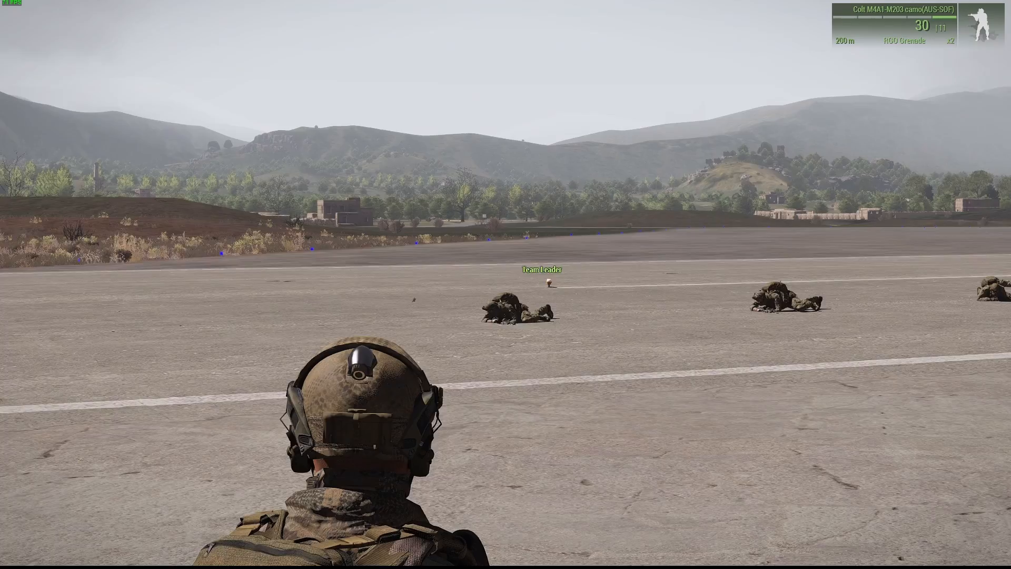
mouse_move(506, 284)
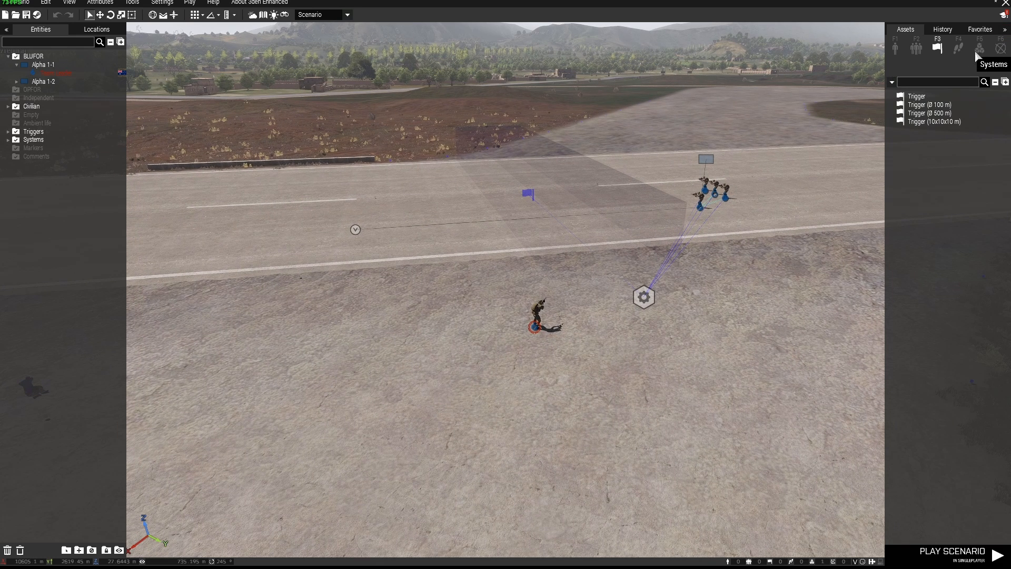
Place a second Set Mode module and sync the squad to it.
left_click(980, 46)
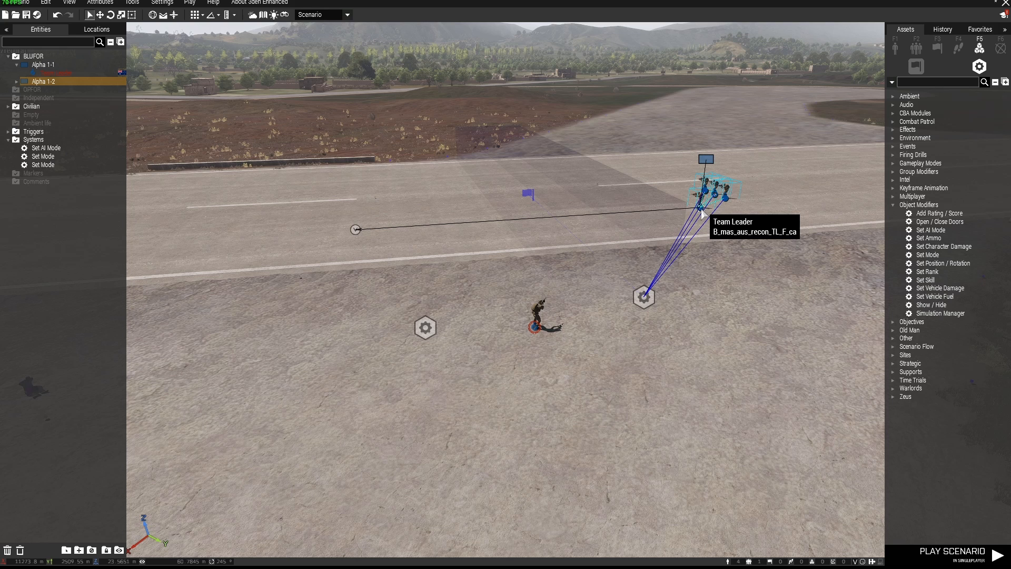
right_click(701, 207)
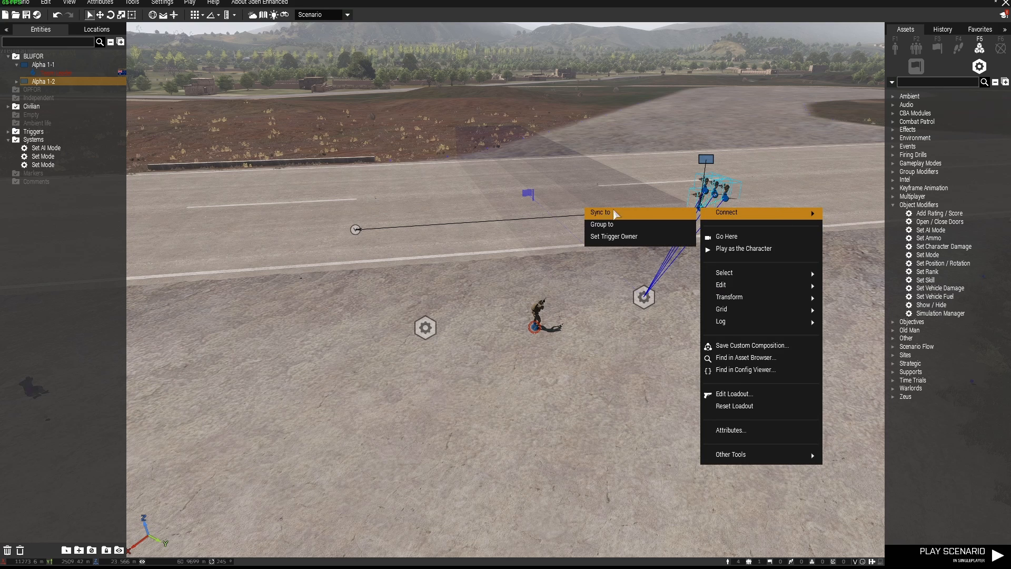
left_click(600, 212)
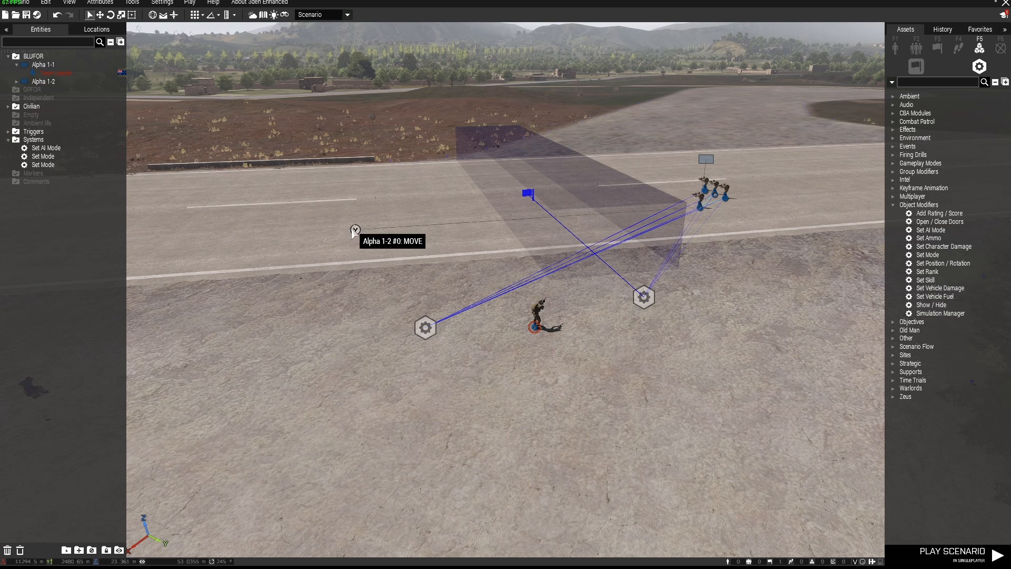
mouse_move(336, 225)
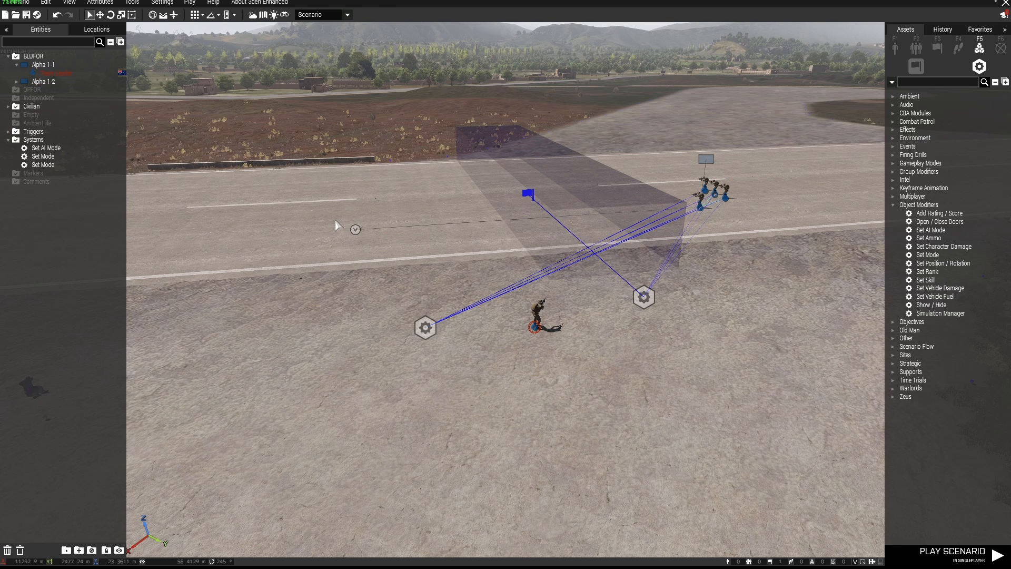
Paste a second BLUFOR-present trigger further along the road and confirm its settings.
left_click(369, 212)
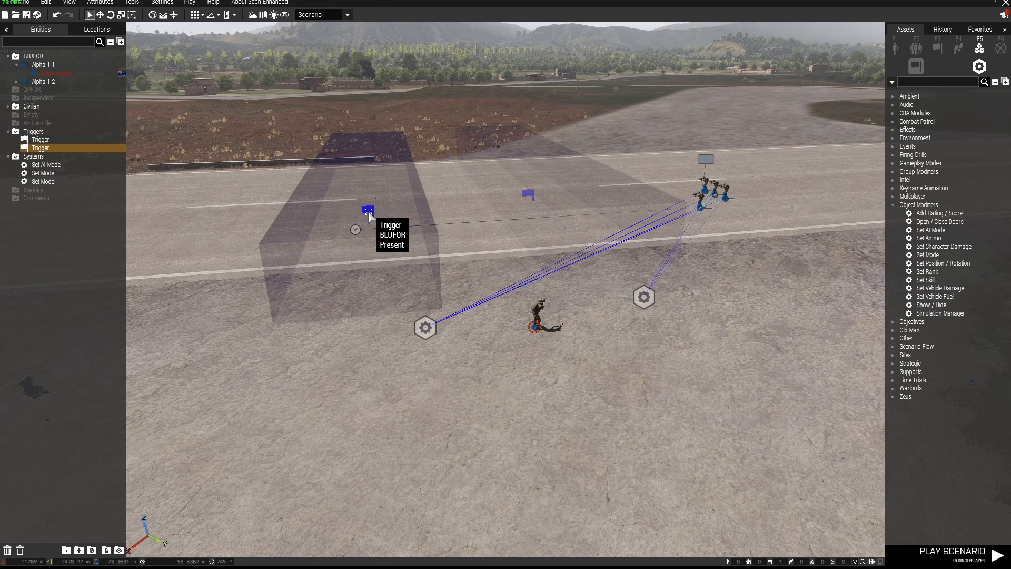
double_click(369, 209)
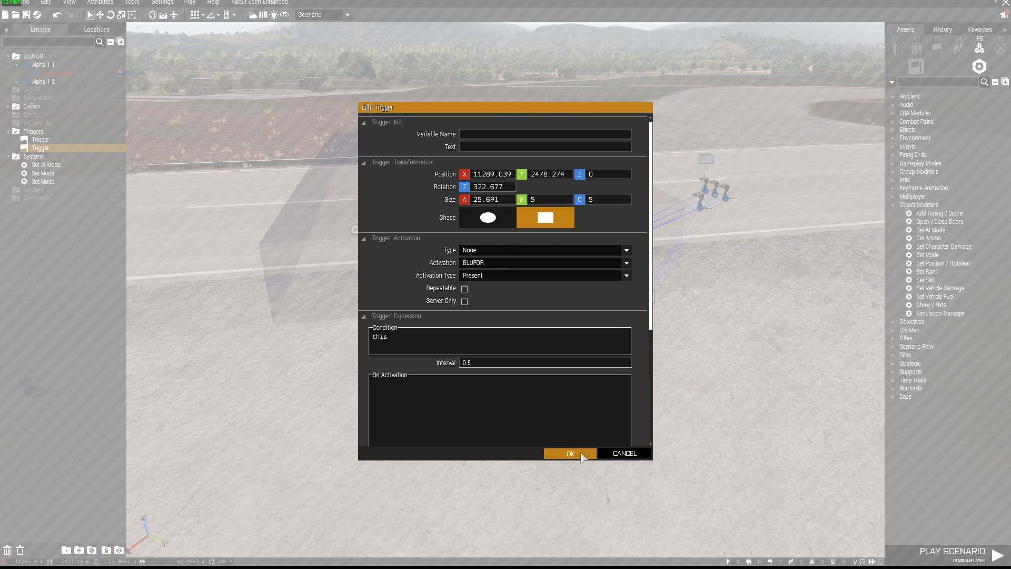
left_click(568, 453)
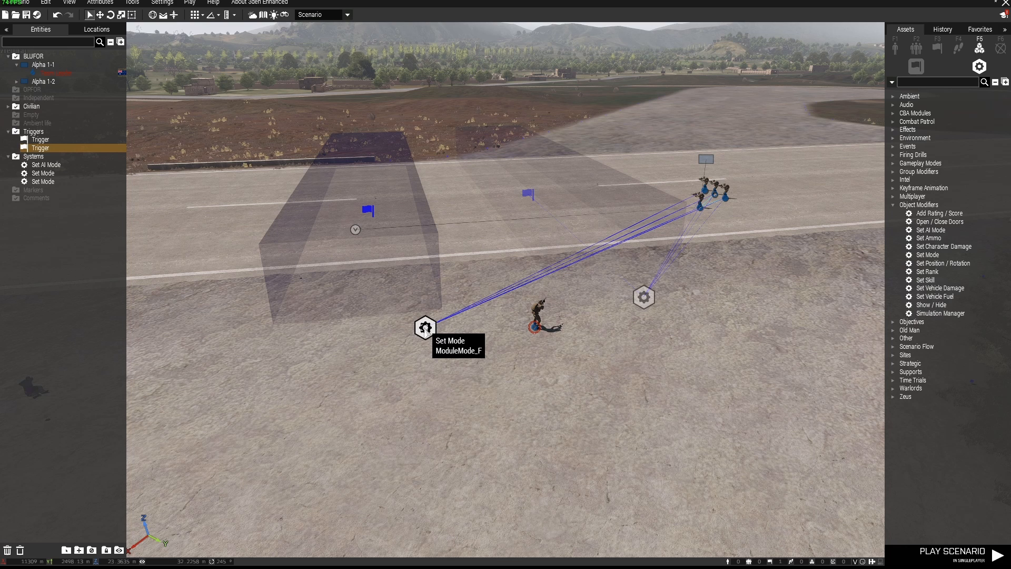
Give the second Set Mode module Open fire combat mode, Wedge formation and Full speed.
double_click(424, 328)
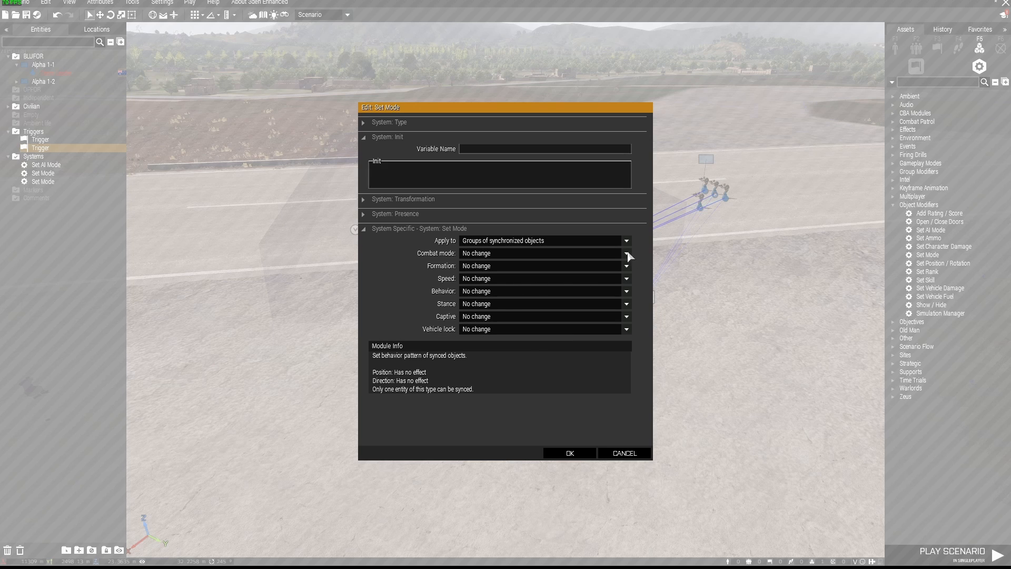
left_click(625, 253)
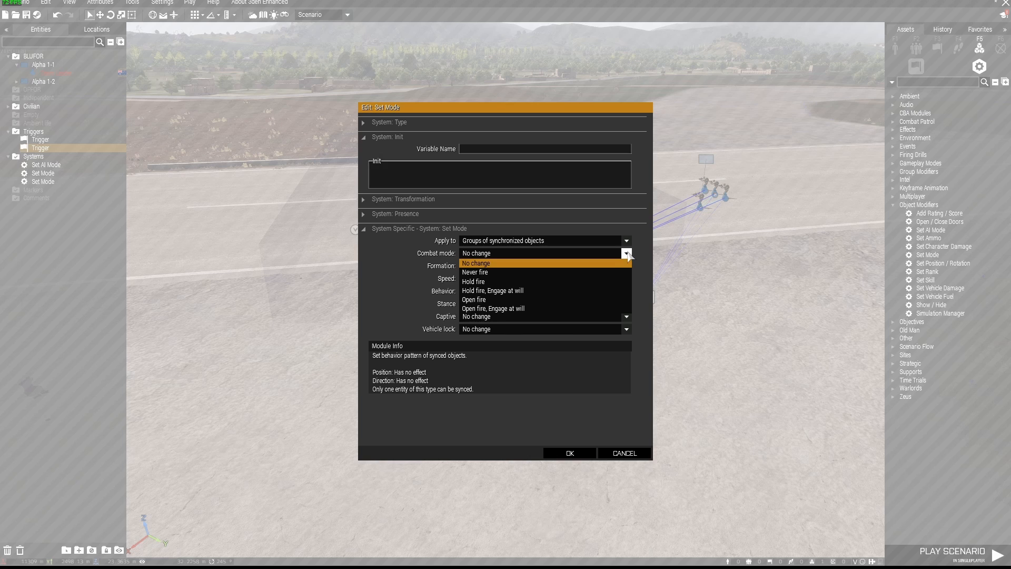
left_click(474, 299)
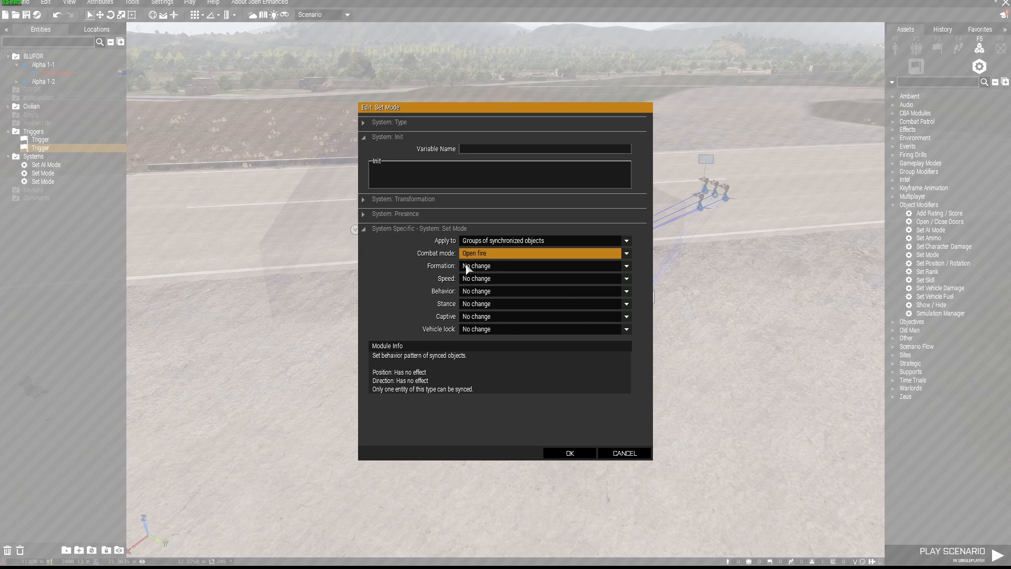
left_click(625, 266)
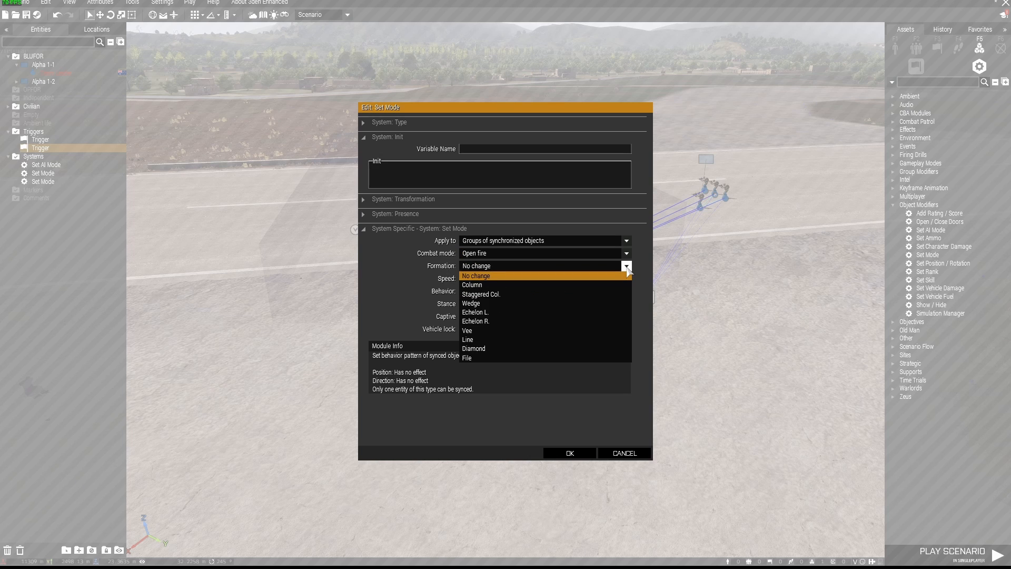
mouse_move(548, 348)
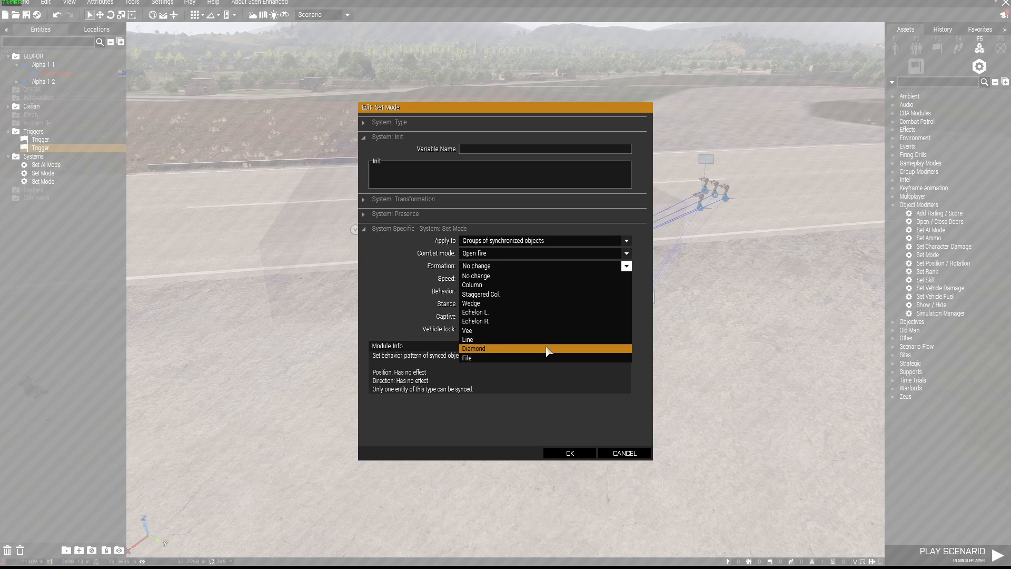
mouse_move(531, 303)
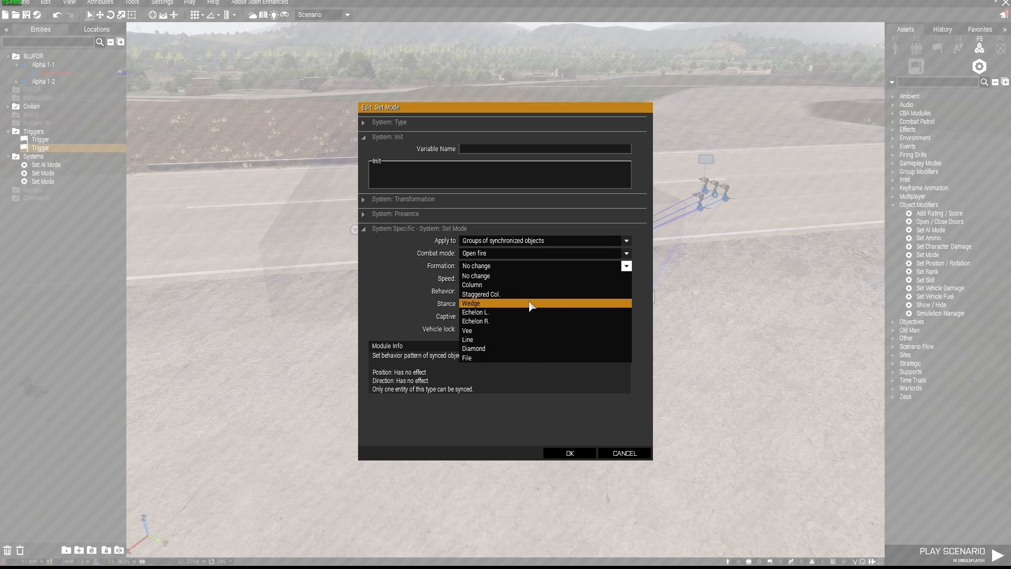
left_click(471, 304)
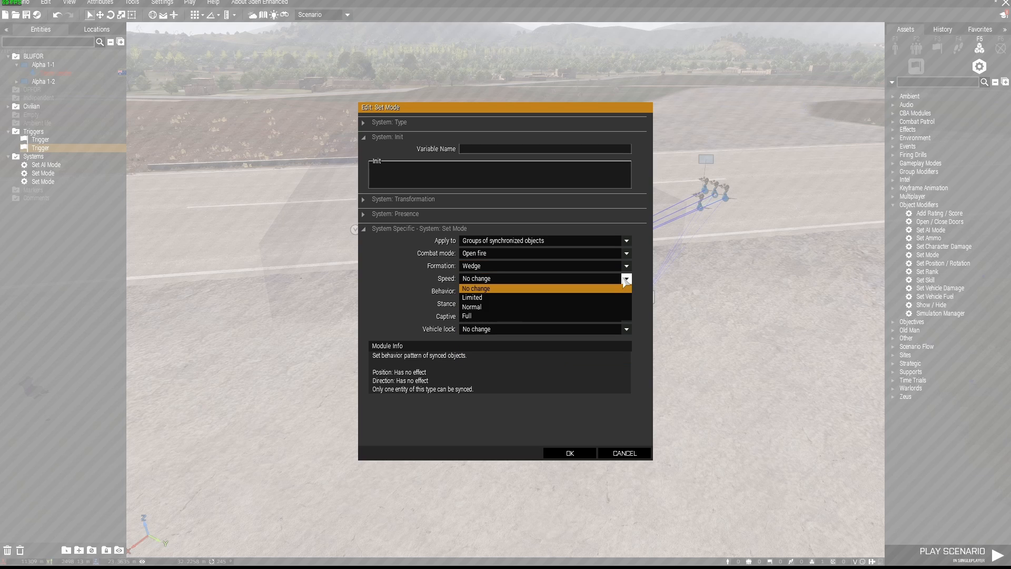
left_click(467, 316)
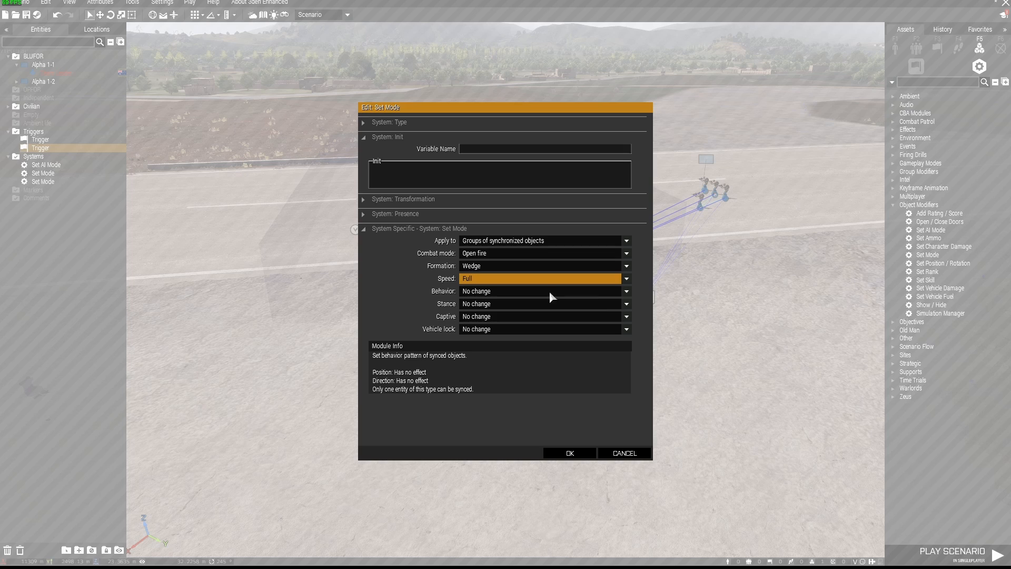
Set its behaviour to Aware and stance to Stand Up, and confirm.
left_click(624, 291)
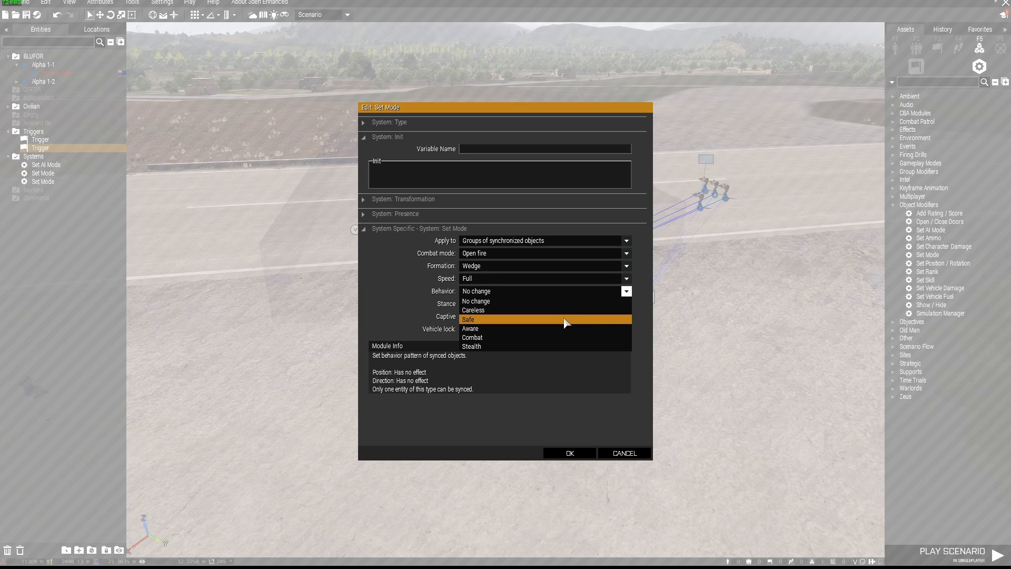
left_click(470, 329)
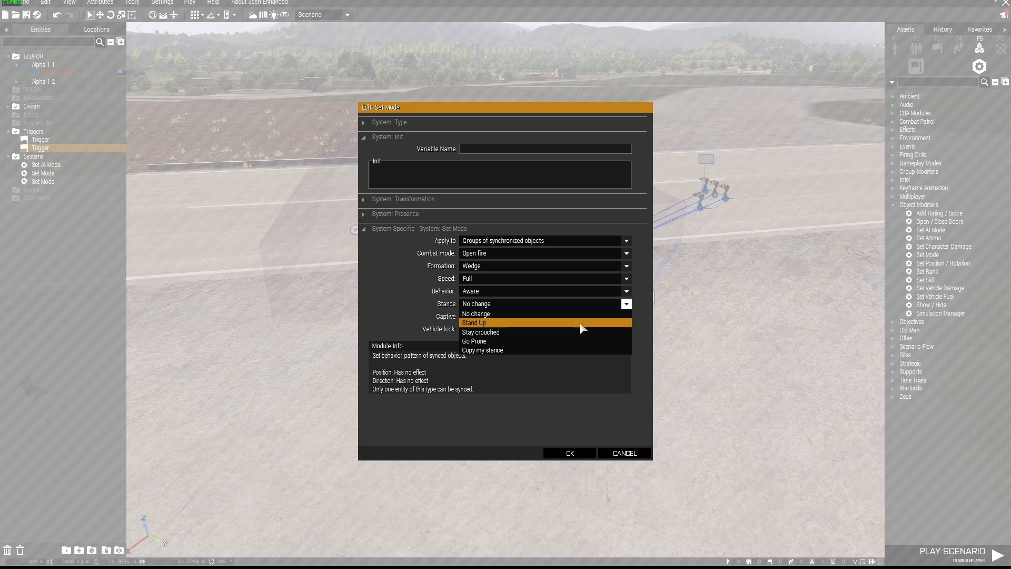
left_click(474, 322)
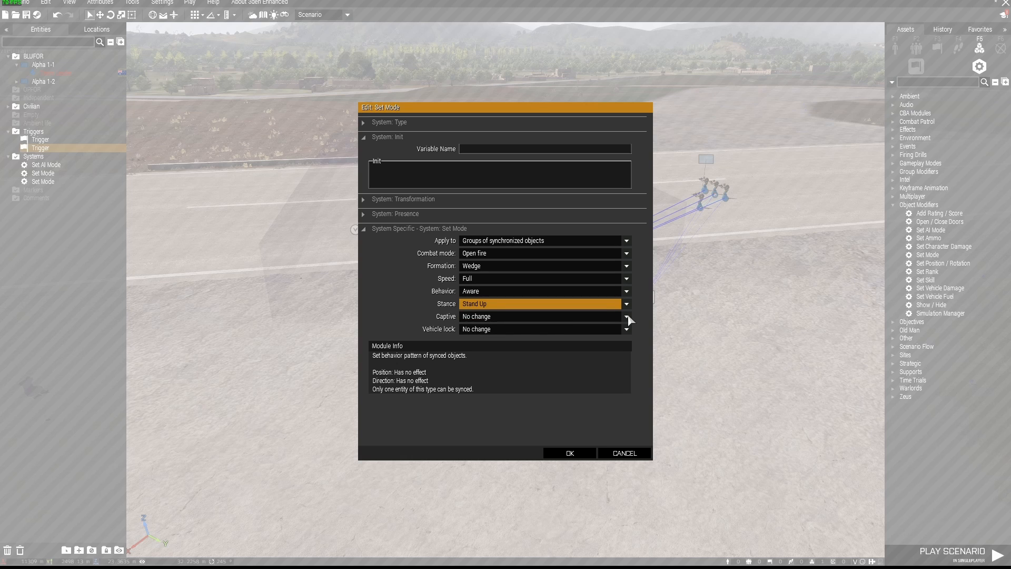
left_click(568, 452)
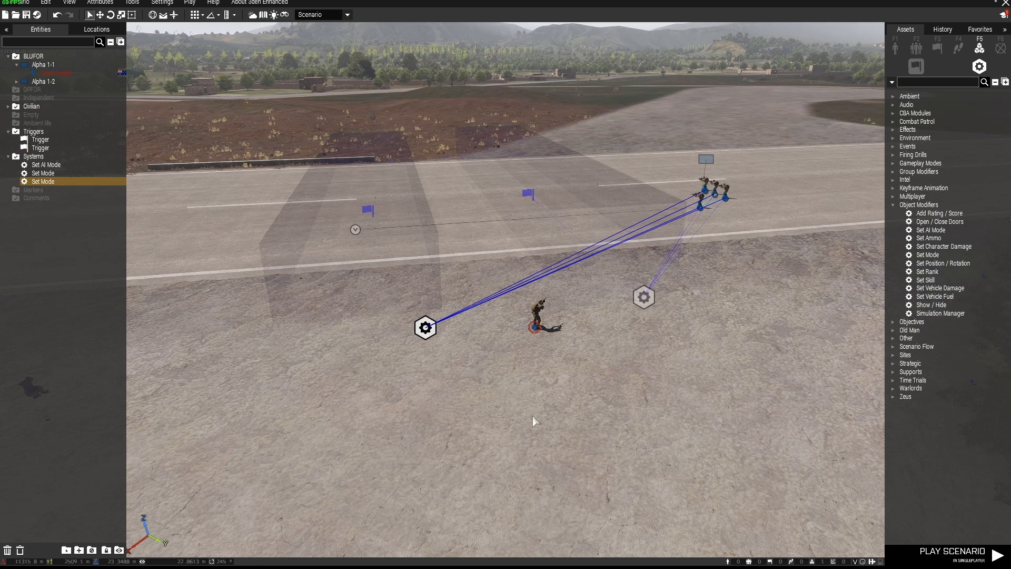
Expand Alpha 1-2 under BLUFOR in the Entities panel to show its units and waypoints.
left_click(40, 147)
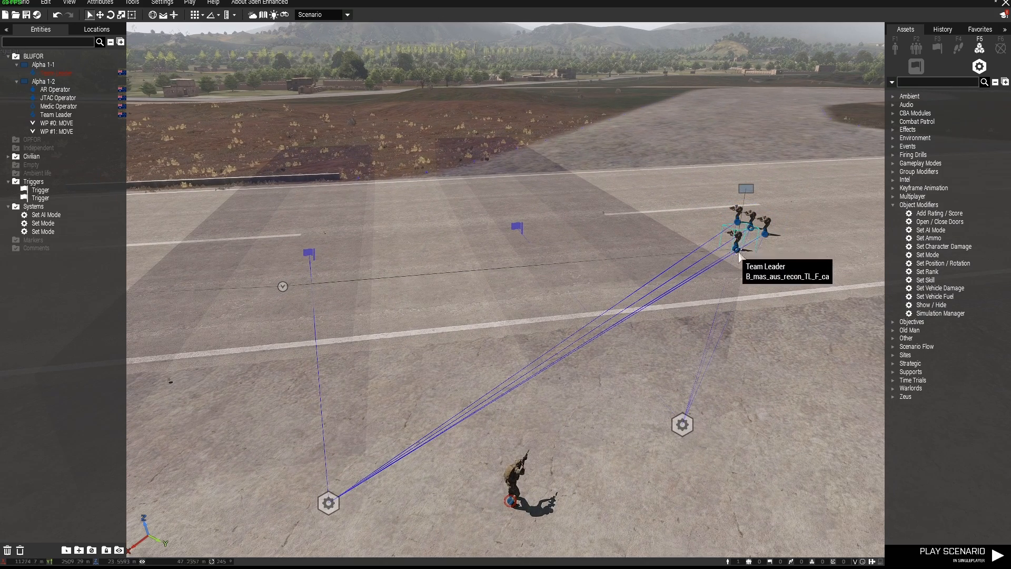
mouse_move(460, 270)
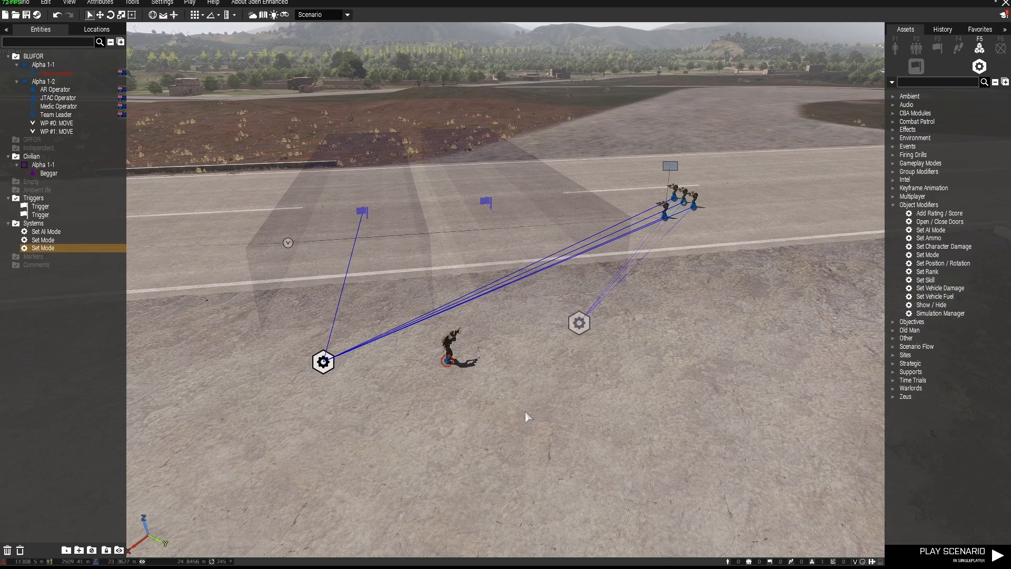
left_click(955, 551)
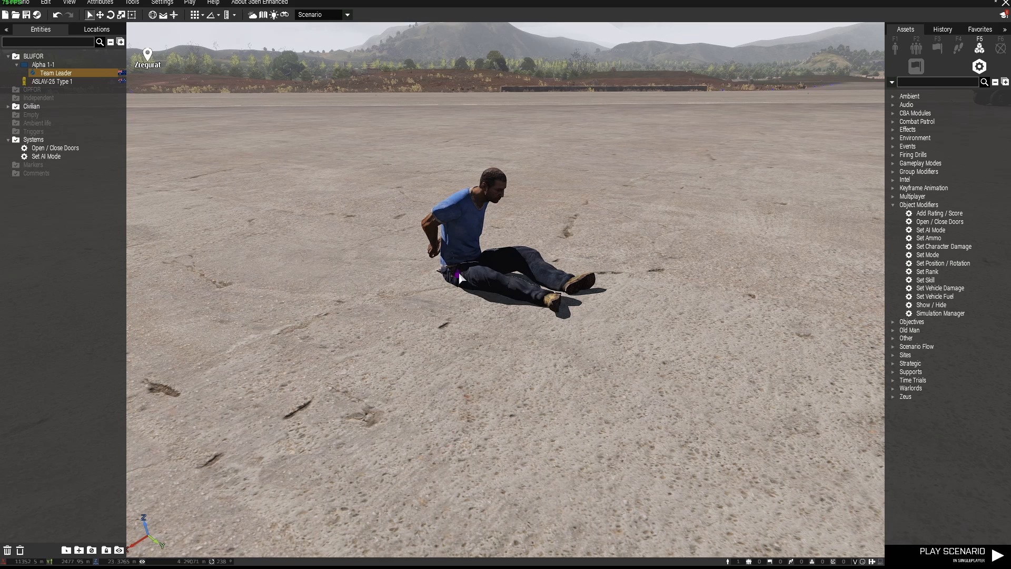
mouse_move(459, 277)
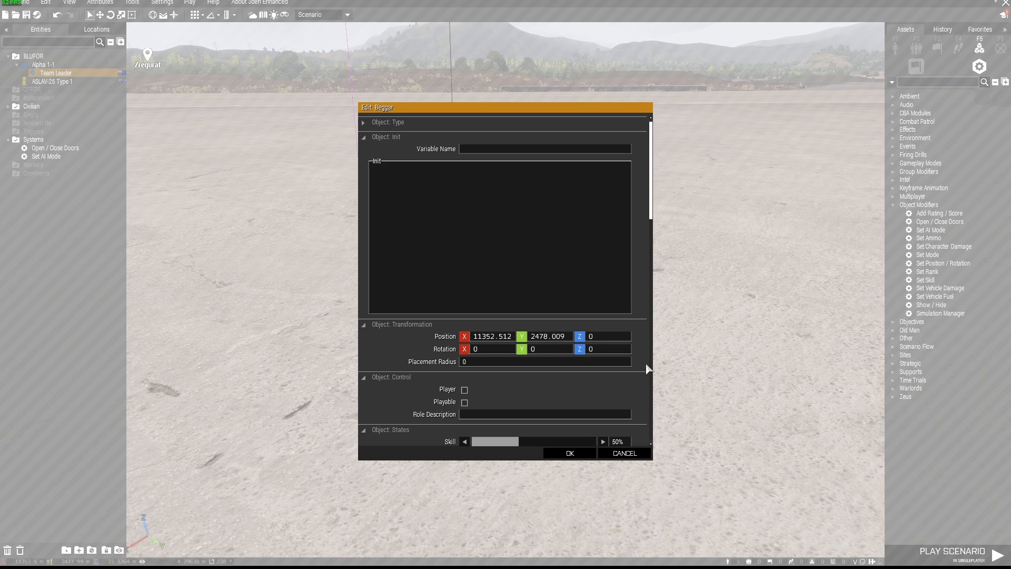
scroll("down", 3)
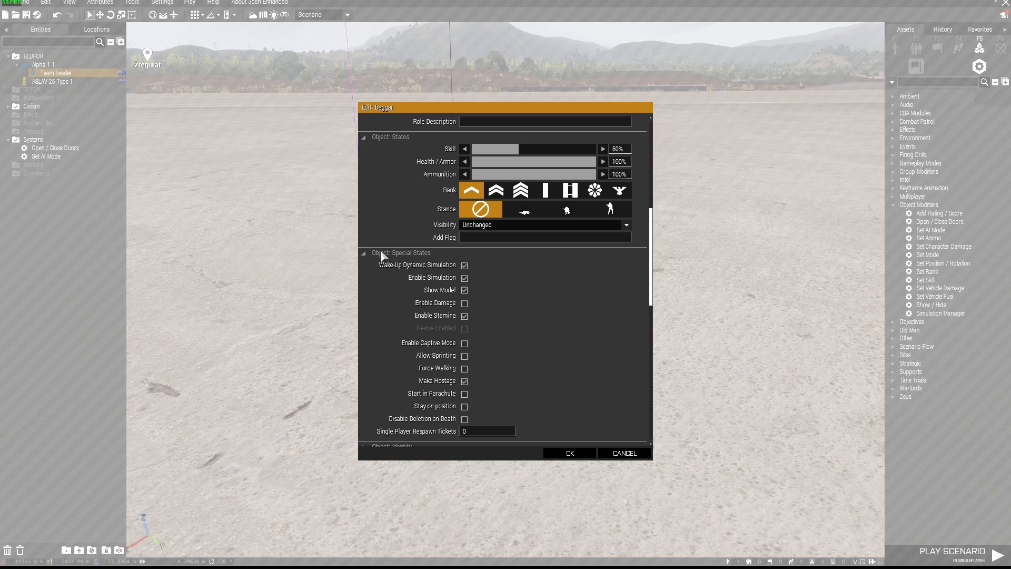
left_click(364, 251)
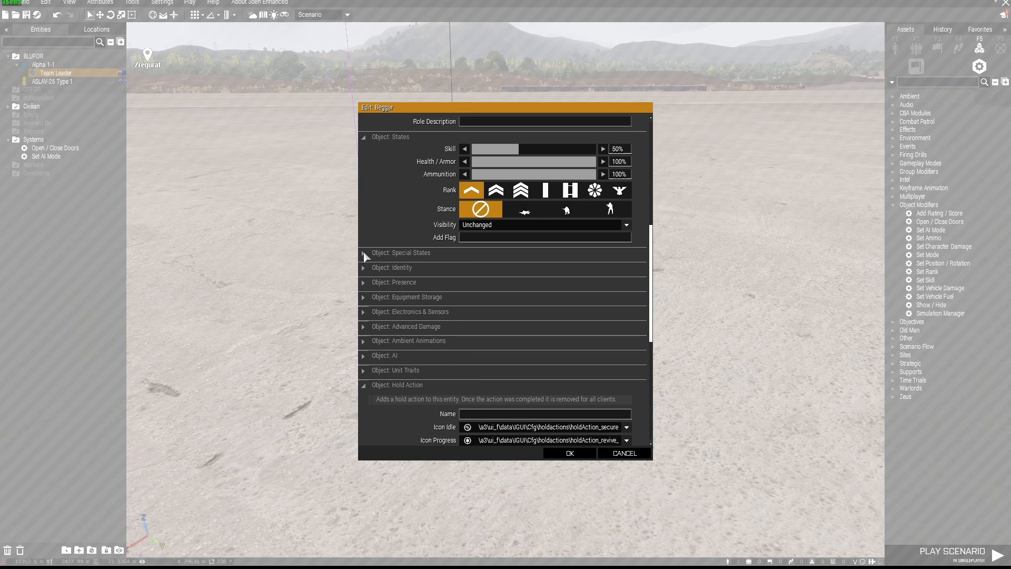
left_click(364, 252)
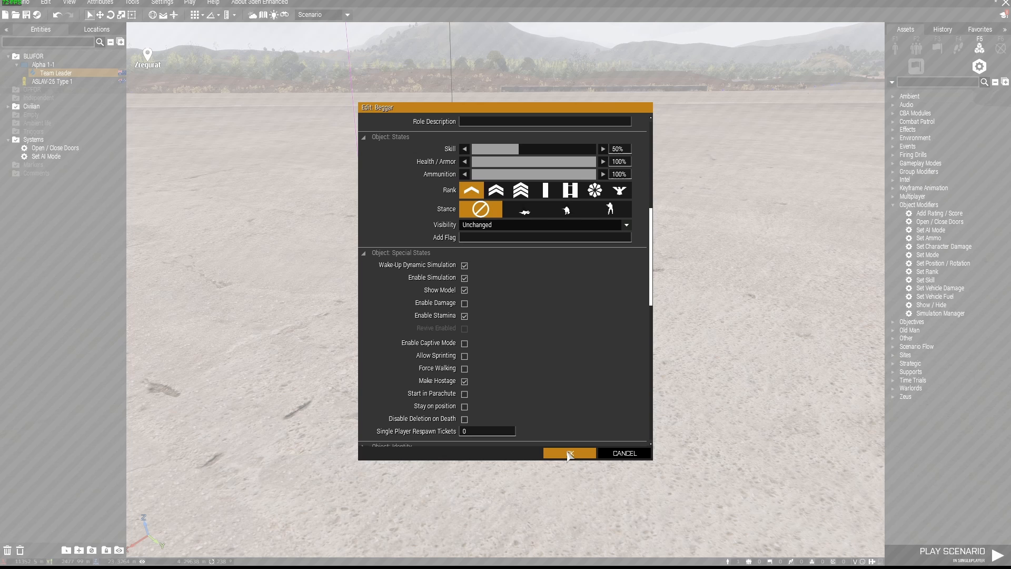
mouse_move(613, 367)
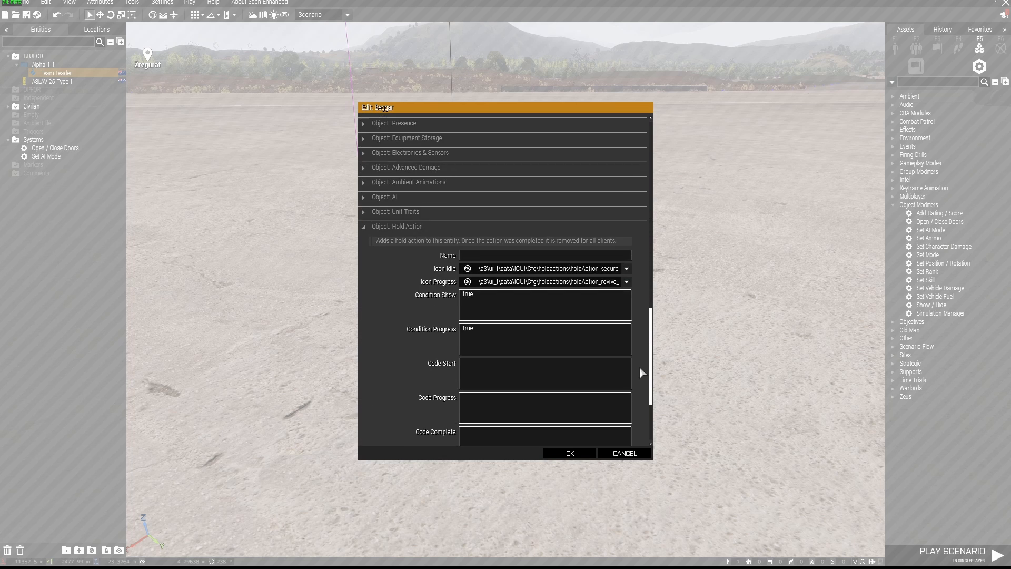
scroll("up", 3)
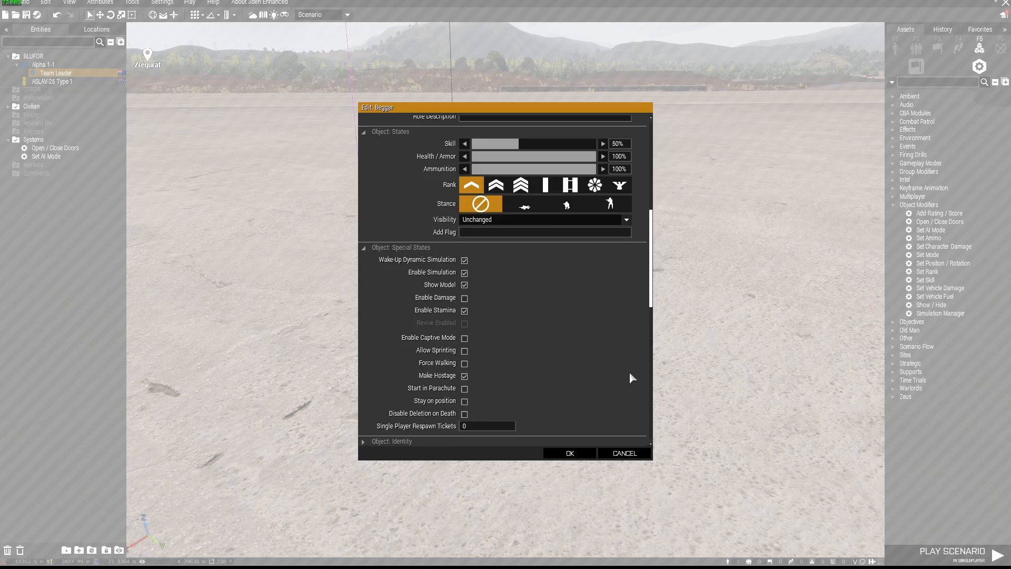
scroll("up", 3)
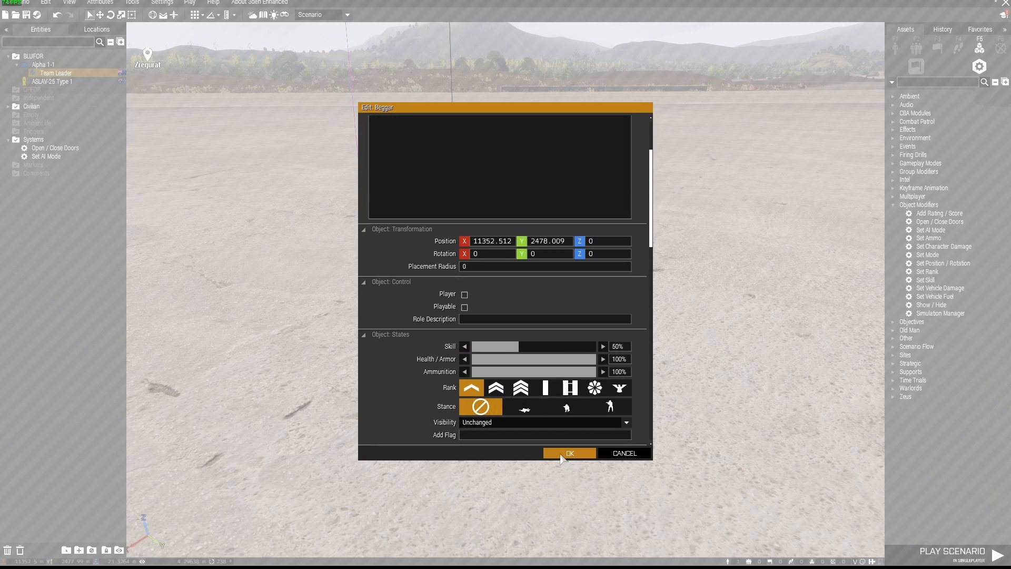
left_click(569, 452)
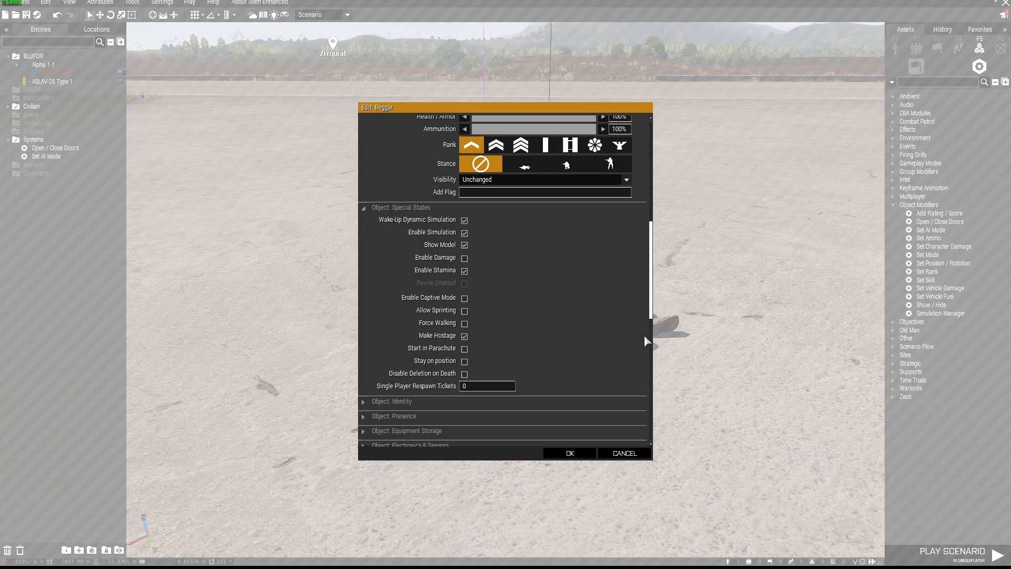
mouse_move(435, 257)
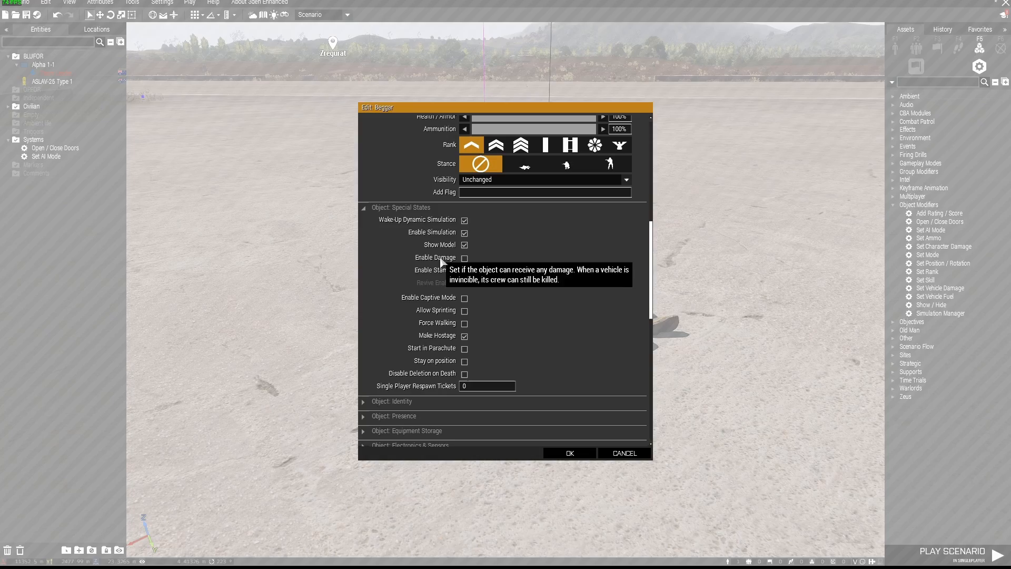
left_click(568, 452)
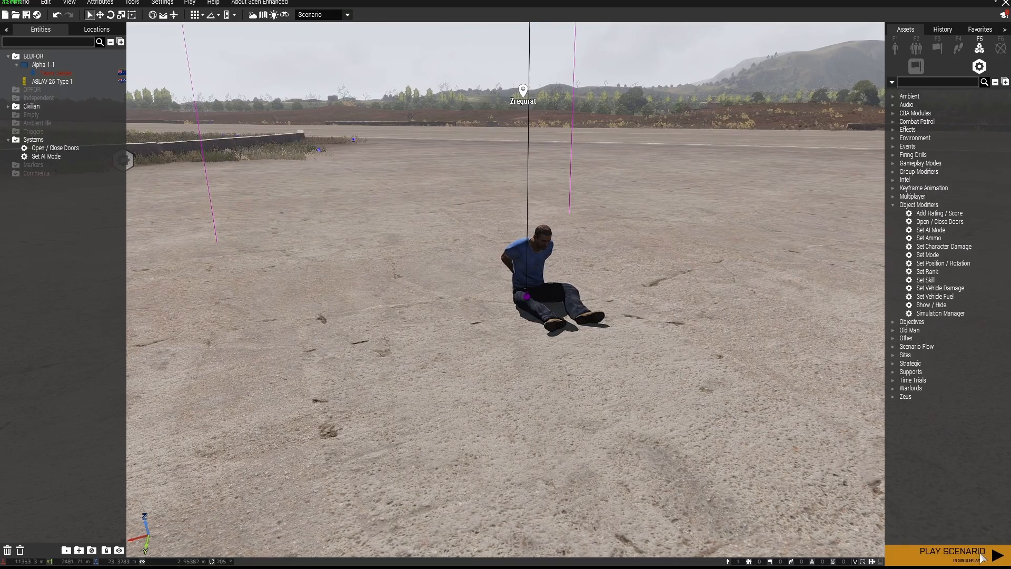
left_click(952, 550)
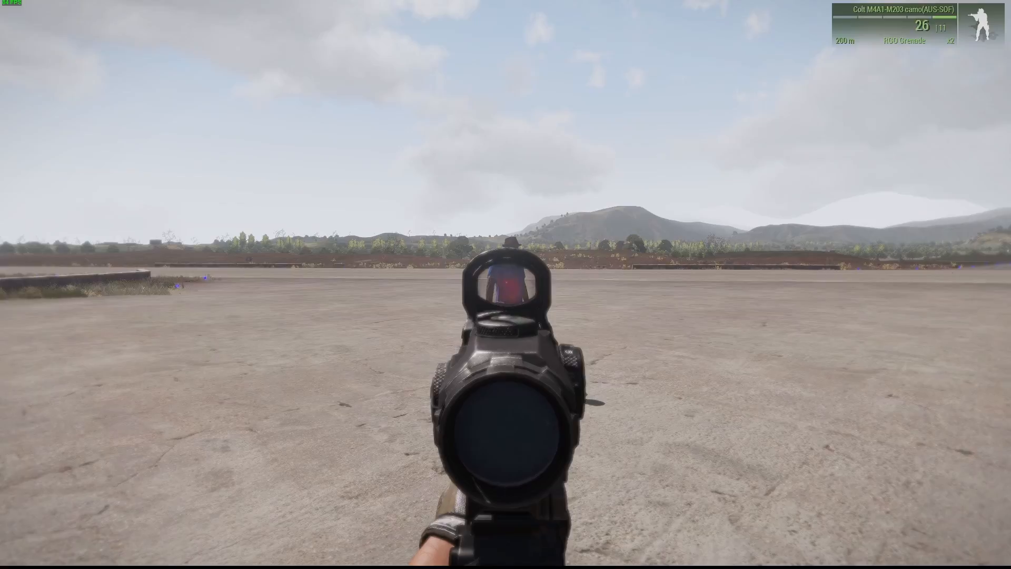
left_click(505, 284)
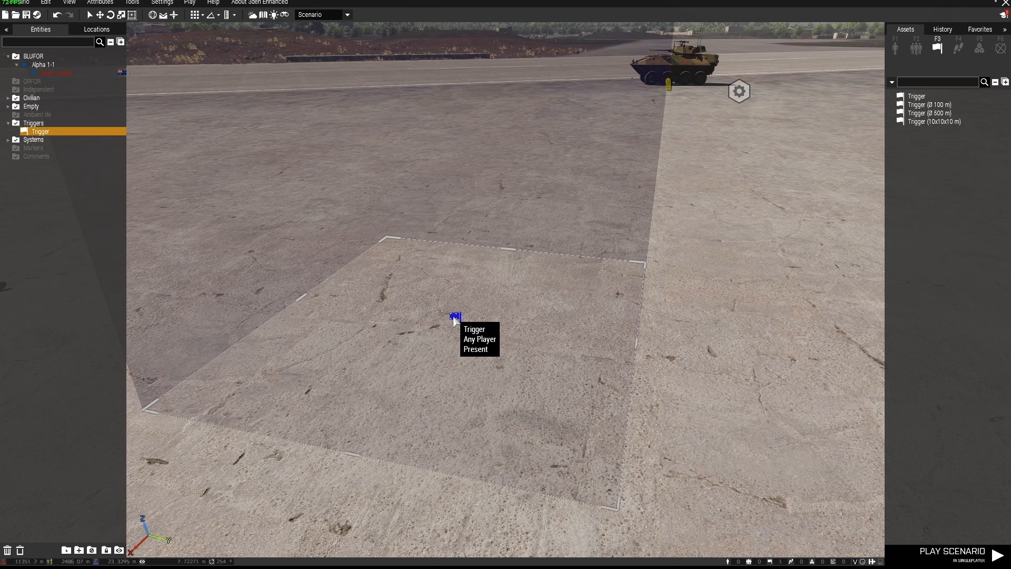
Review and confirm the trigger's On Activation code that frees the hostage.
double_click(455, 316)
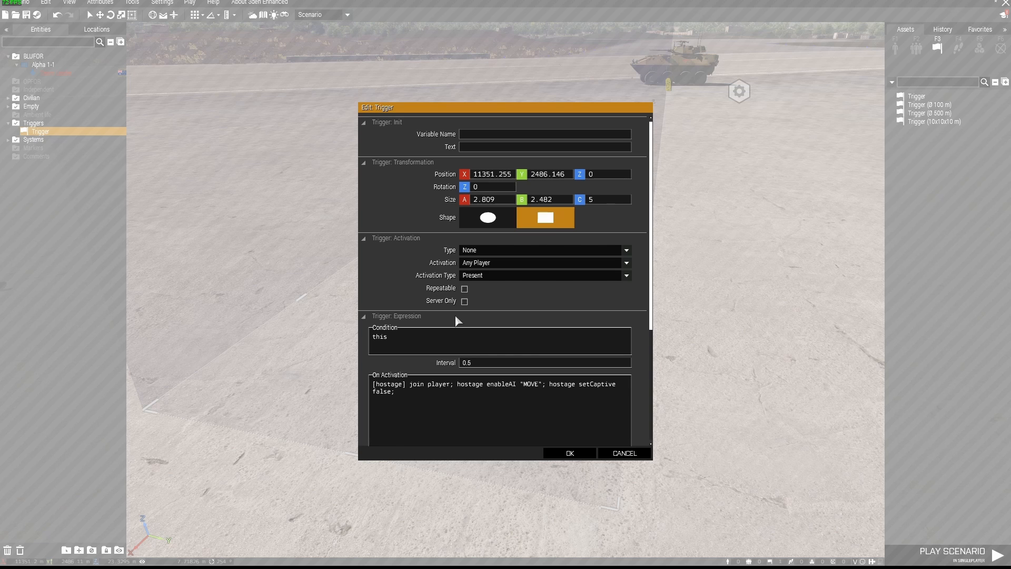
mouse_move(504, 321)
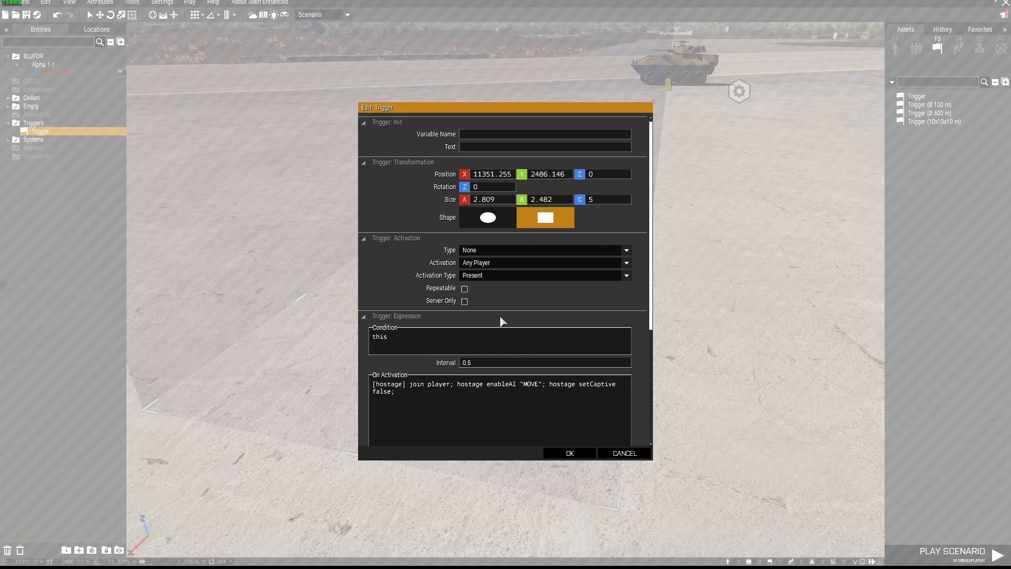
scroll("down", 3)
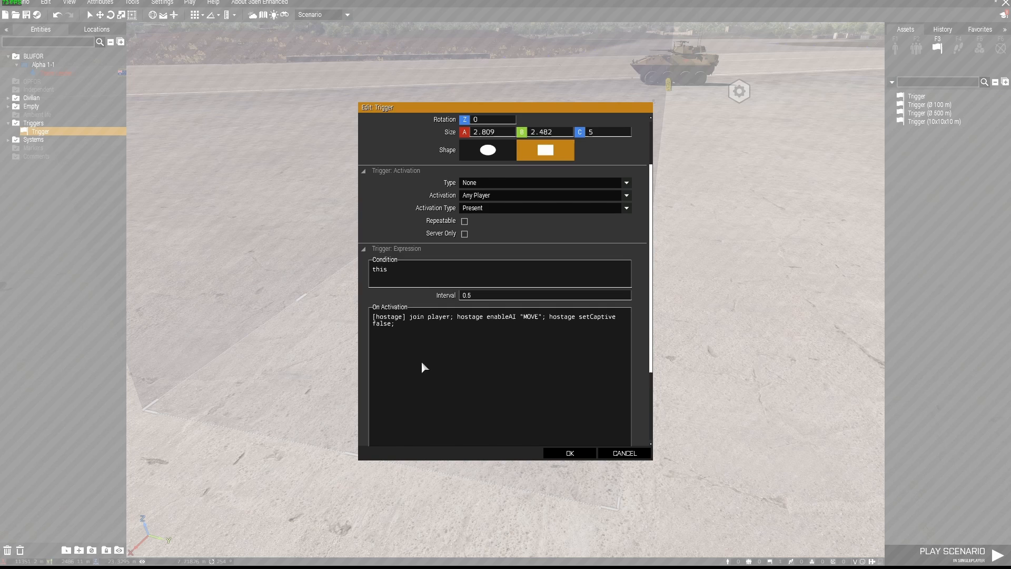
scroll("down", 3)
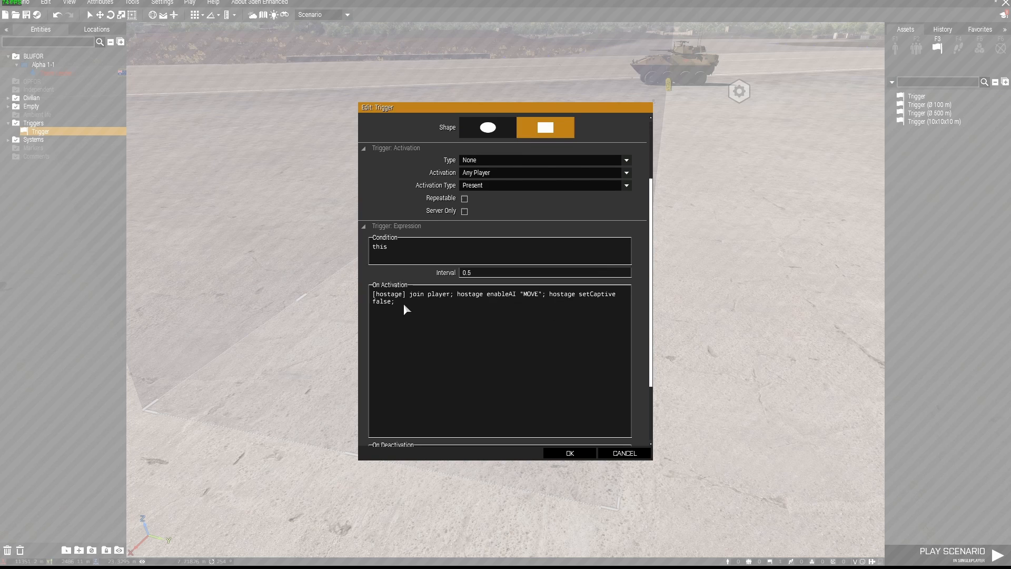
mouse_move(433, 306)
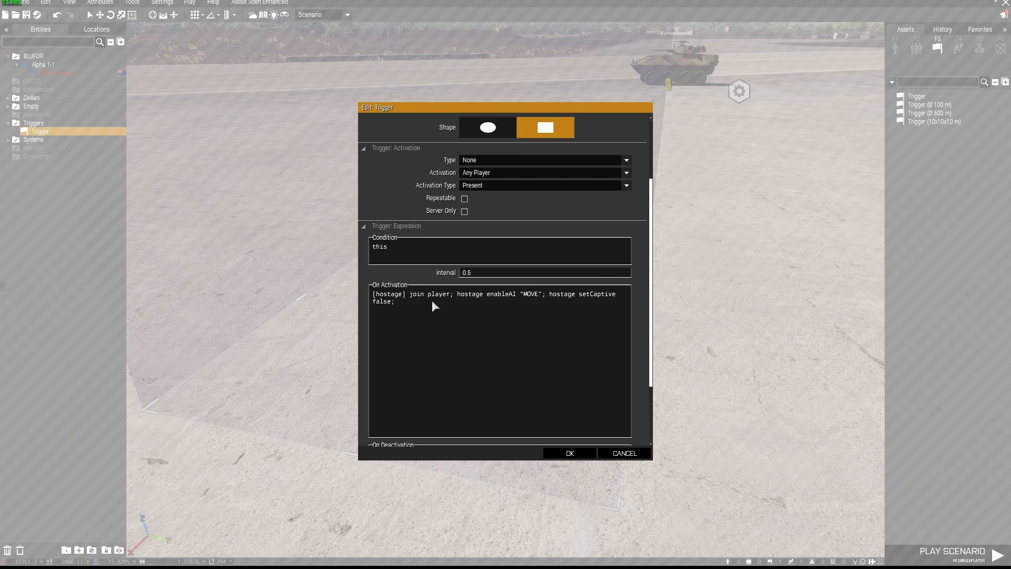
mouse_move(468, 306)
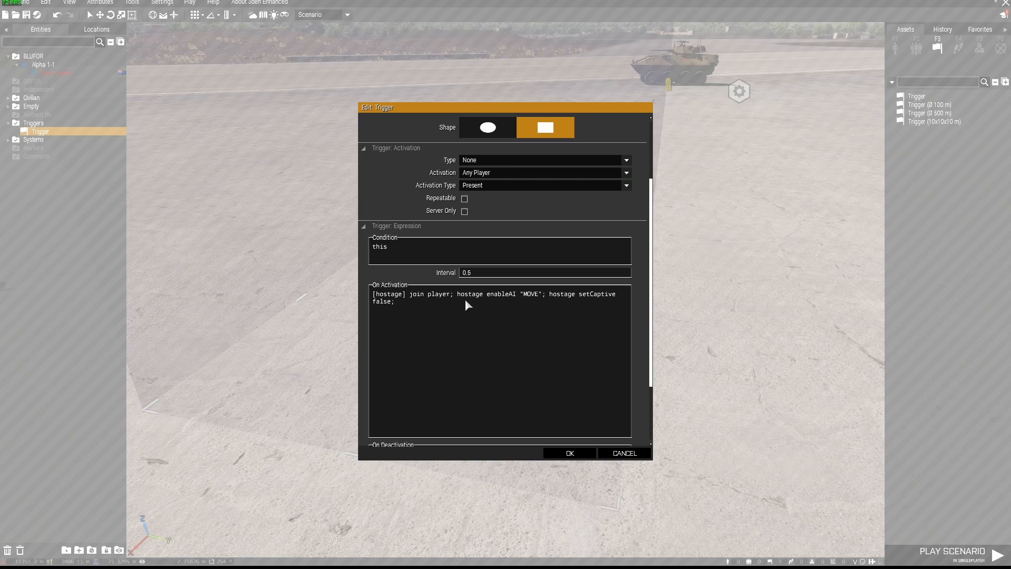
mouse_move(543, 315)
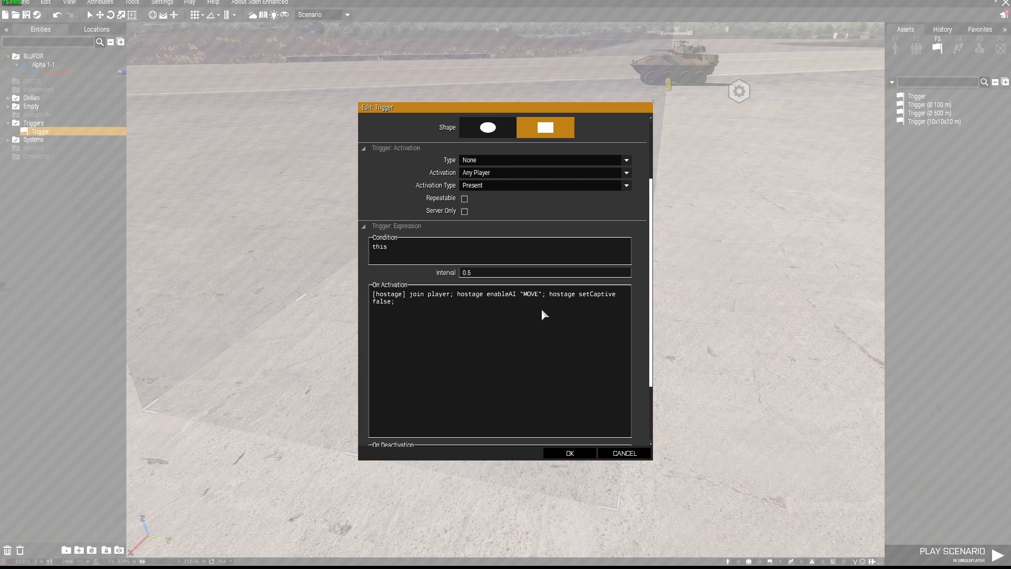
mouse_move(378, 316)
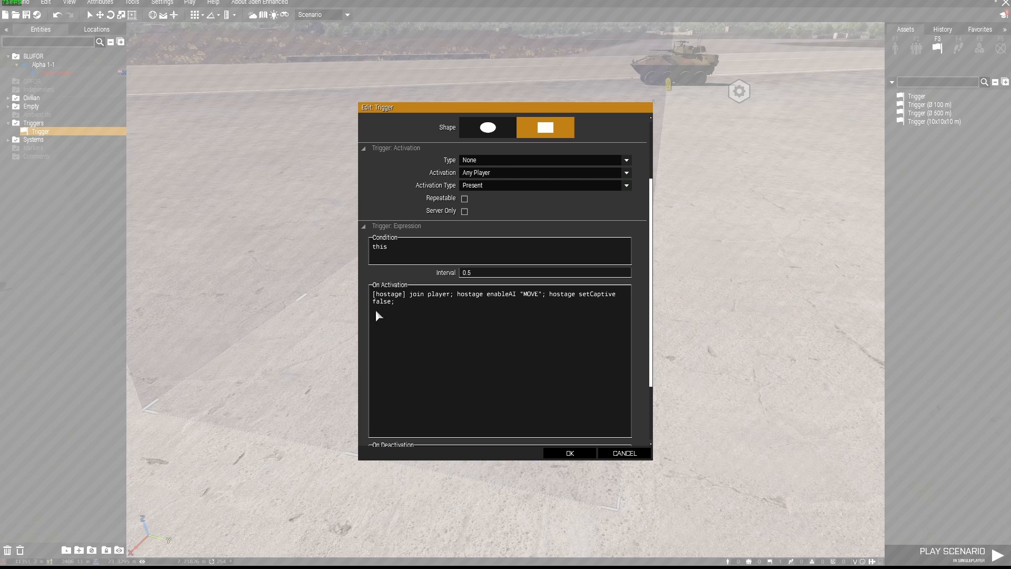
mouse_move(569, 453)
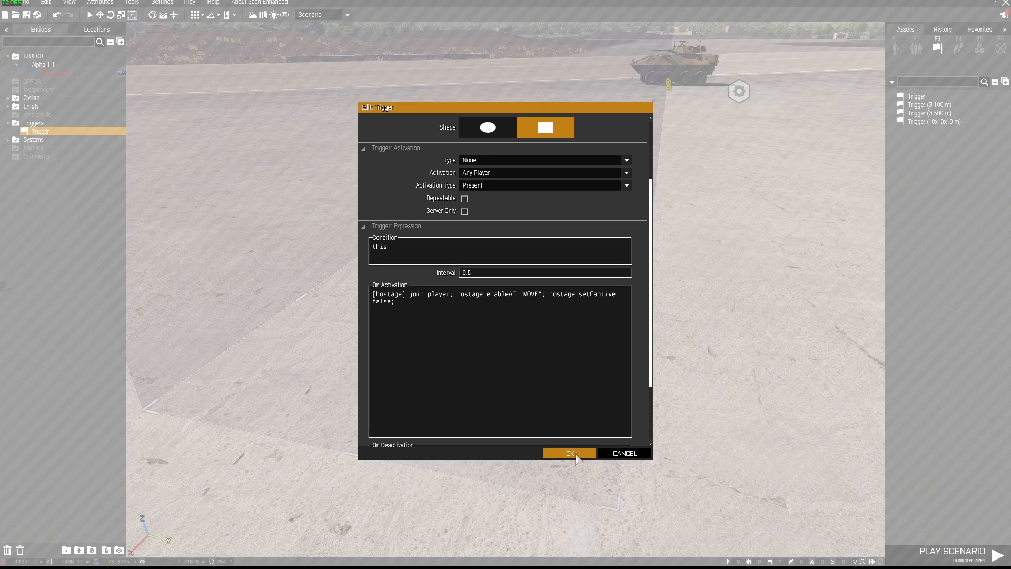
left_click(569, 452)
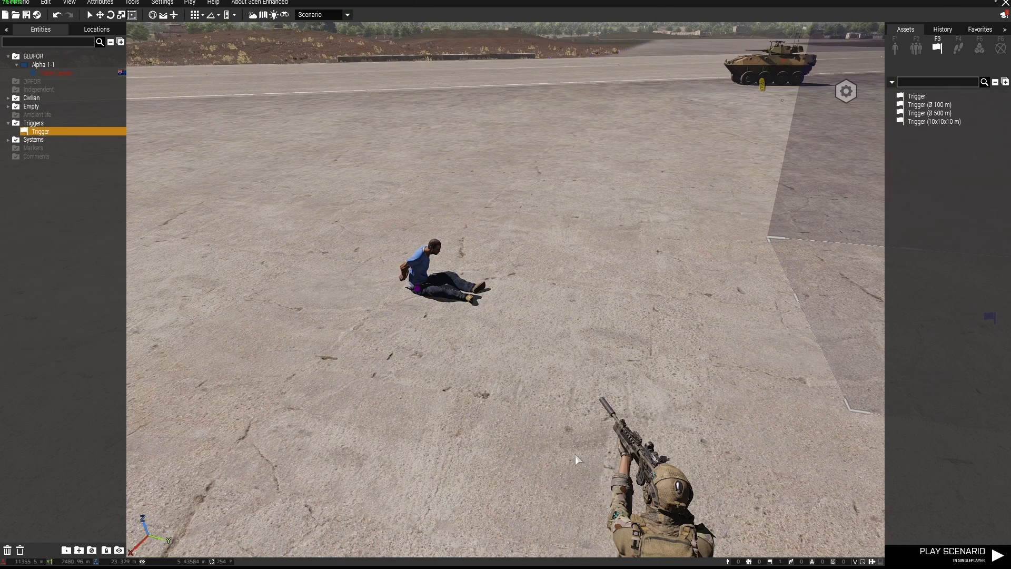
mouse_move(416, 287)
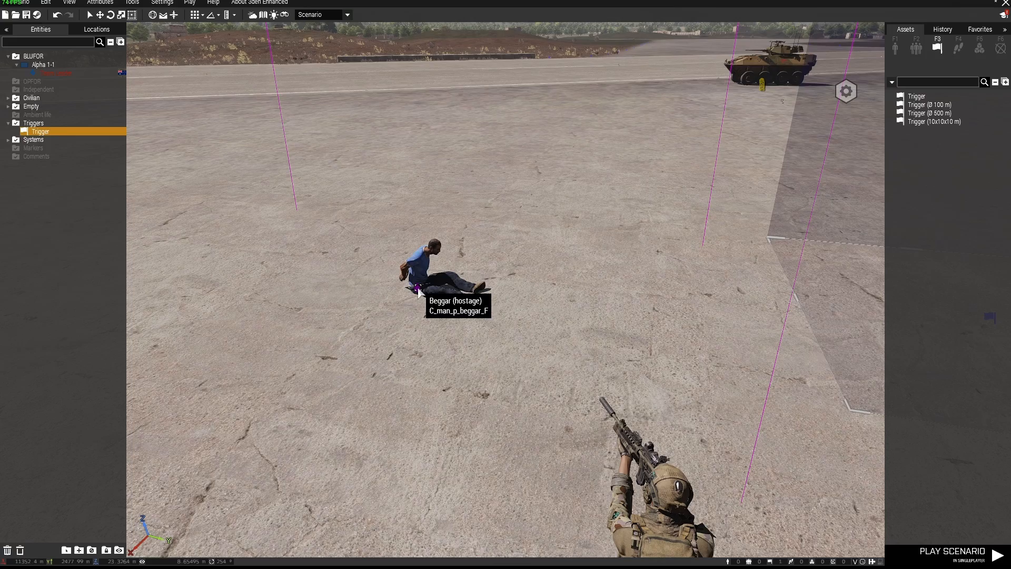
Check the hostage's variable name, then re-confirm the trigger's activation settings.
double_click(440, 268)
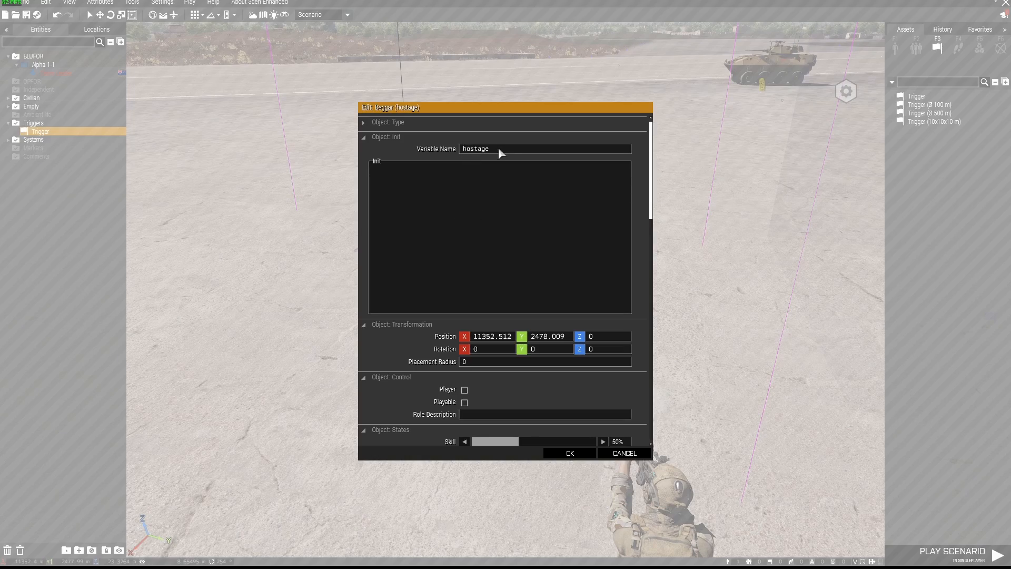
left_click(568, 453)
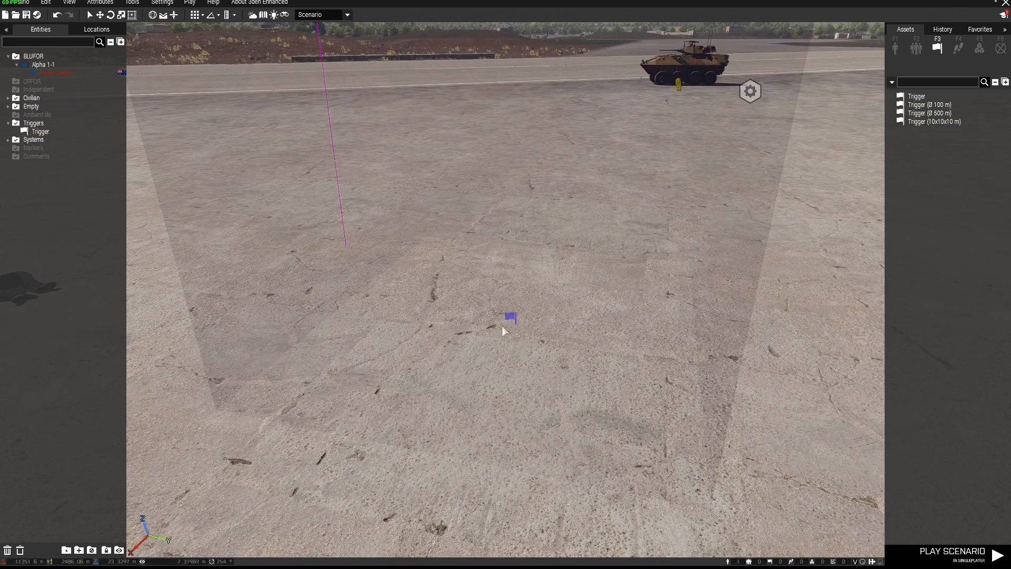
double_click(509, 317)
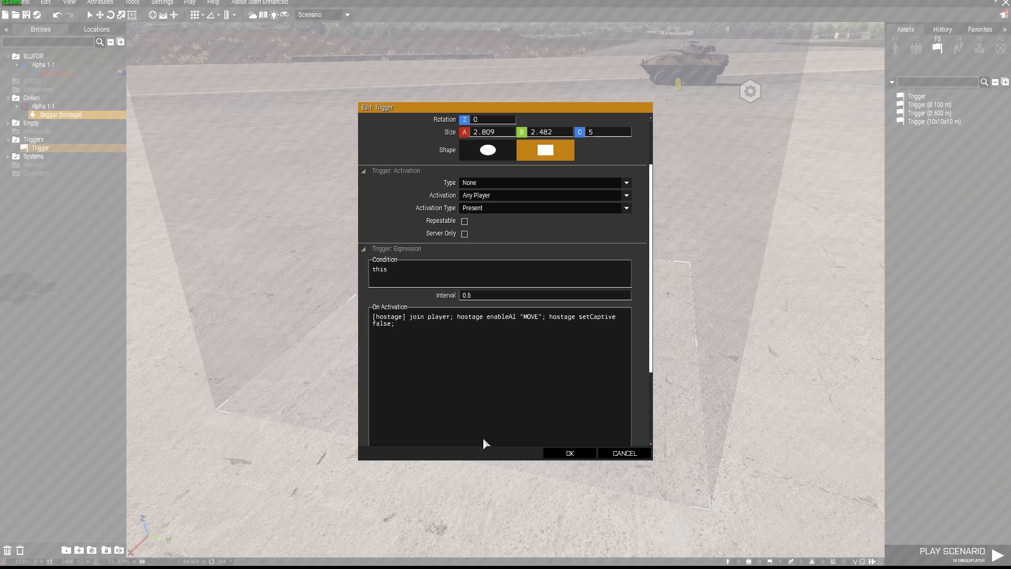
mouse_move(556, 449)
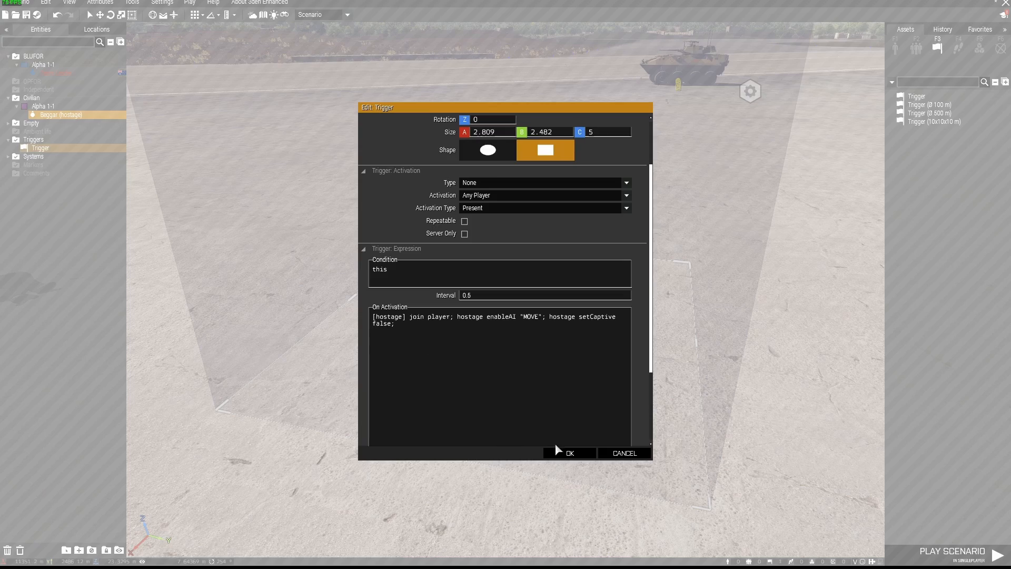
left_click(569, 452)
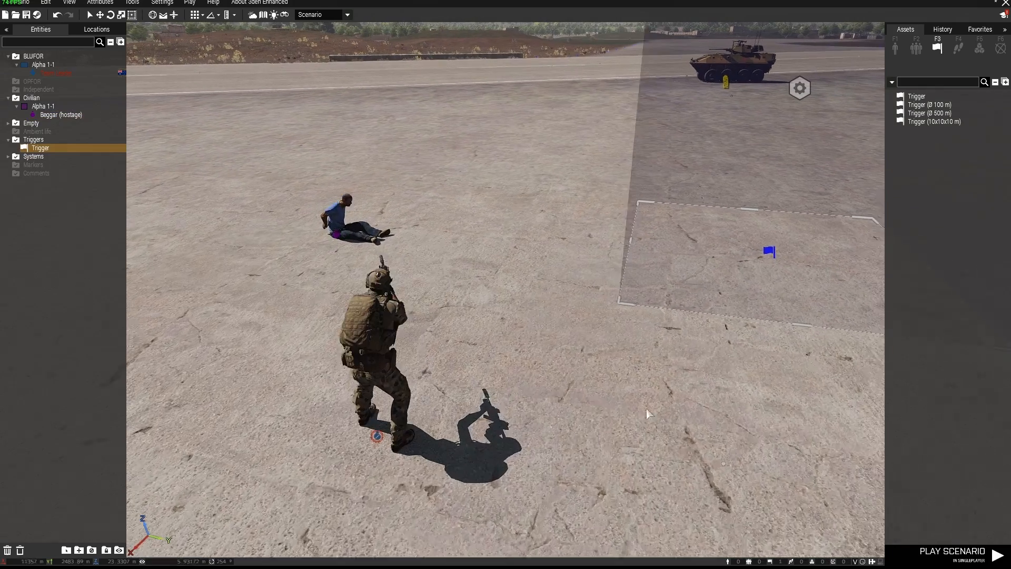
double_click(39, 147)
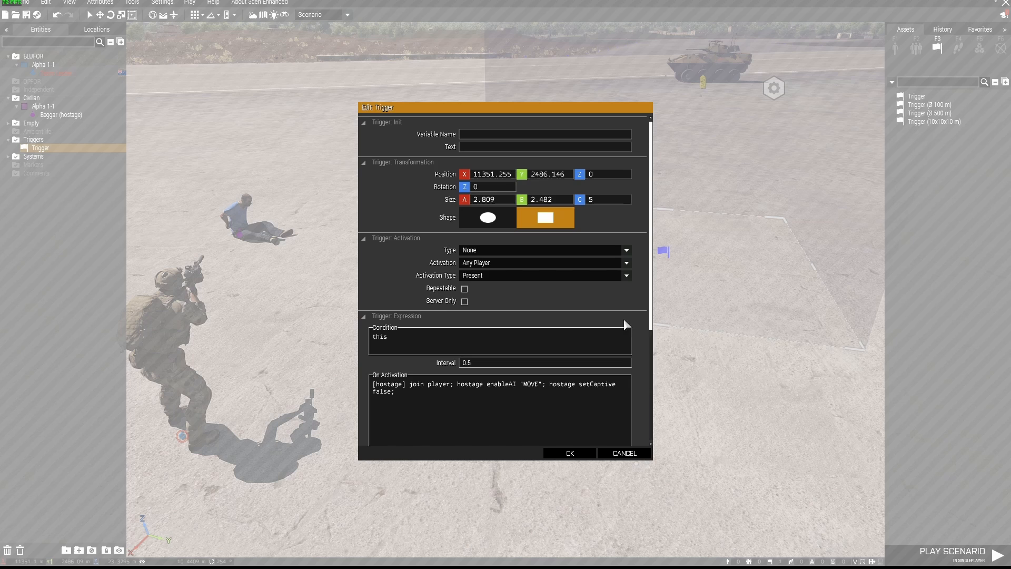
scroll("down", 3)
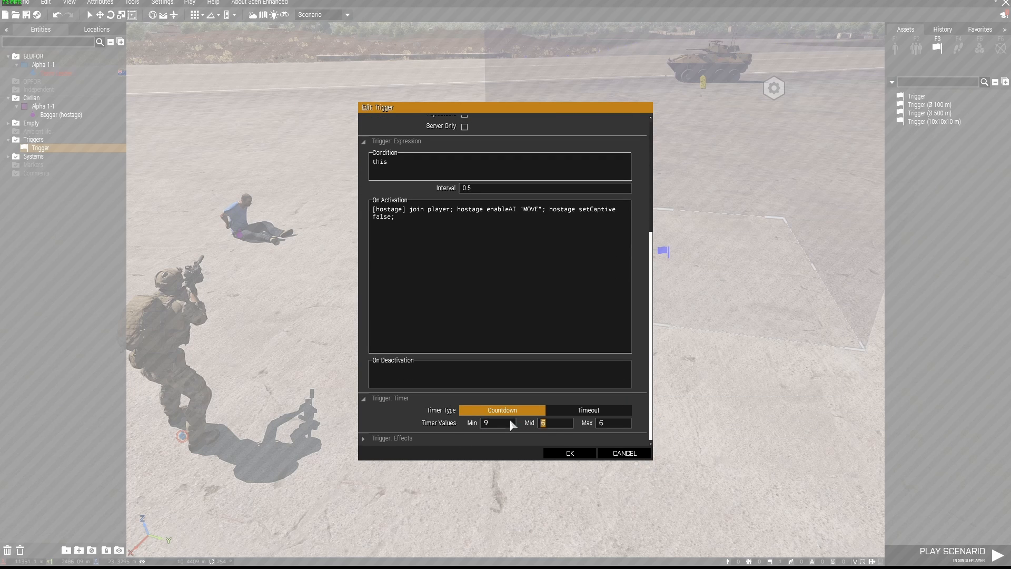
left_click(569, 453)
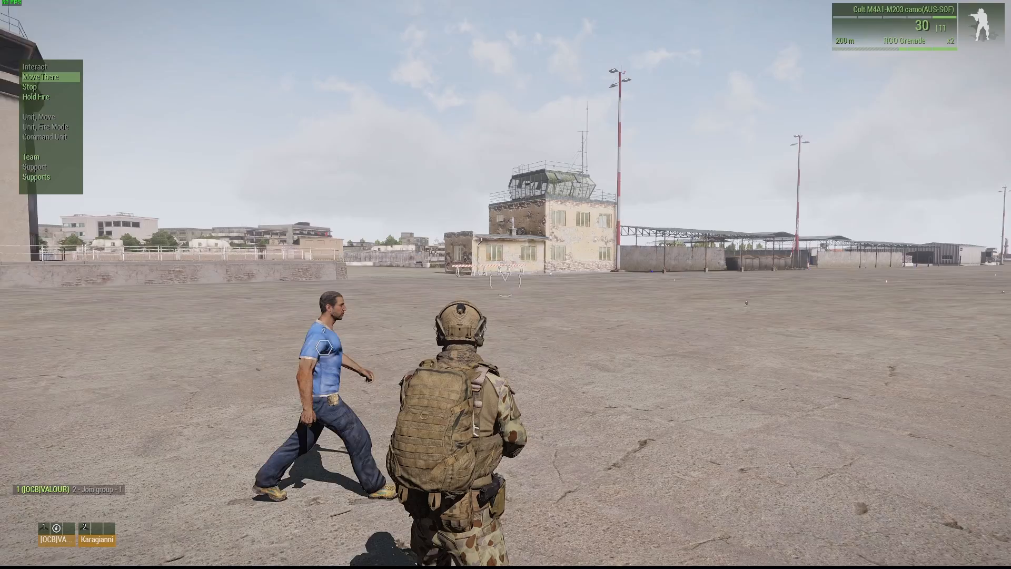
Order the rescued hostage to move via the command menu during the test run.
left_click(39, 77)
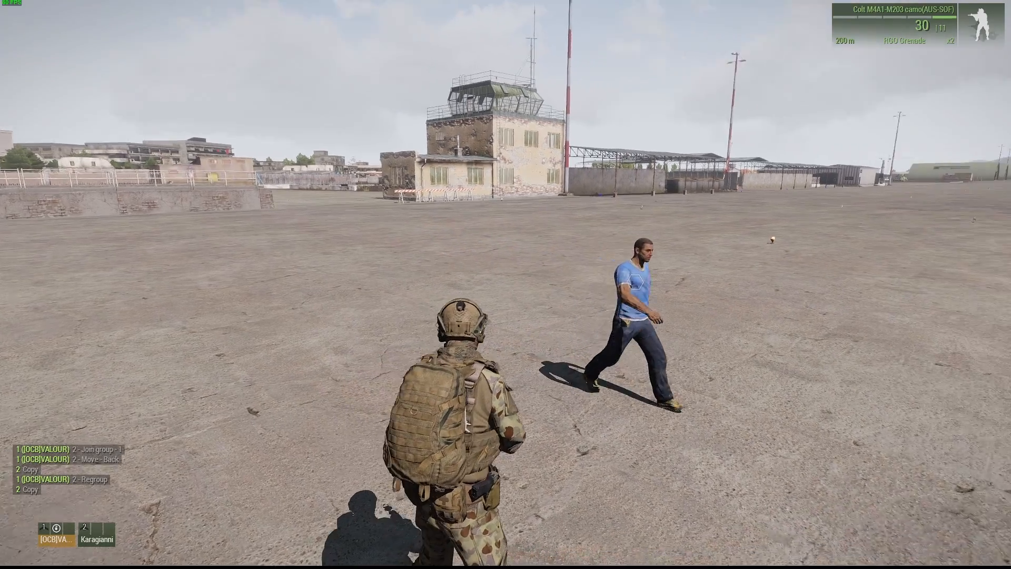
mouse_move(506, 284)
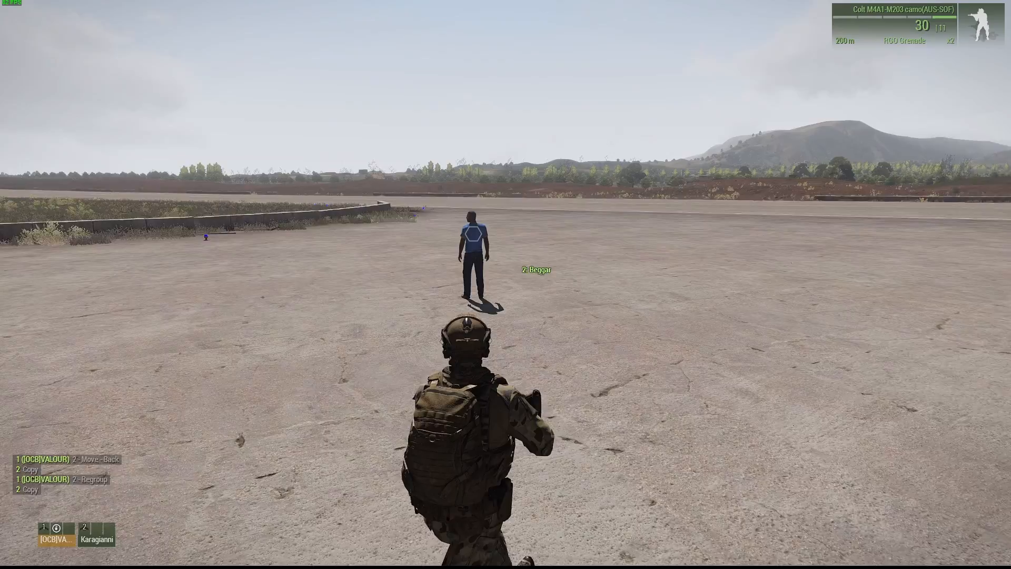
mouse_move(505, 285)
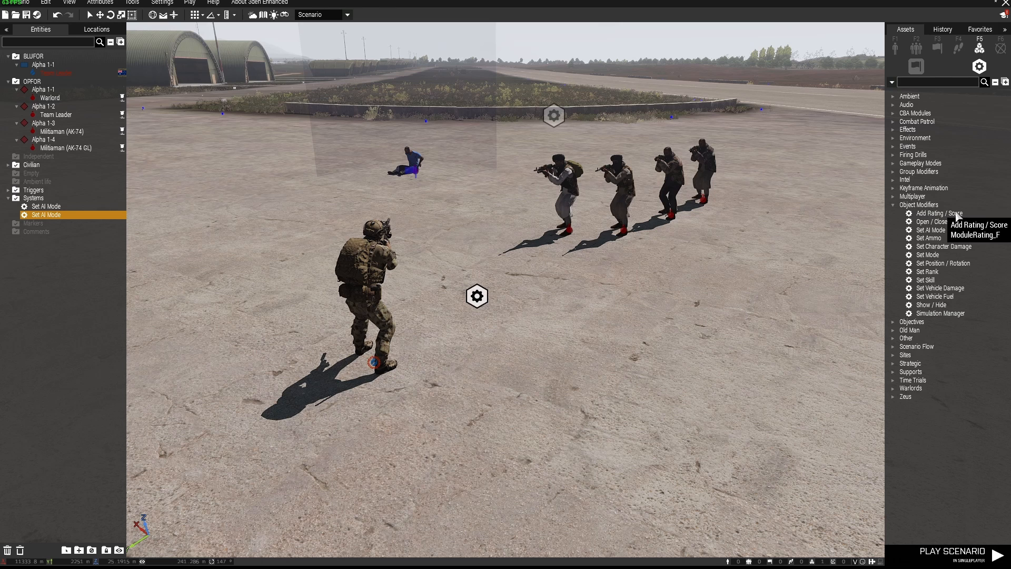
mouse_move(927, 237)
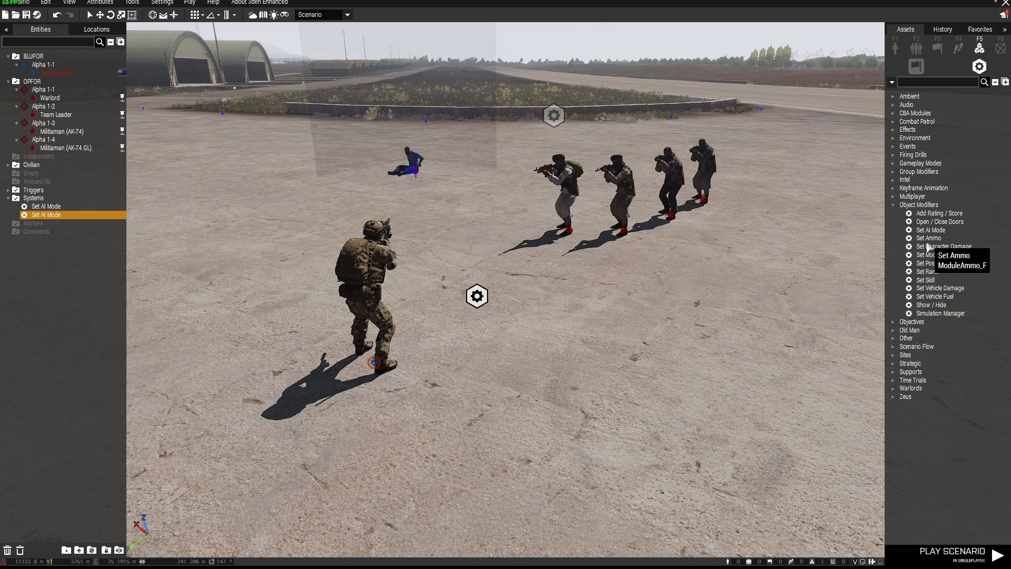
mouse_move(929, 229)
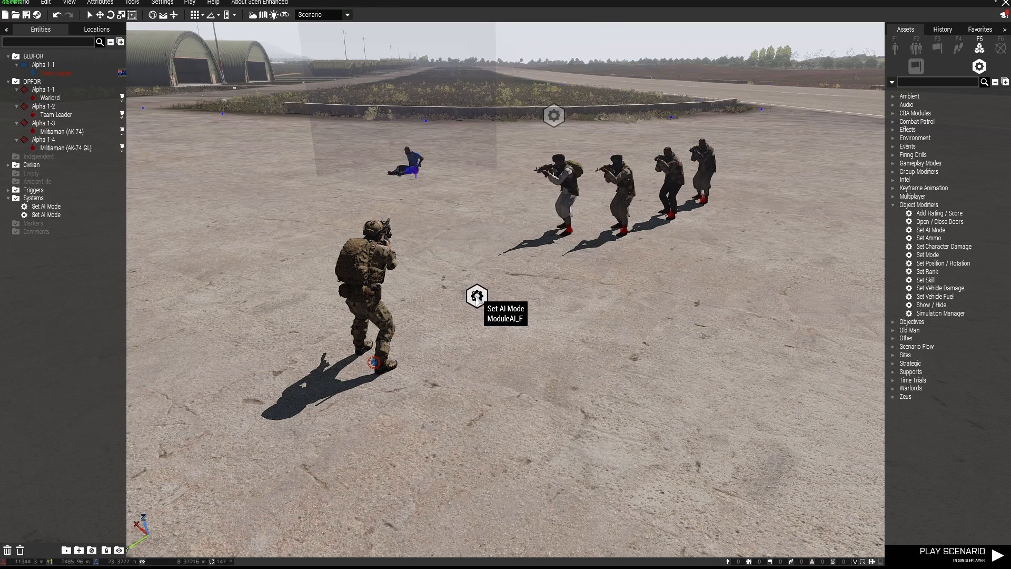
Place a Set AI Mode module near the Warlord's OPFOR guard line.
left_click(46, 215)
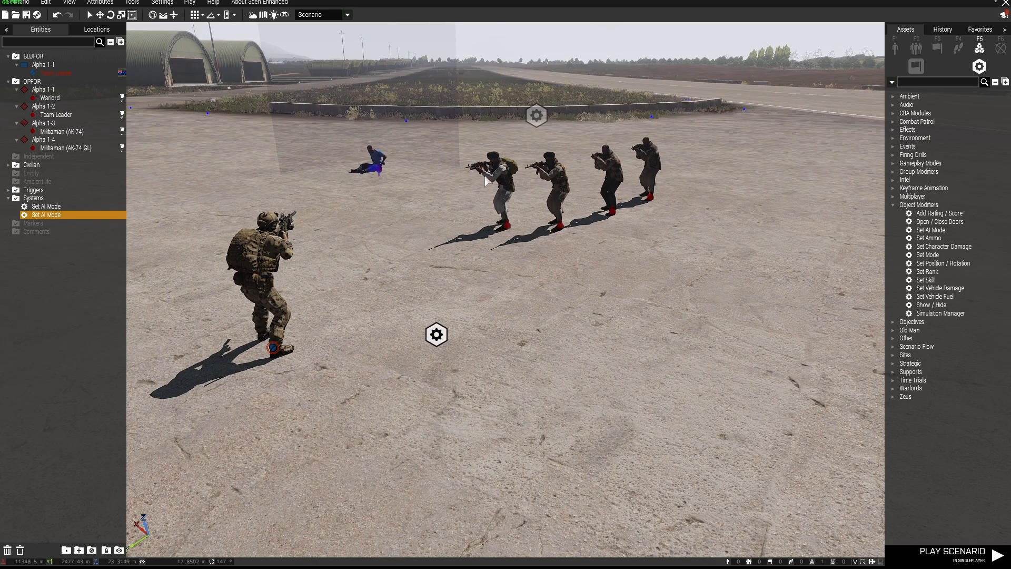
left_click(49, 97)
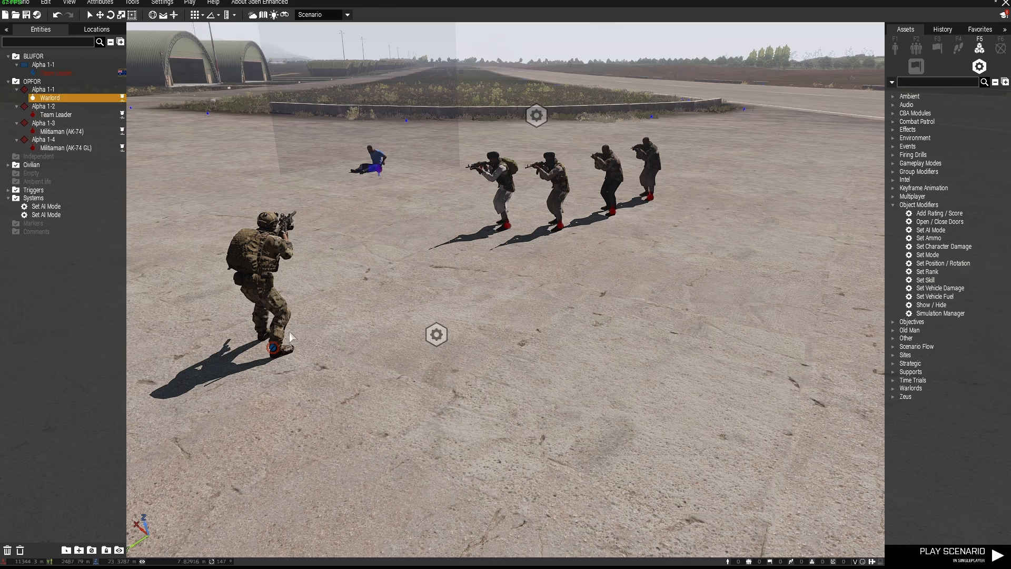
mouse_move(437, 334)
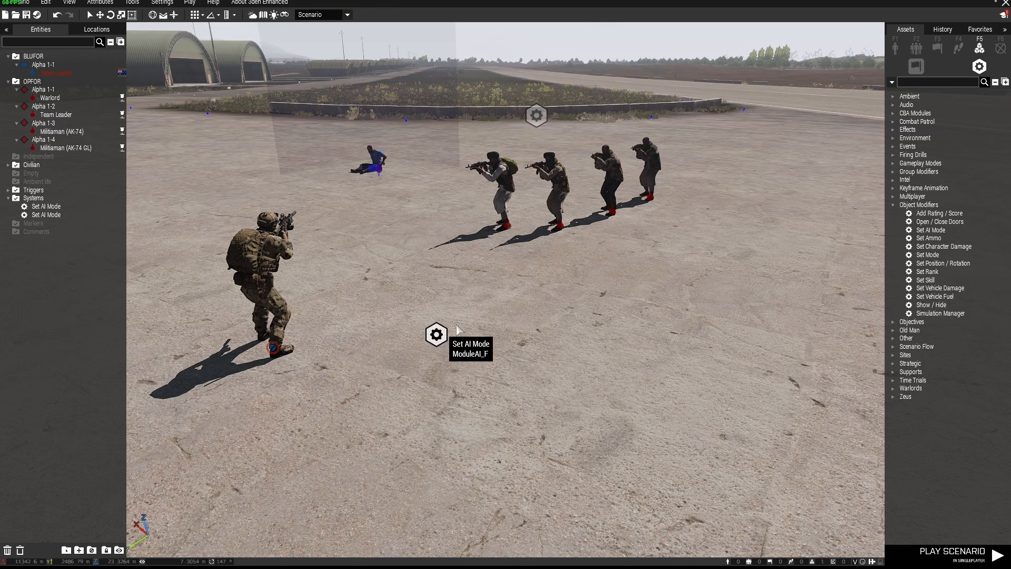
left_click(45, 215)
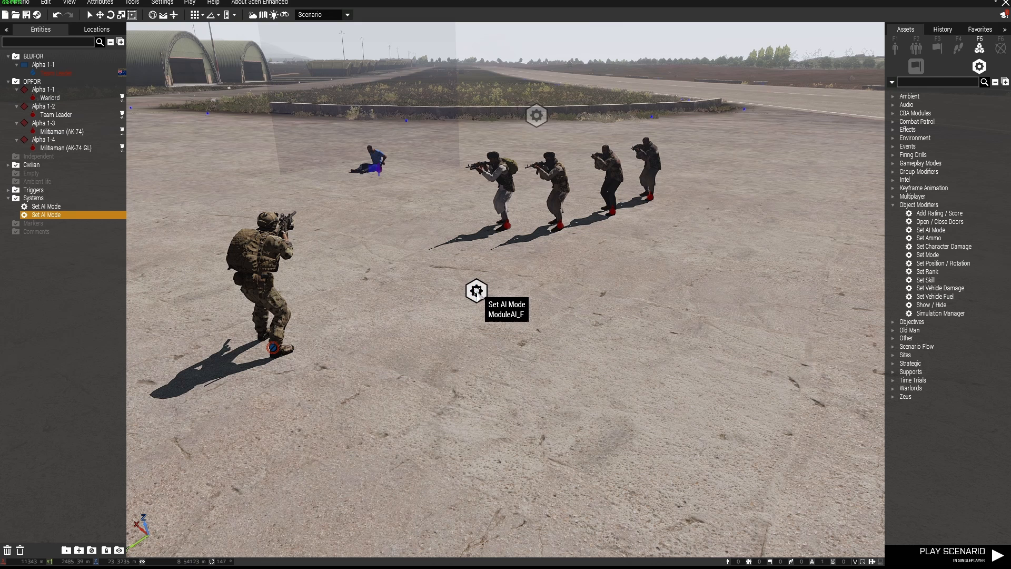
Make the module disable Target, Autotarget and Move for synchronized groups.
double_click(476, 291)
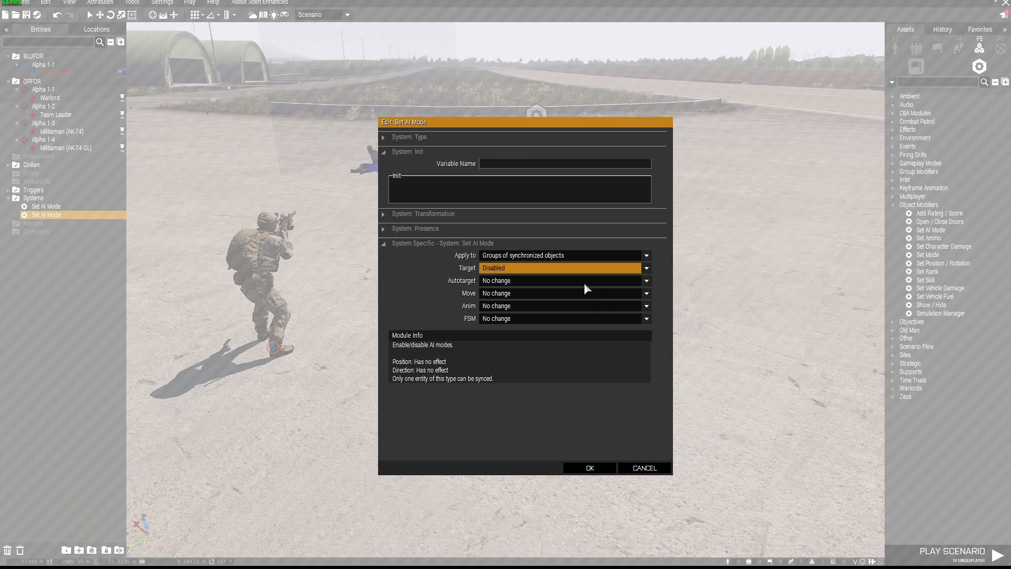
left_click(562, 281)
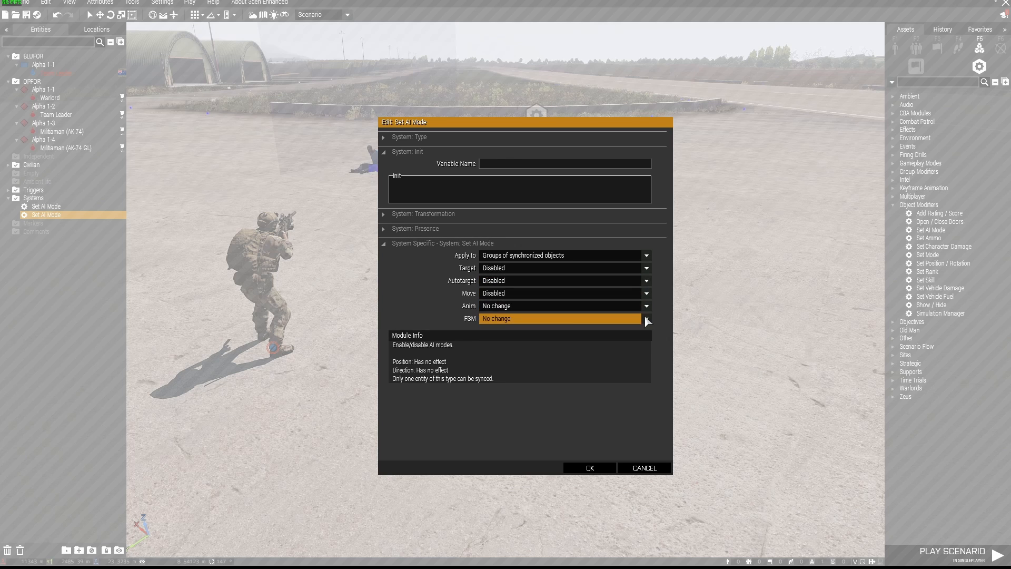
mouse_move(481, 328)
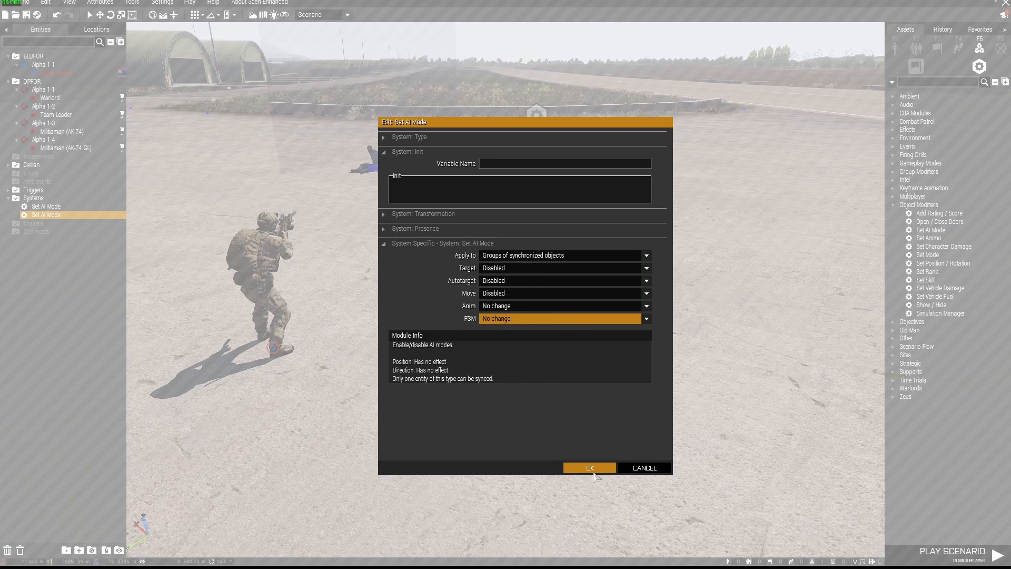
left_click(587, 467)
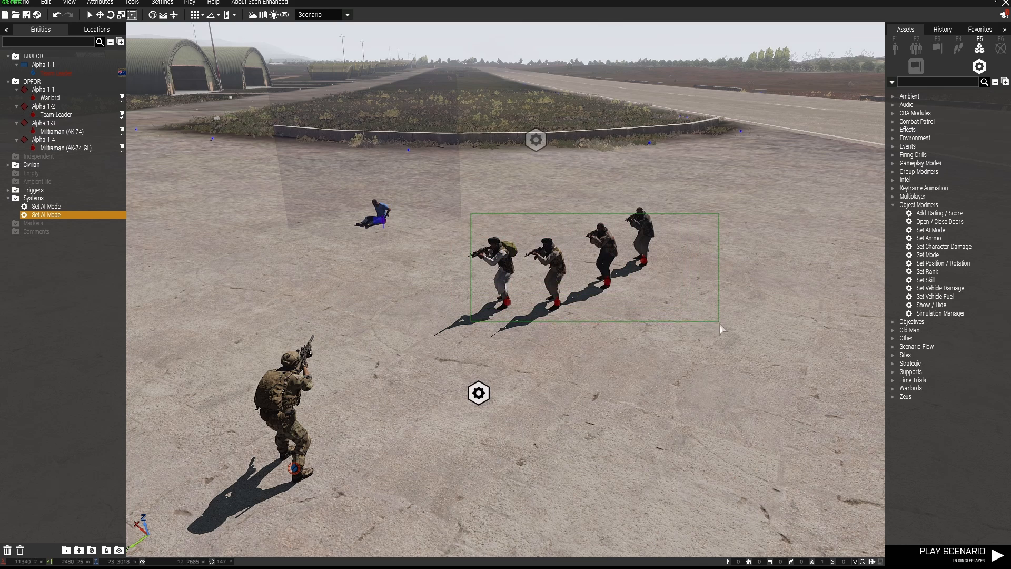
Sync the four selected OPFOR guards to the Set AI Mode module.
right_click(600, 264)
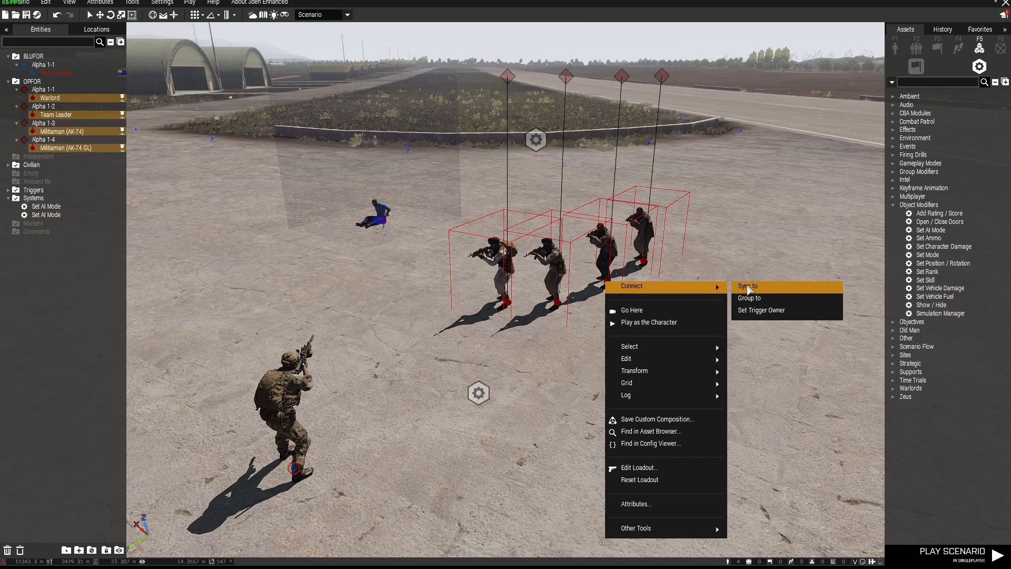
left_click(748, 286)
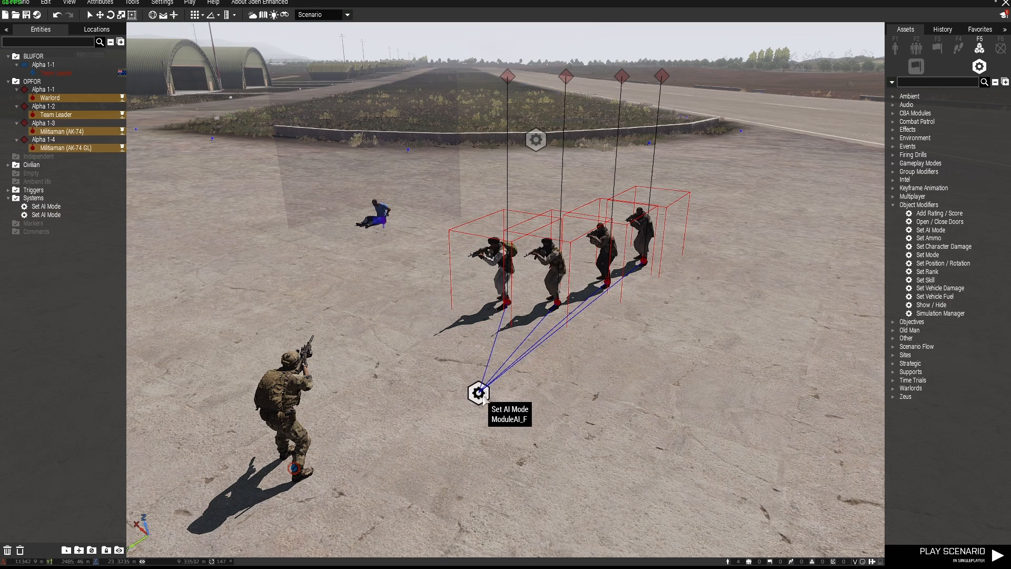
left_click(420, 369)
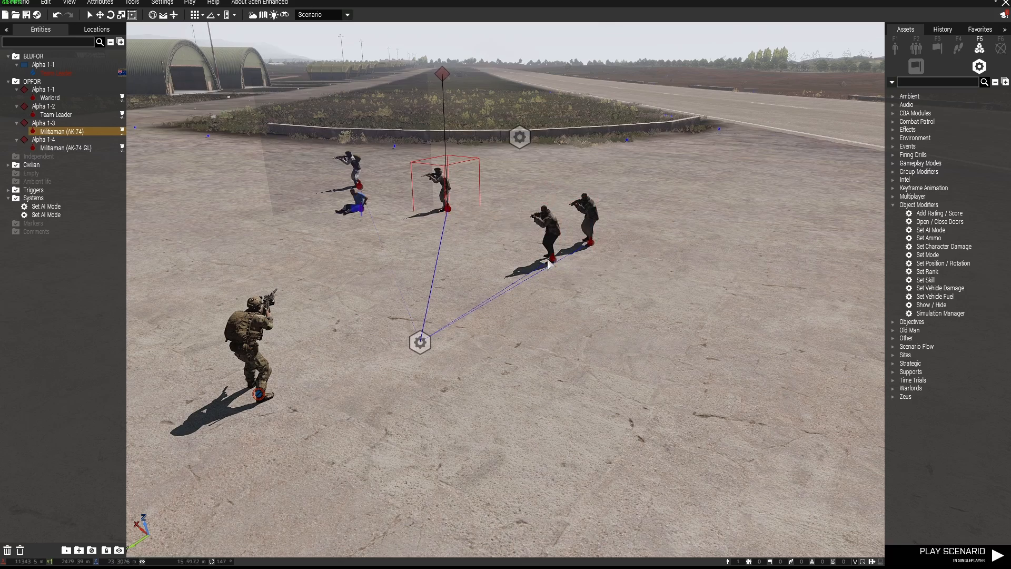
left_click(49, 97)
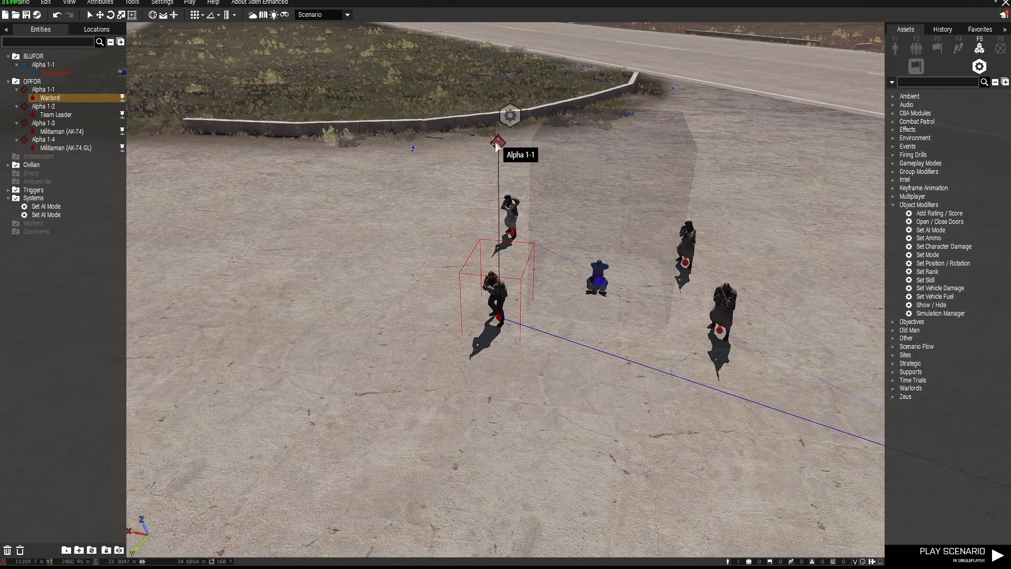
Set guard group Alpha 1-1's Behavior to Safe.
left_click(624, 360)
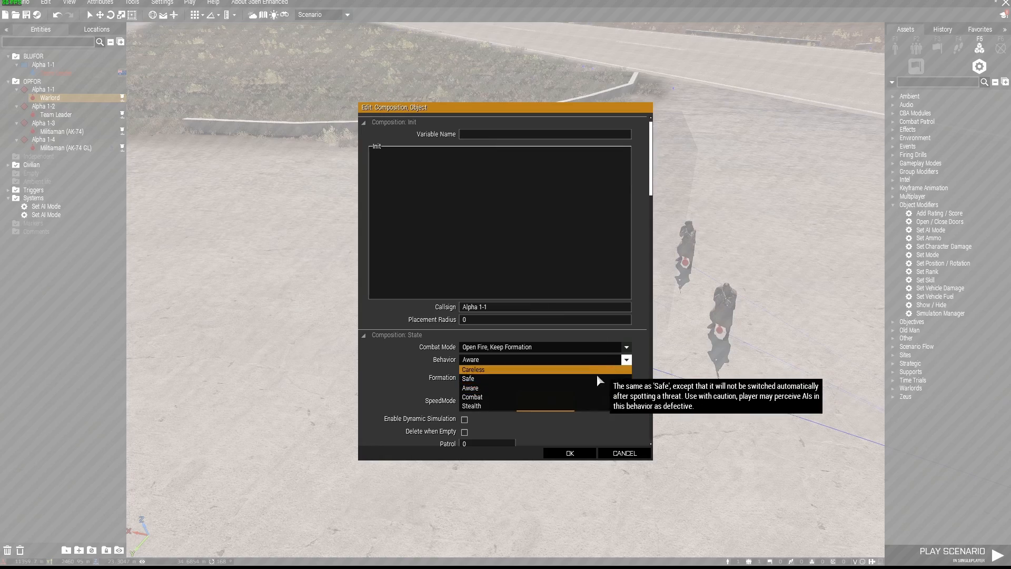
left_click(468, 378)
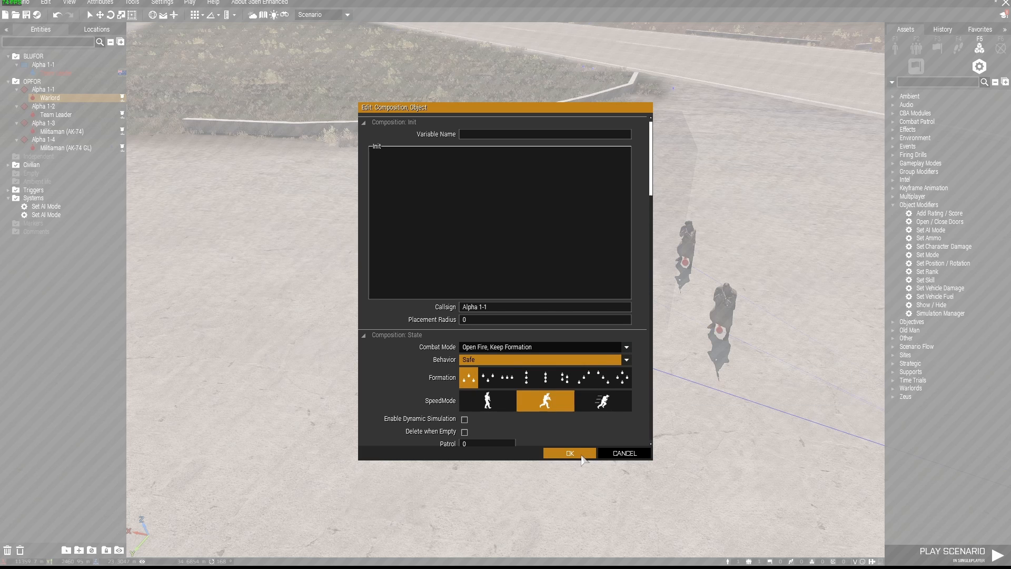
left_click(568, 453)
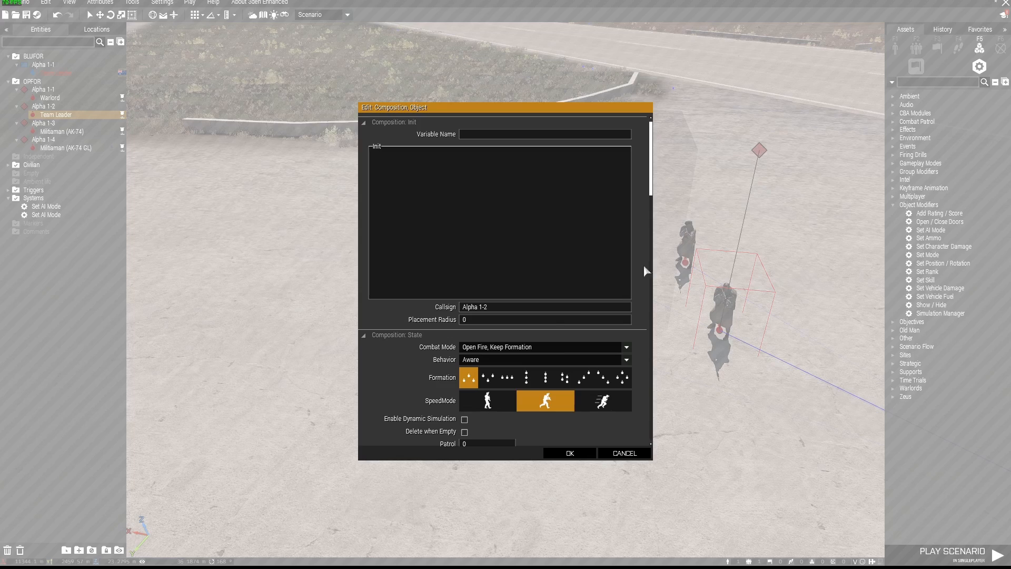
Review the attributes of guard groups Alpha 1-2 and Alpha 1-4.
left_click(542, 359)
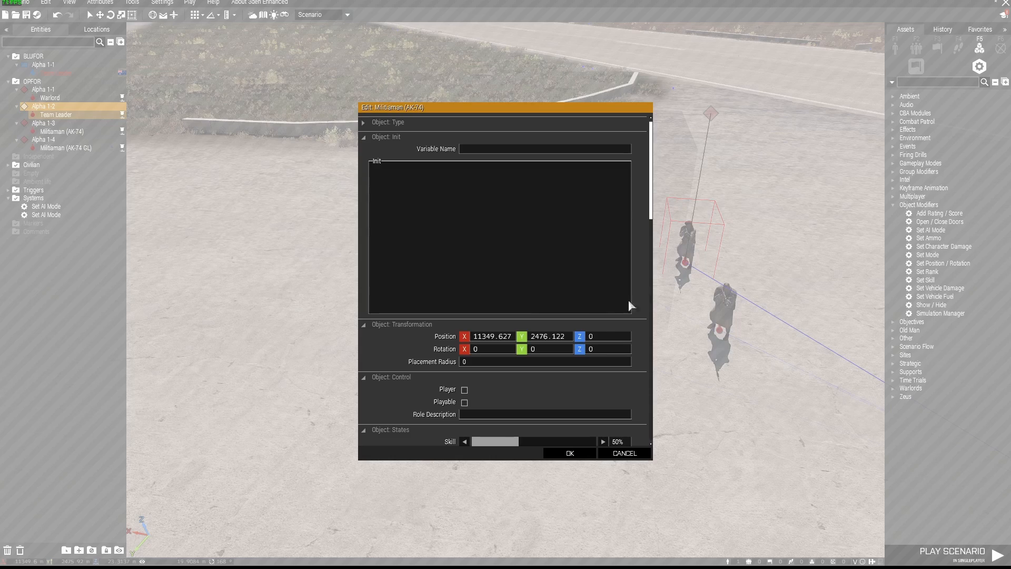
scroll("down", 3)
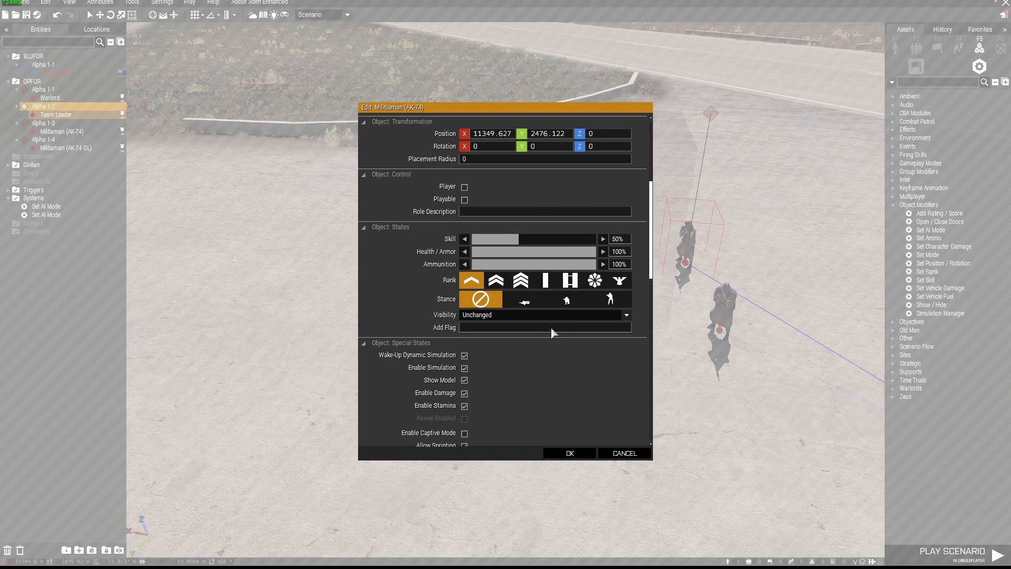
left_click(567, 453)
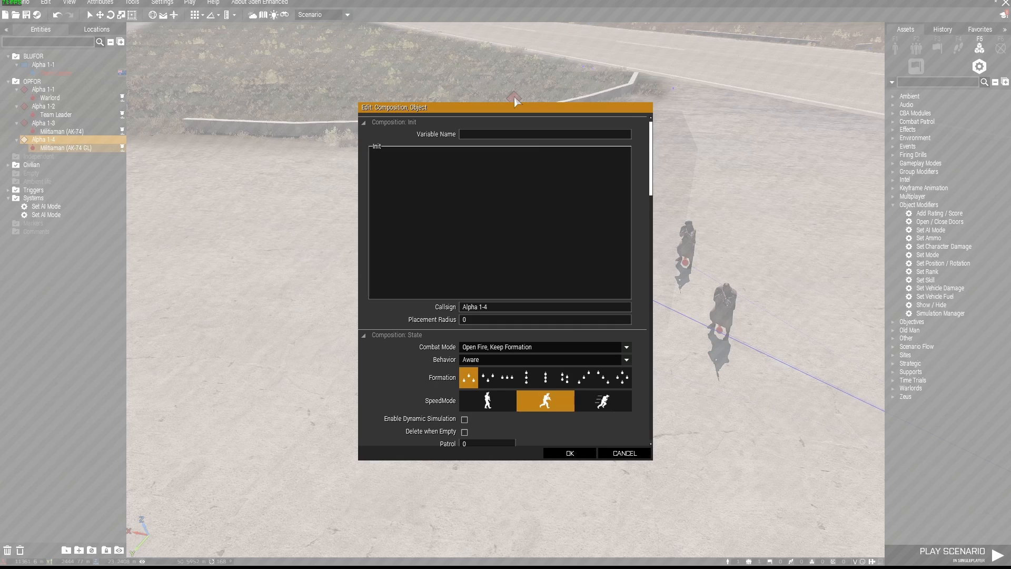
scroll("down", 3)
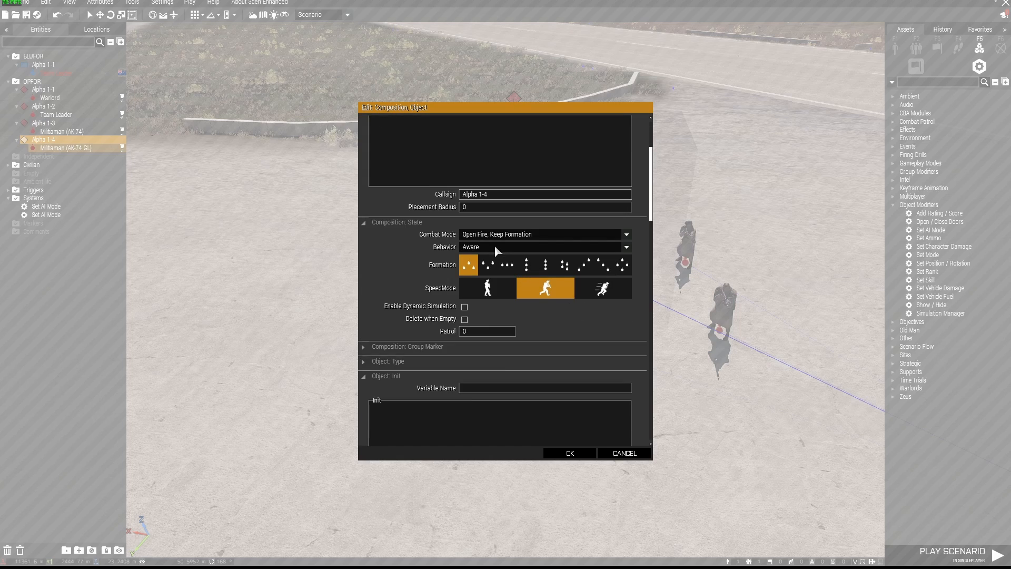
left_click(567, 452)
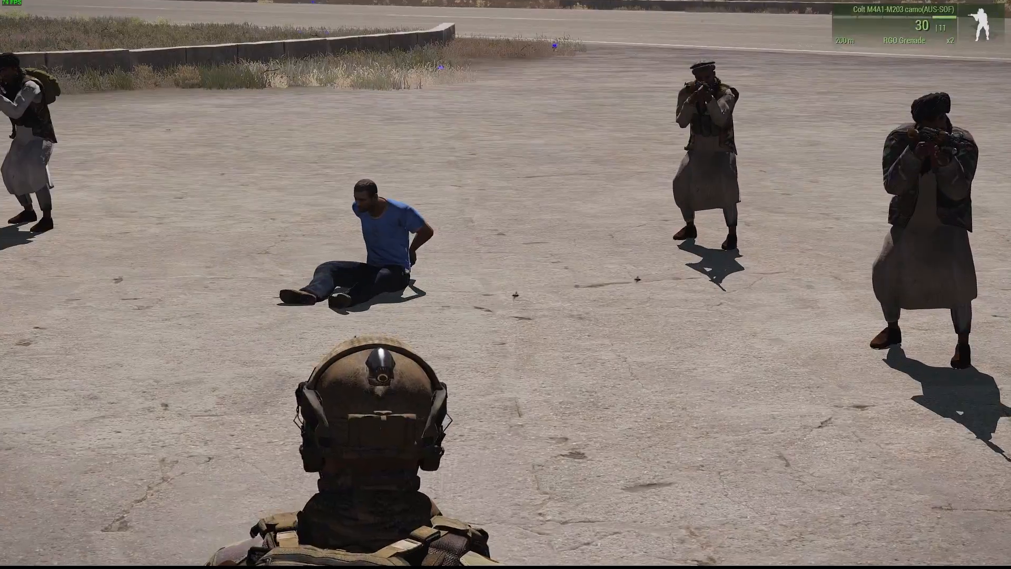
mouse_move(506, 284)
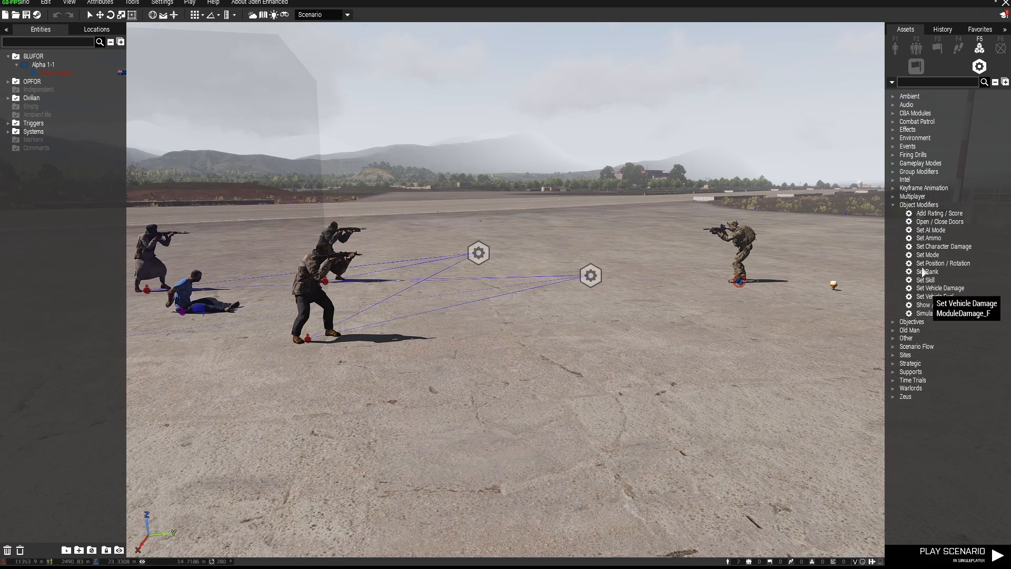
mouse_move(942, 264)
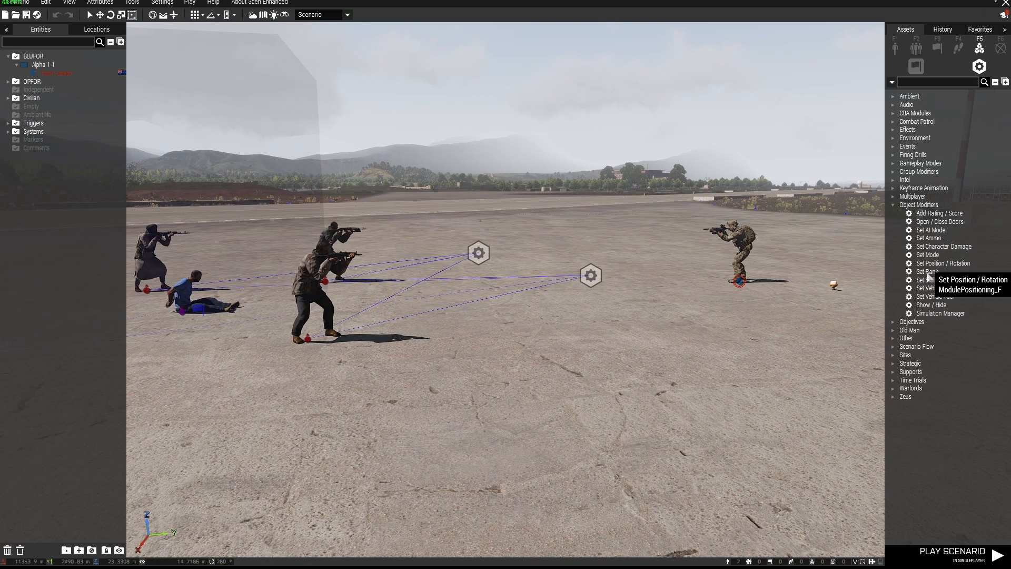
mouse_move(930, 304)
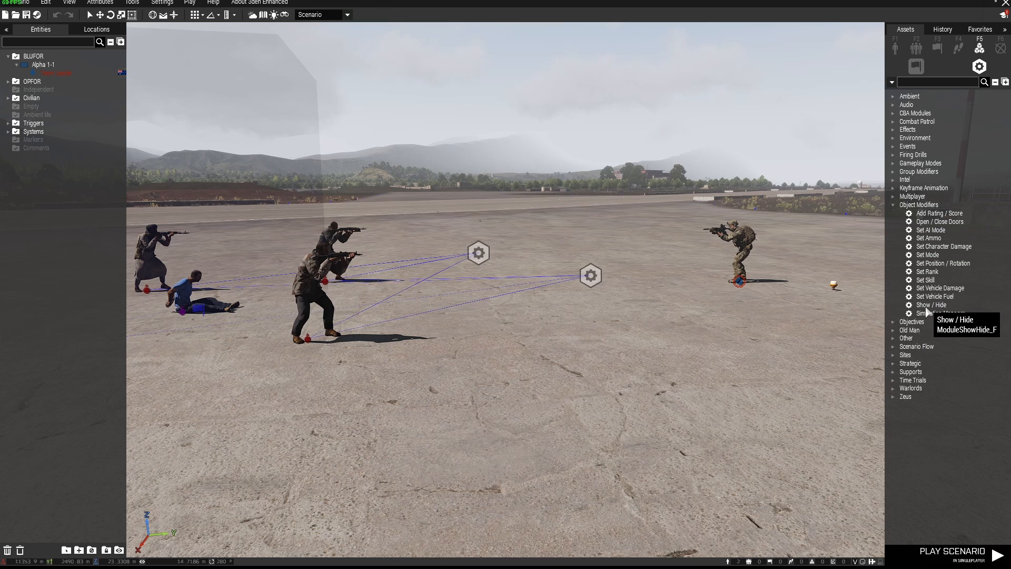
mouse_move(935, 296)
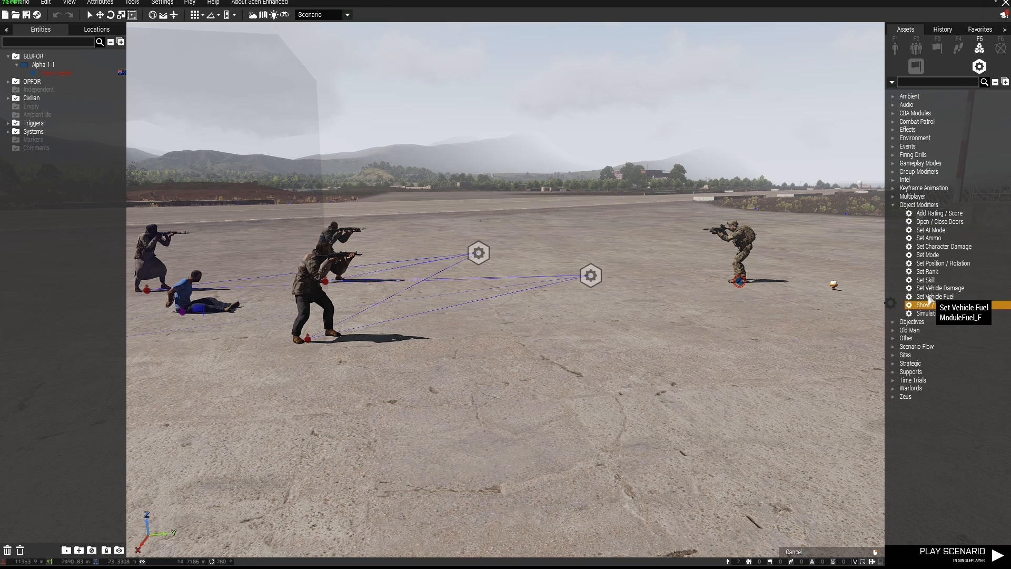
mouse_move(924, 305)
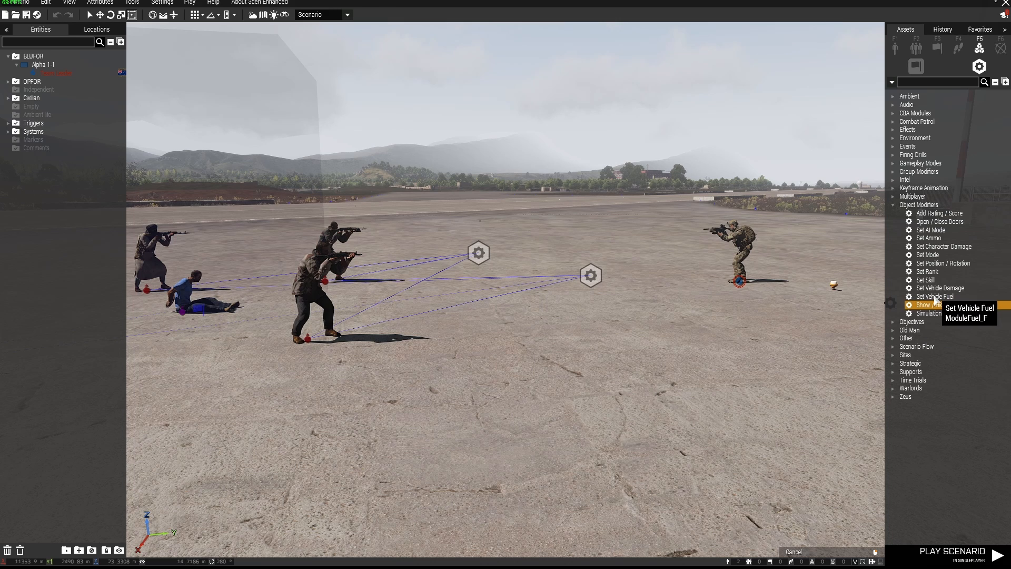
mouse_move(924, 283)
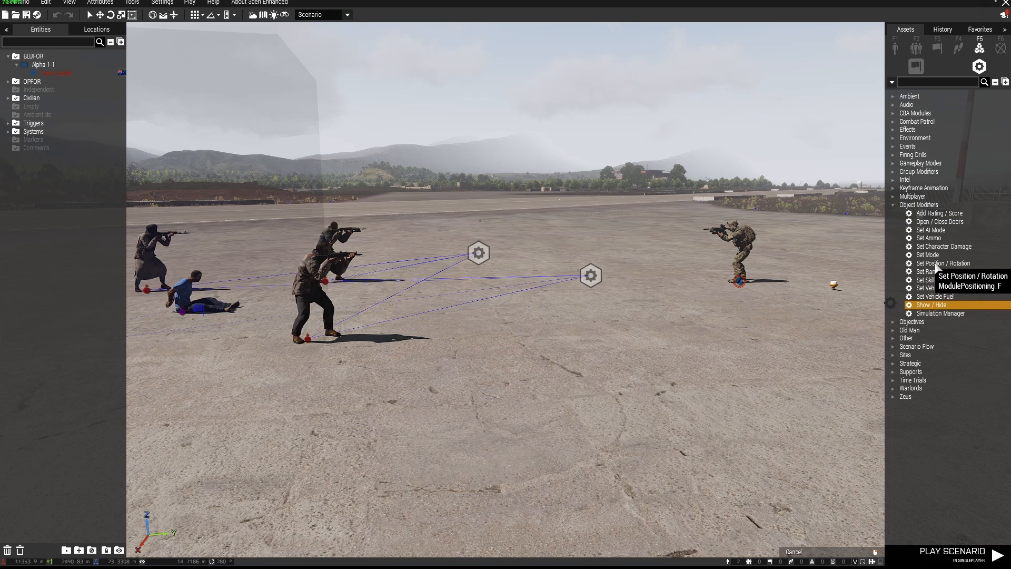
mouse_move(927, 254)
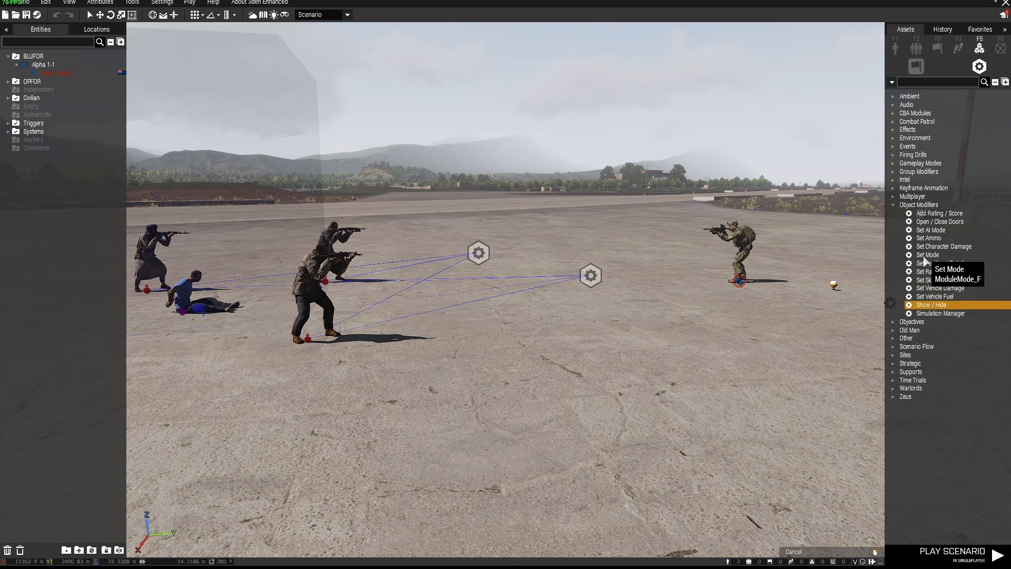
mouse_move(944, 246)
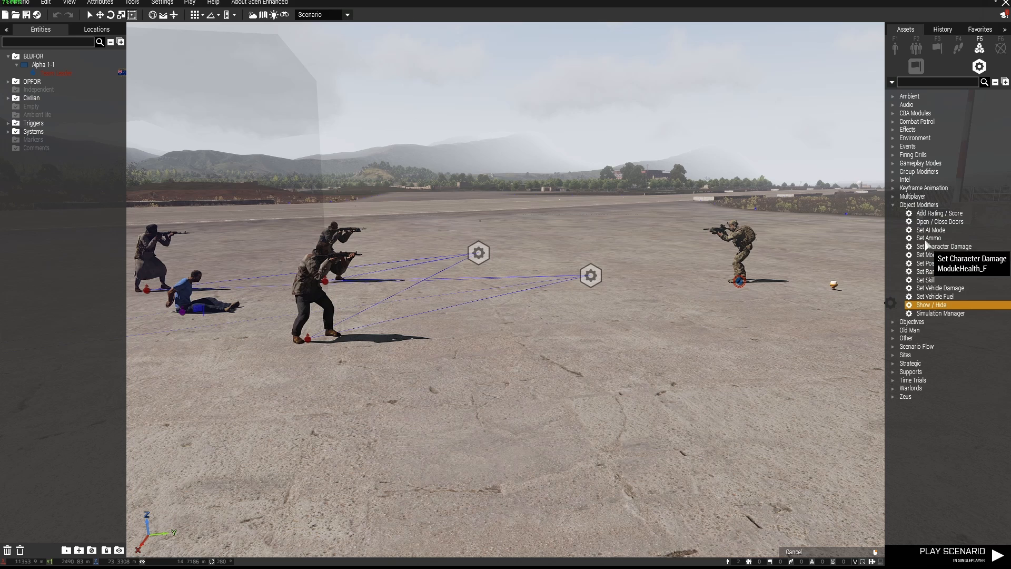
mouse_move(928, 230)
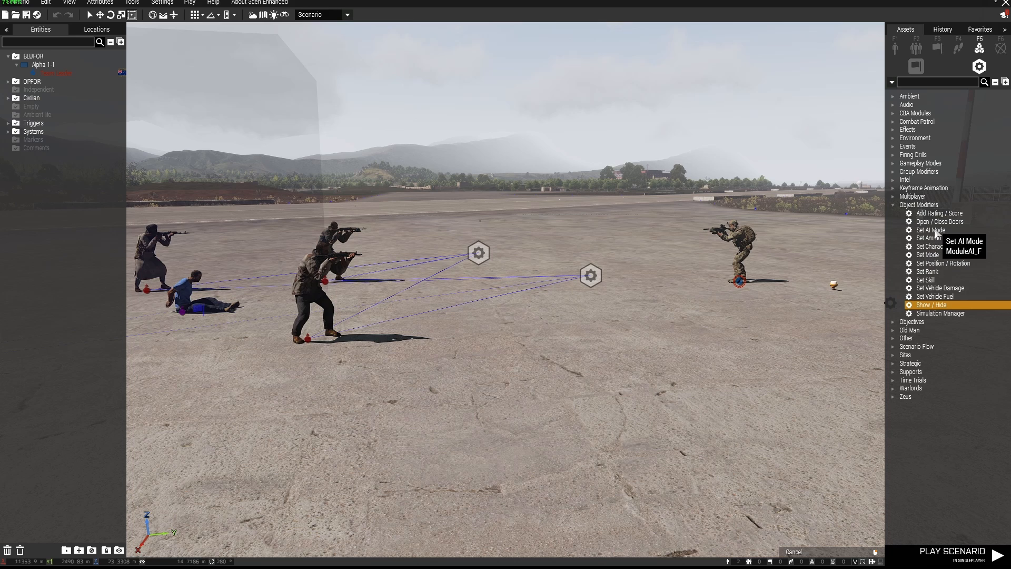
mouse_move(934, 246)
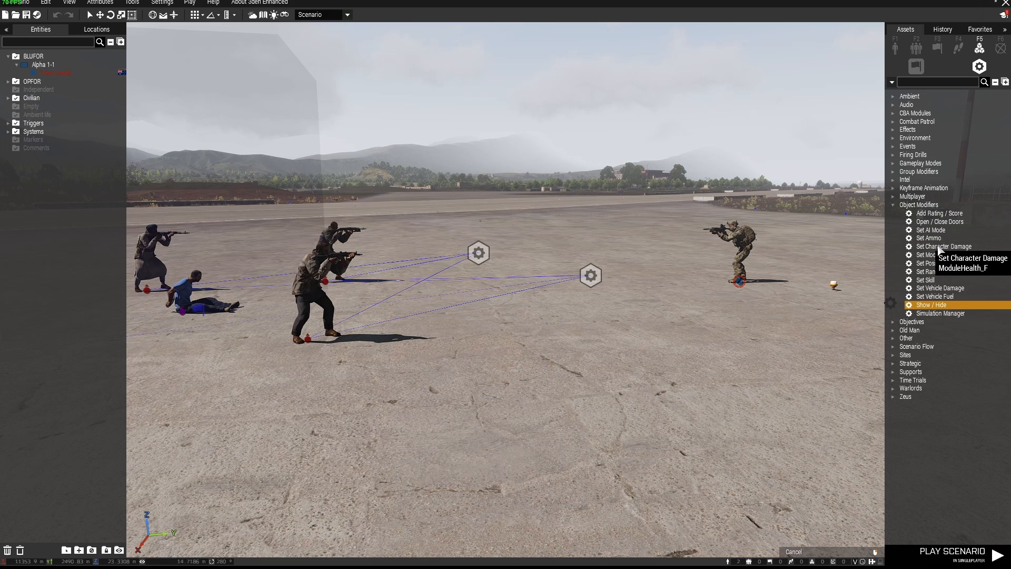